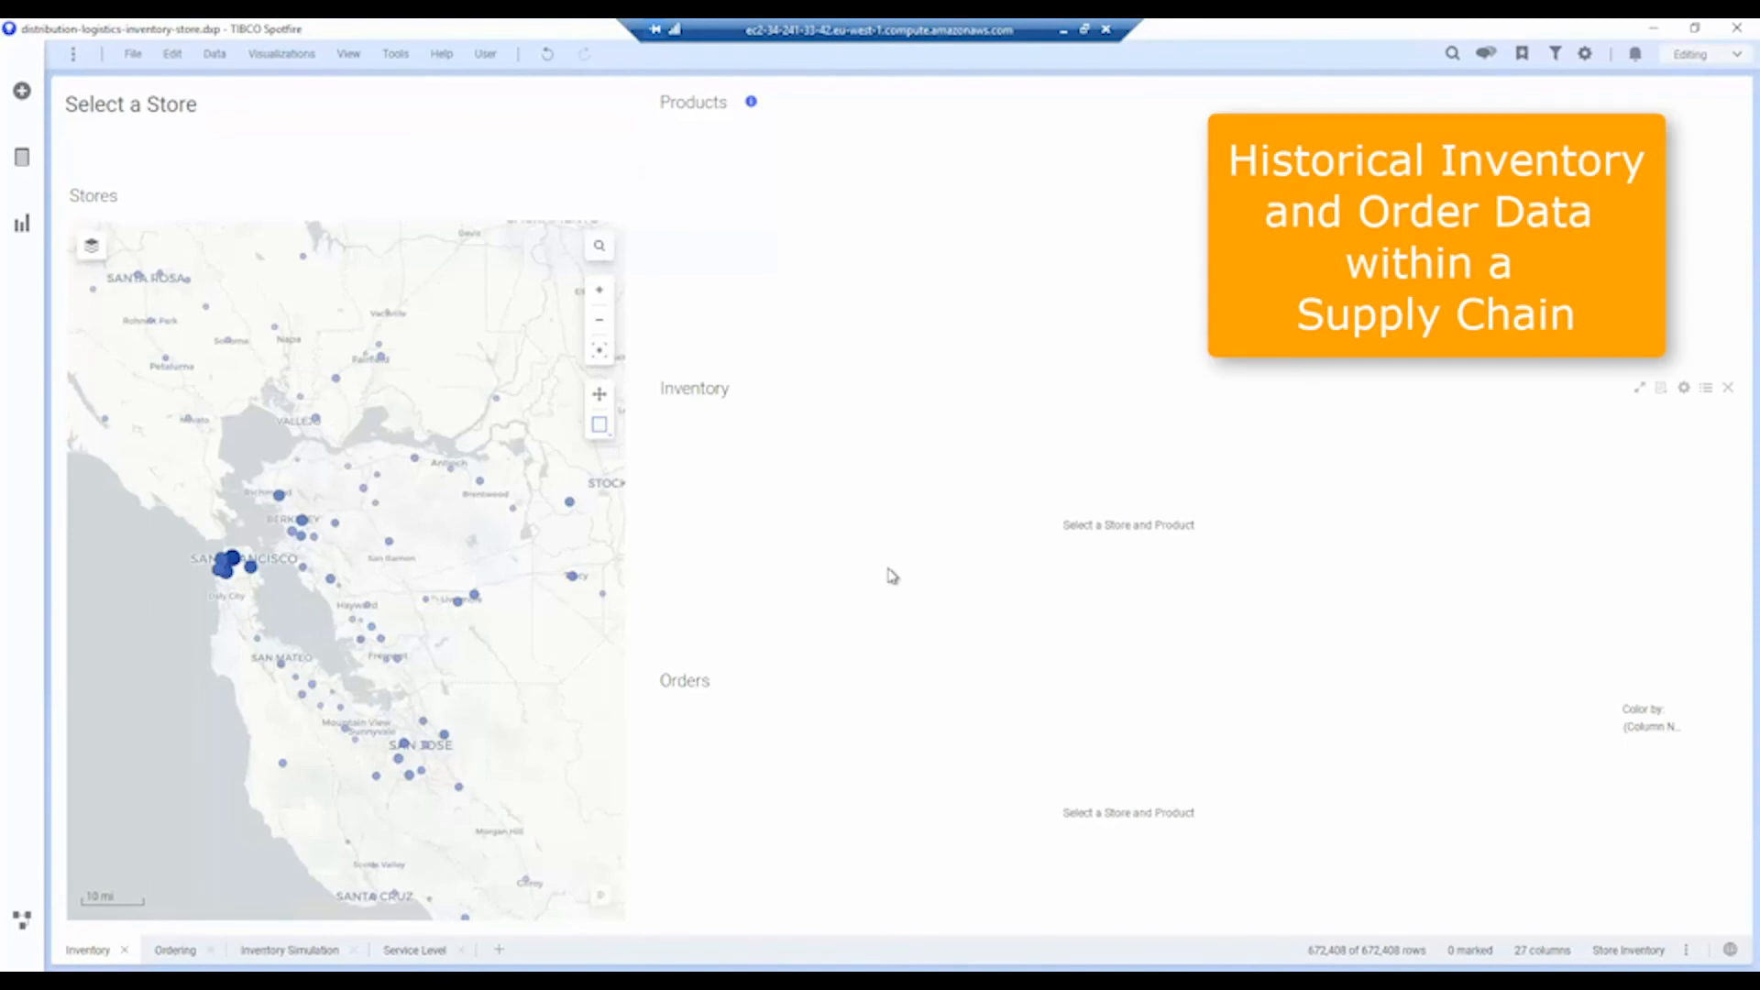
mouse_move(284, 576)
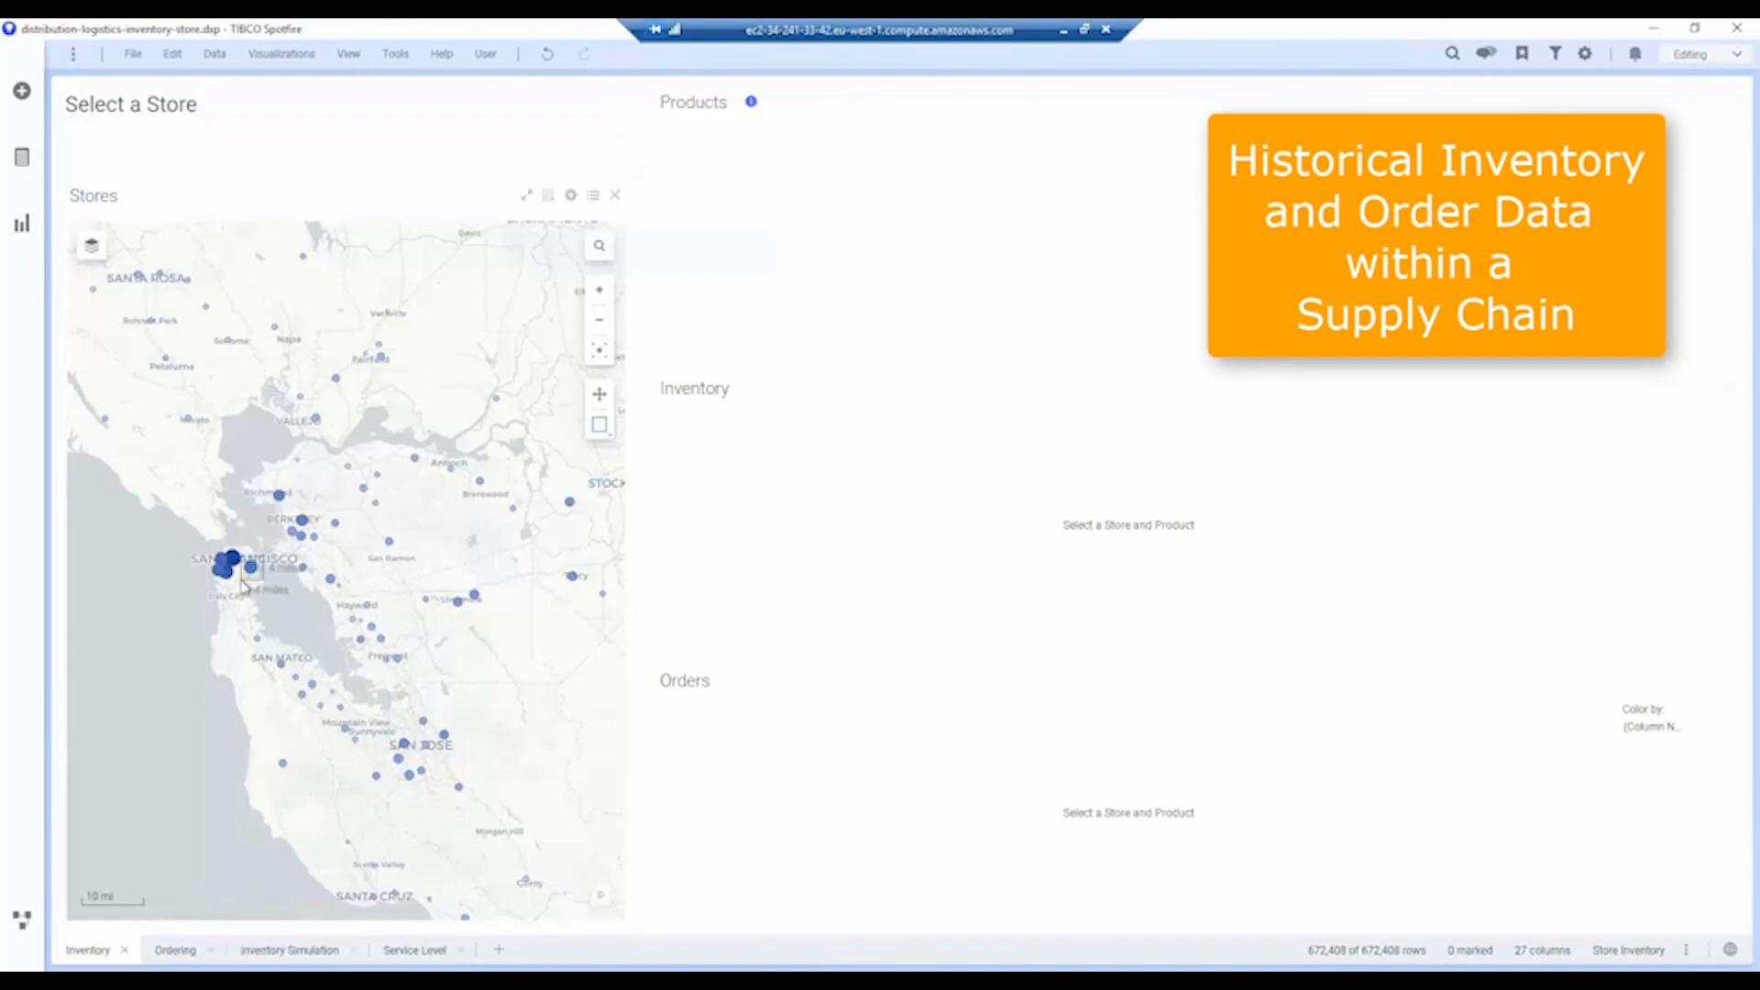
- Select Store #151 on the map, then view Dark Roast, Ethiopian Ground and Hazelnut Flavor
left_click(235, 567)
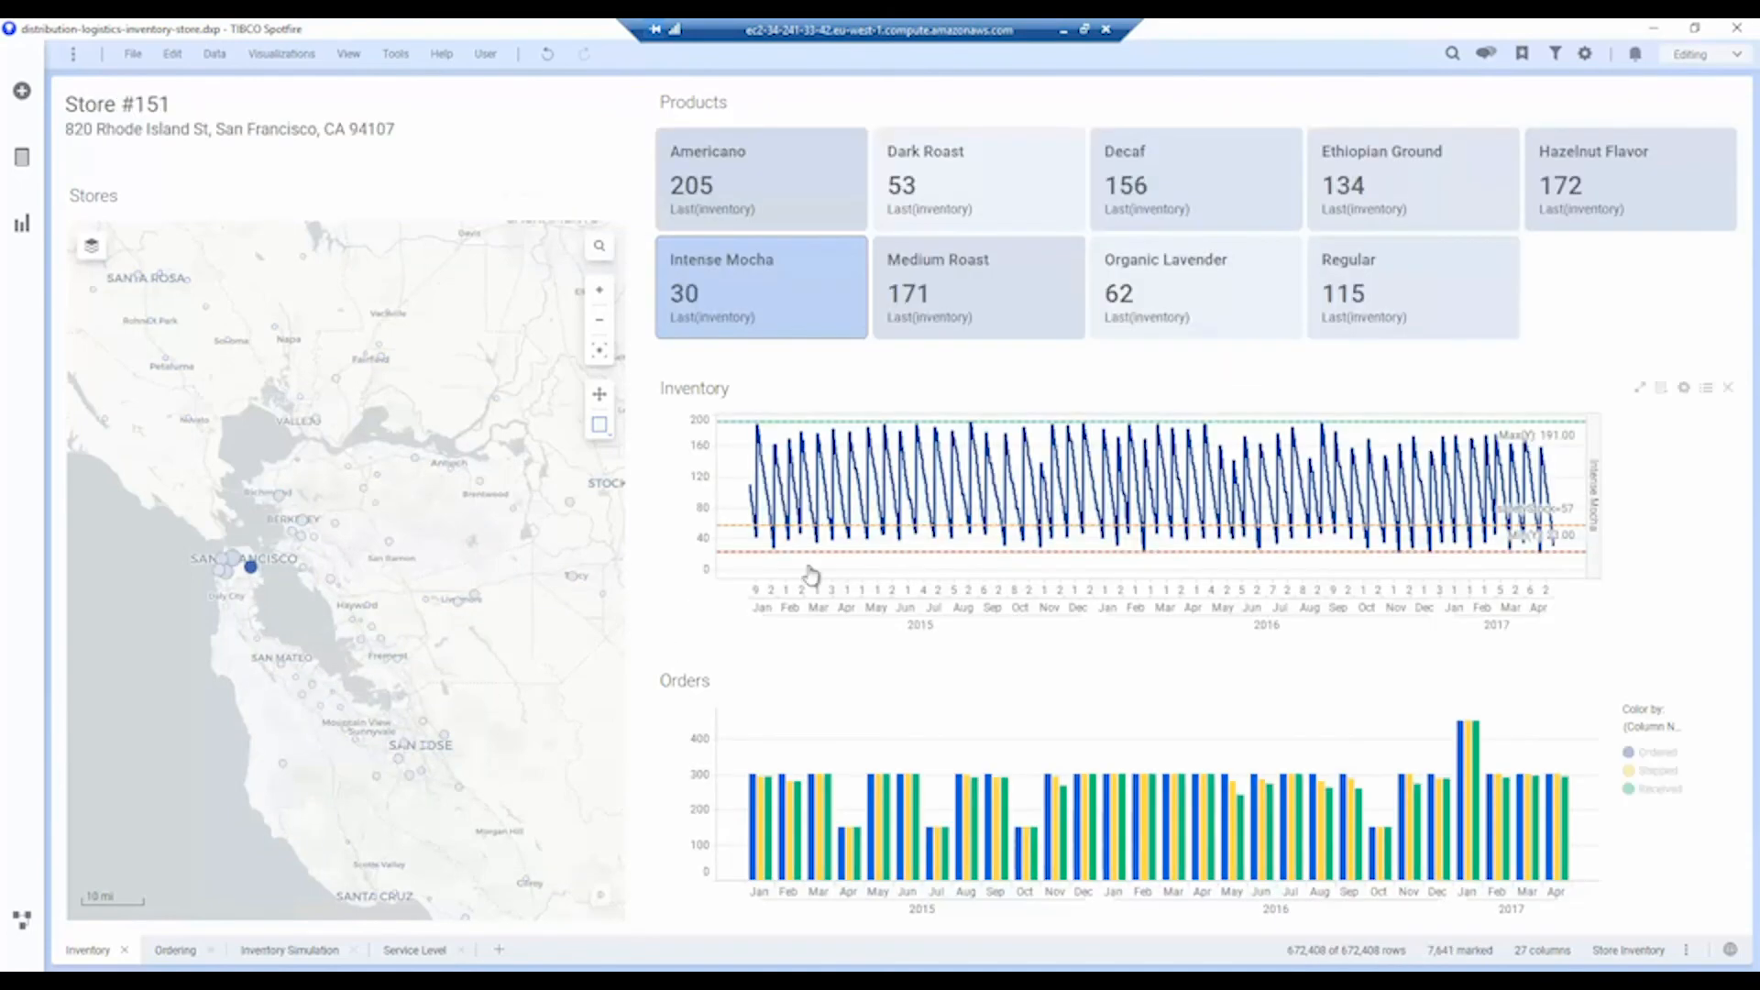
left_click(979, 180)
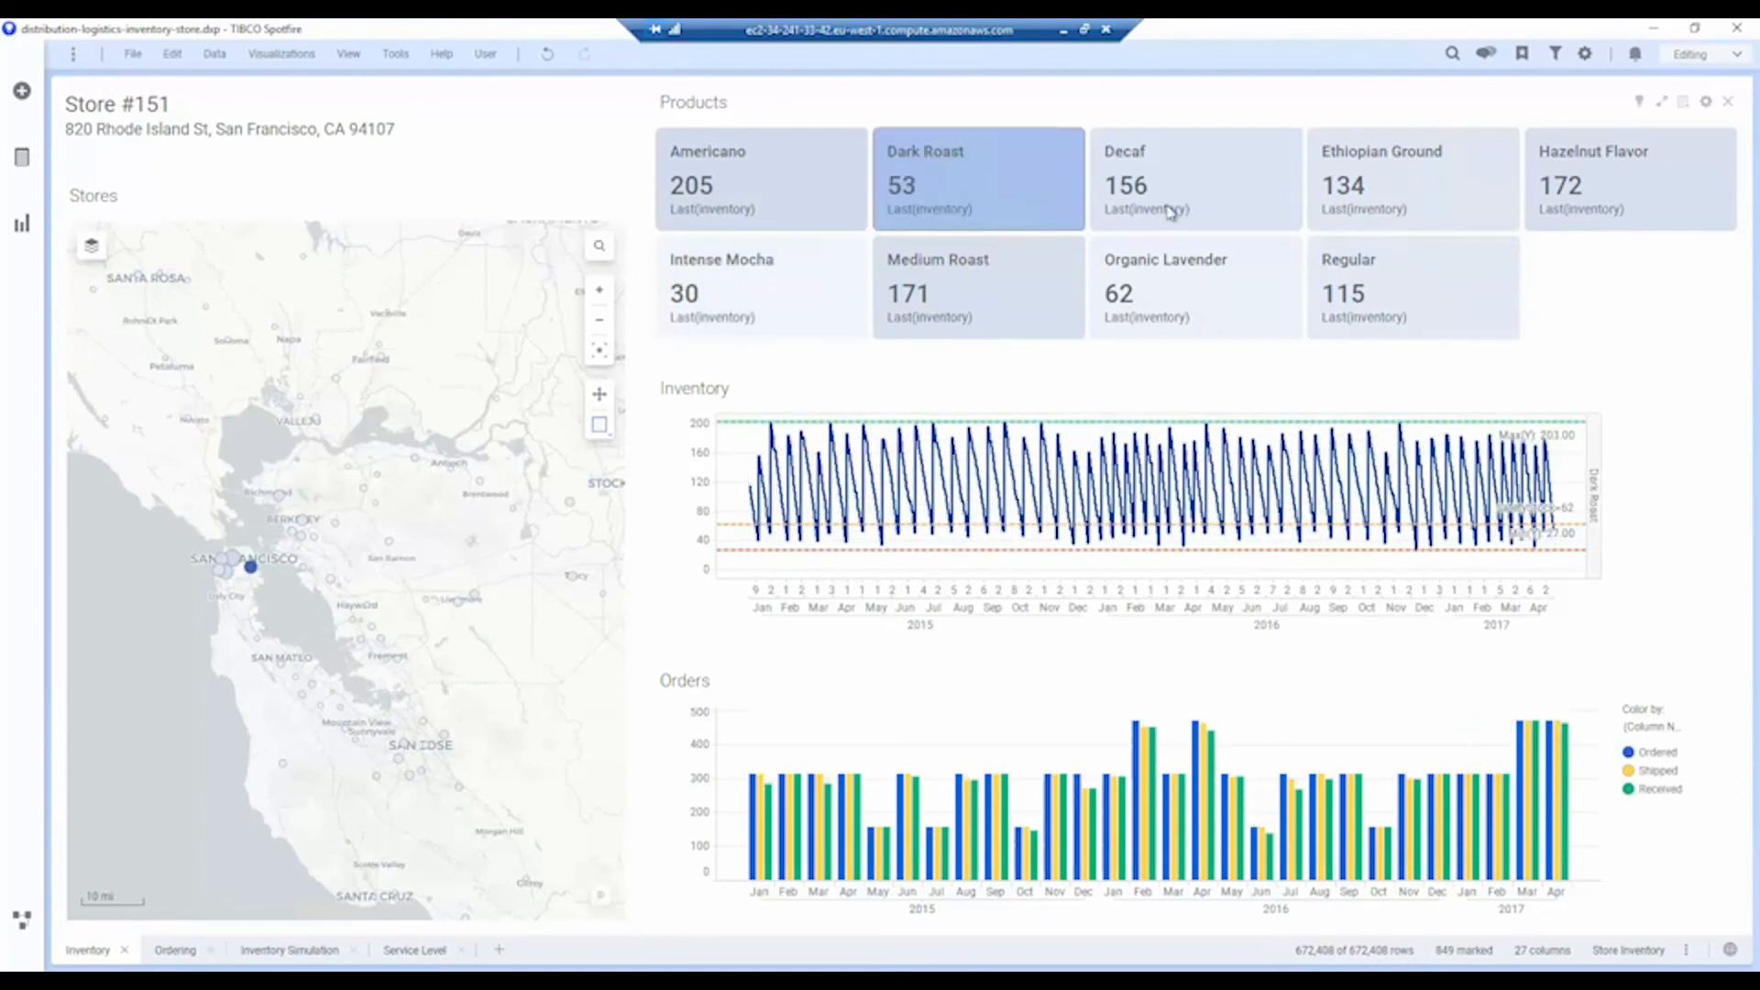
left_click(1412, 180)
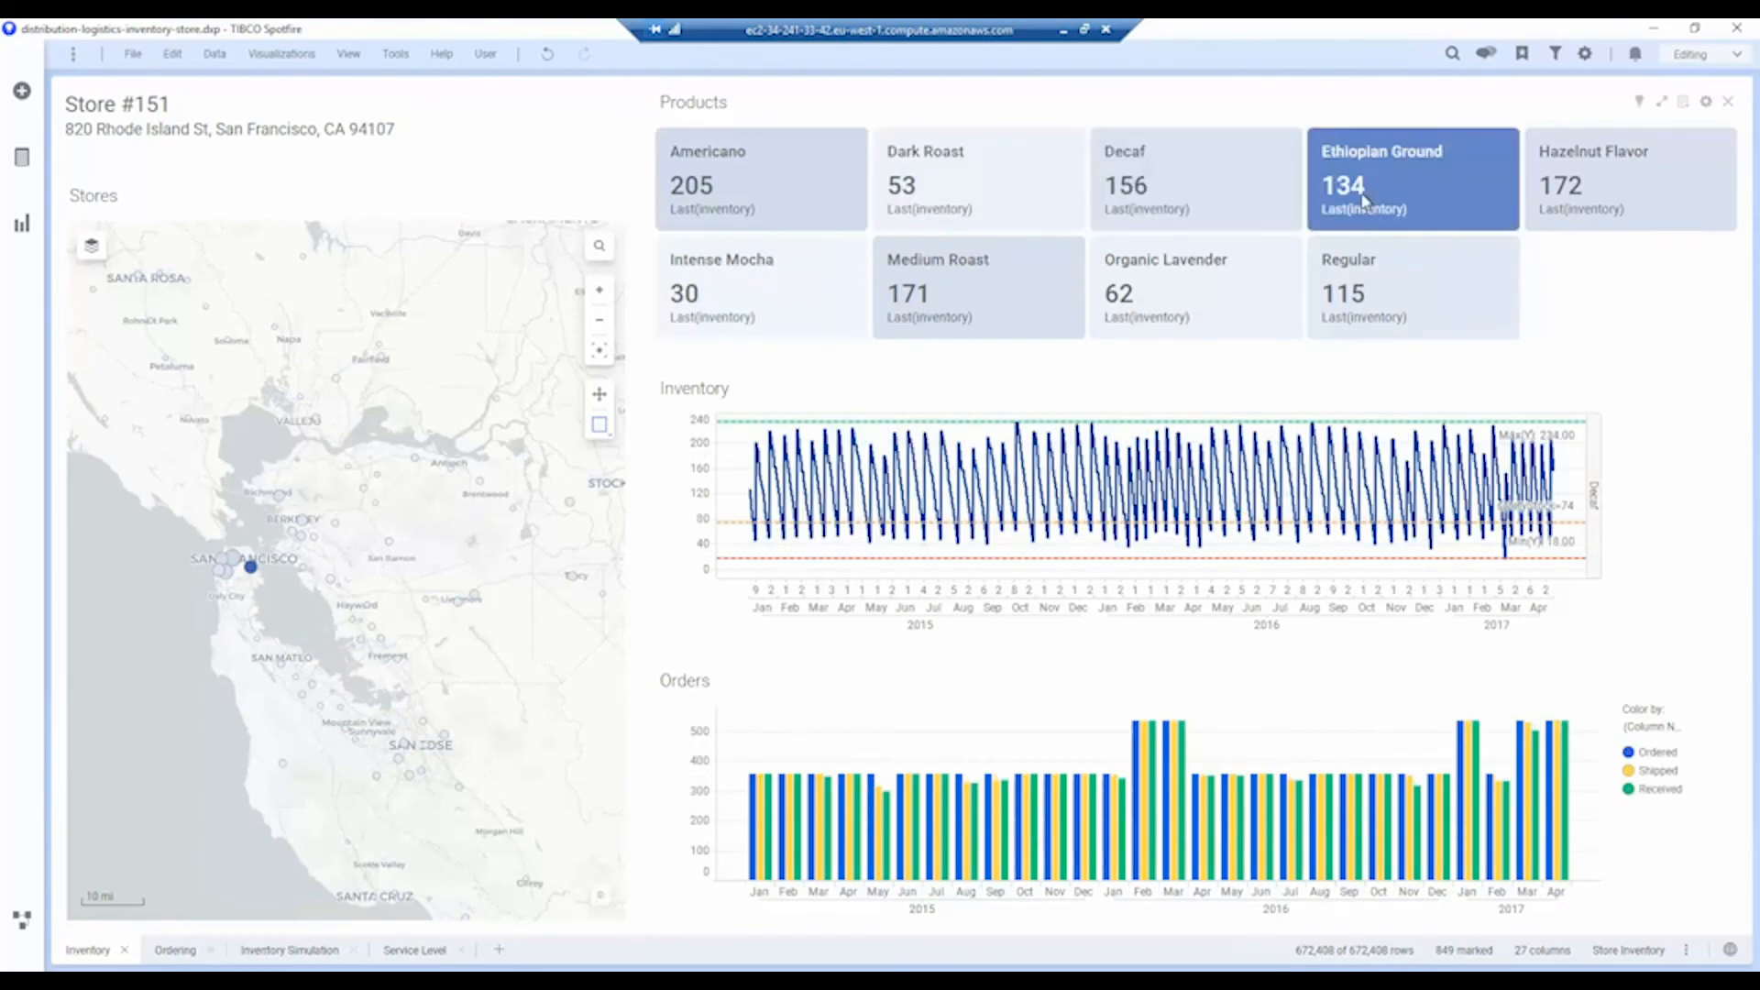
left_click(1629, 179)
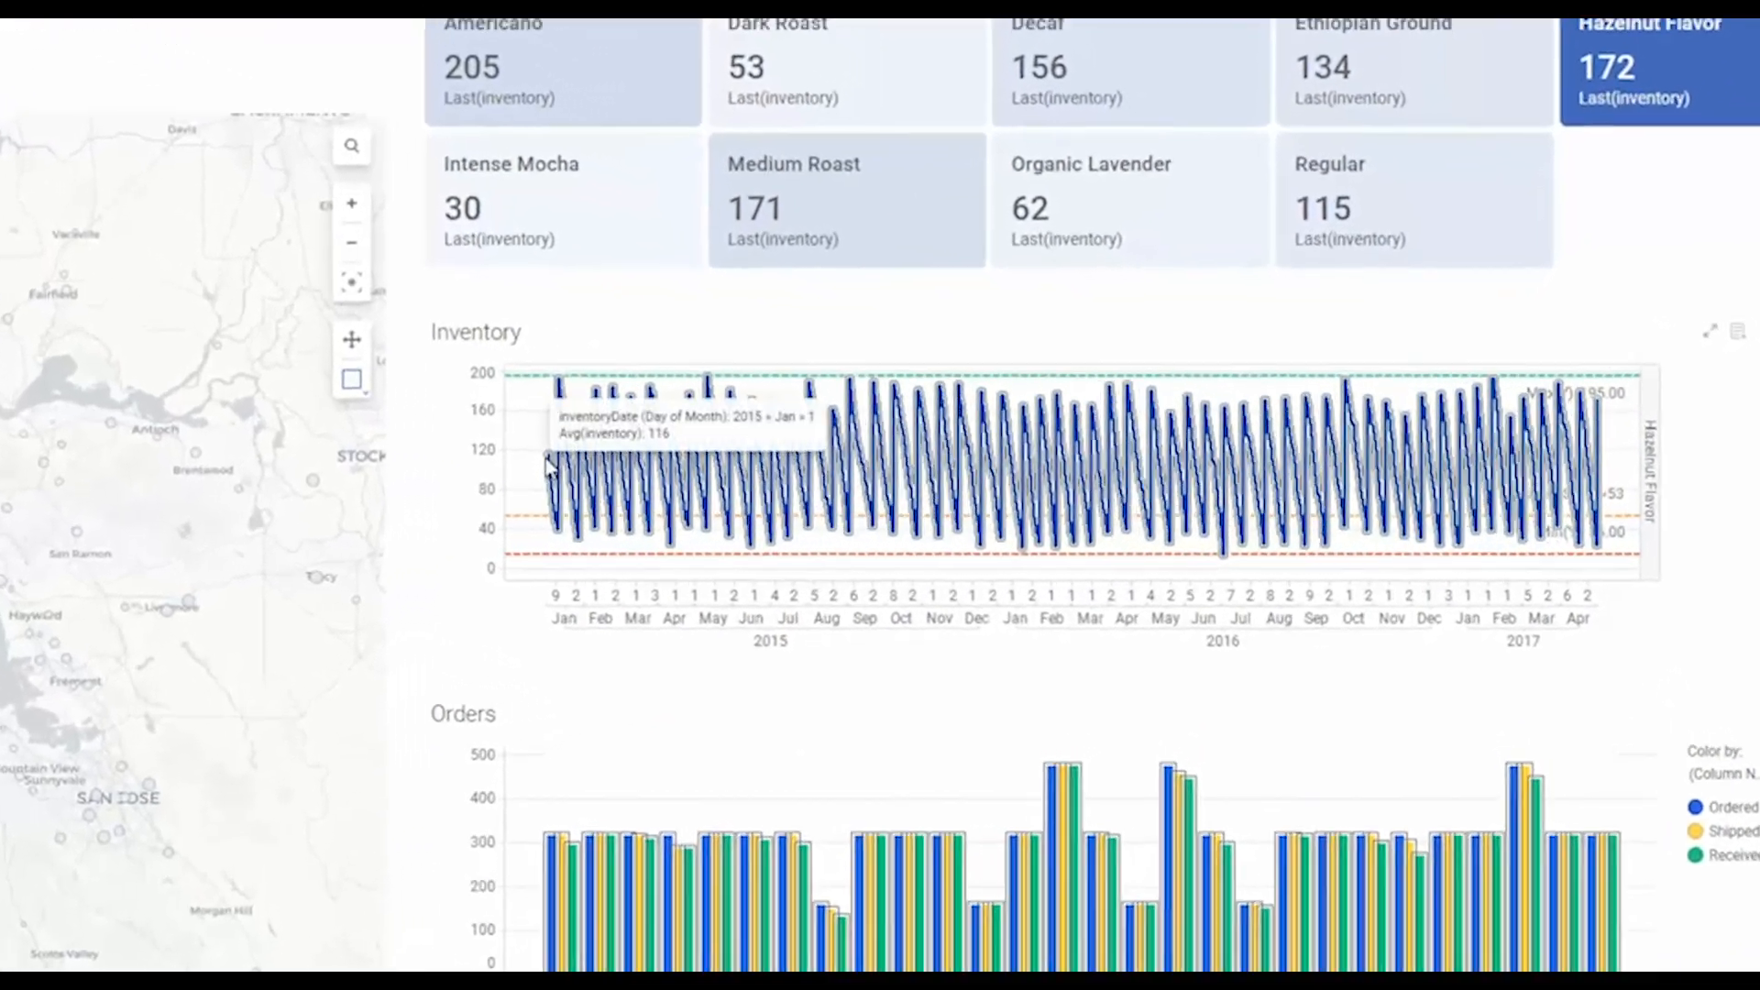
scroll("down", 3)
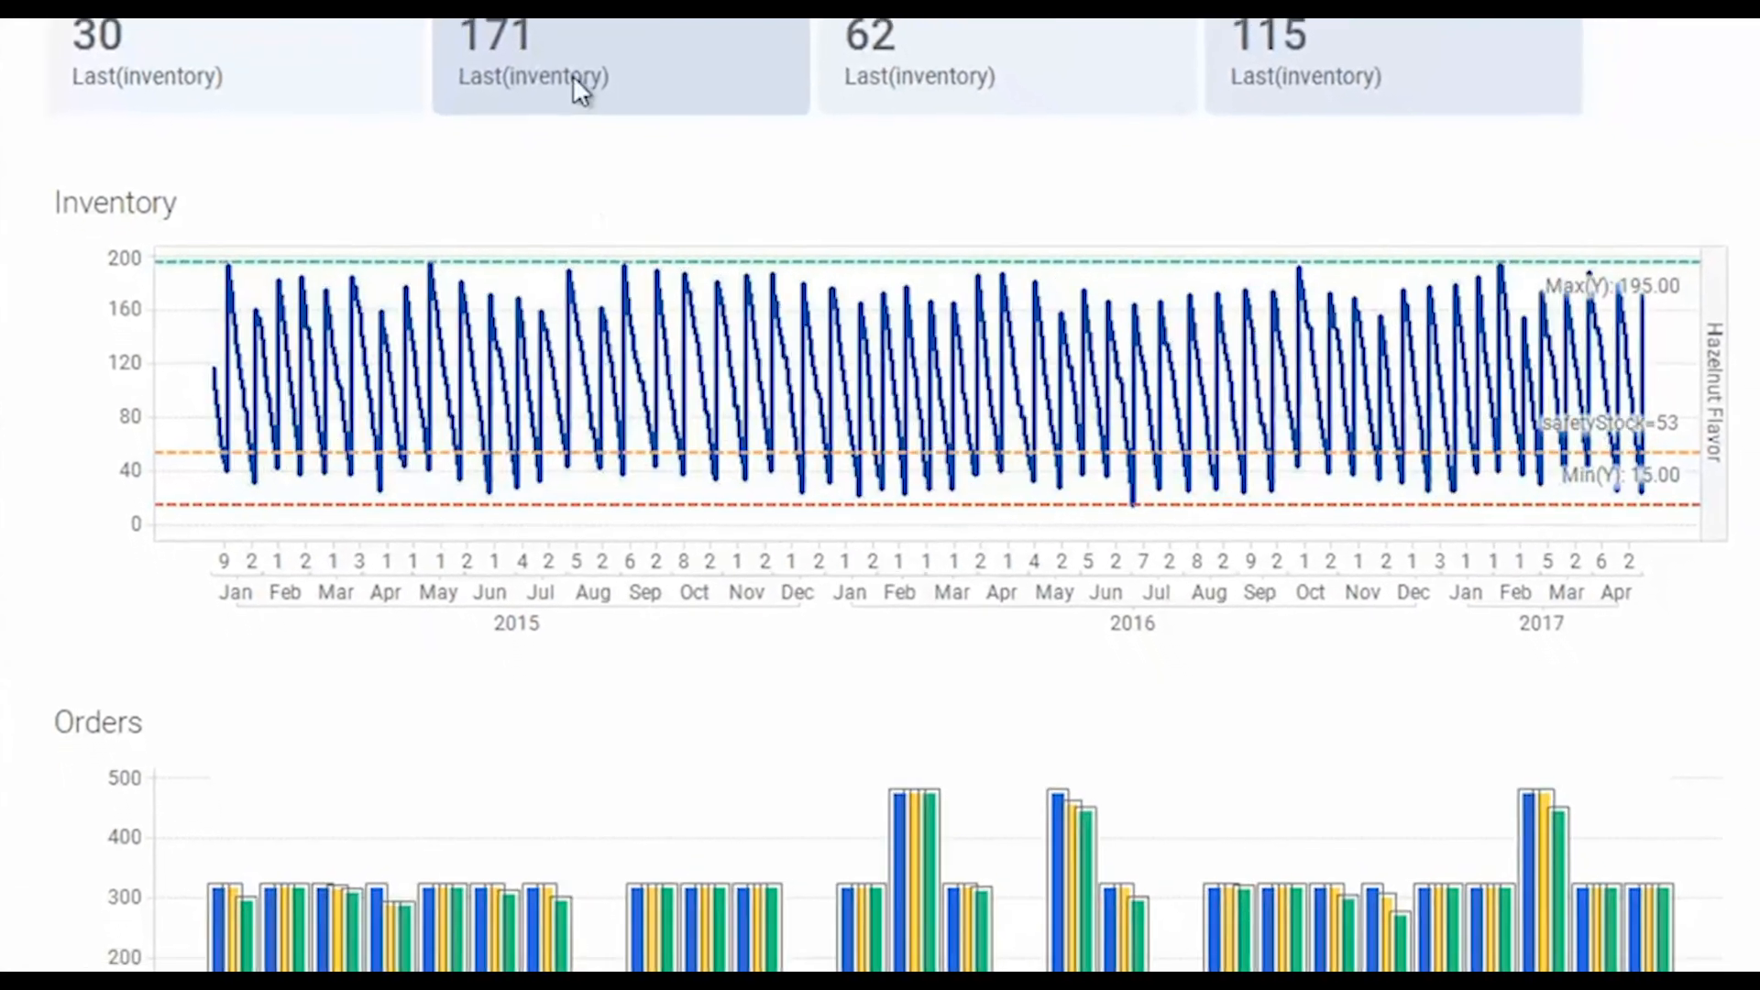
scroll("down", 3)
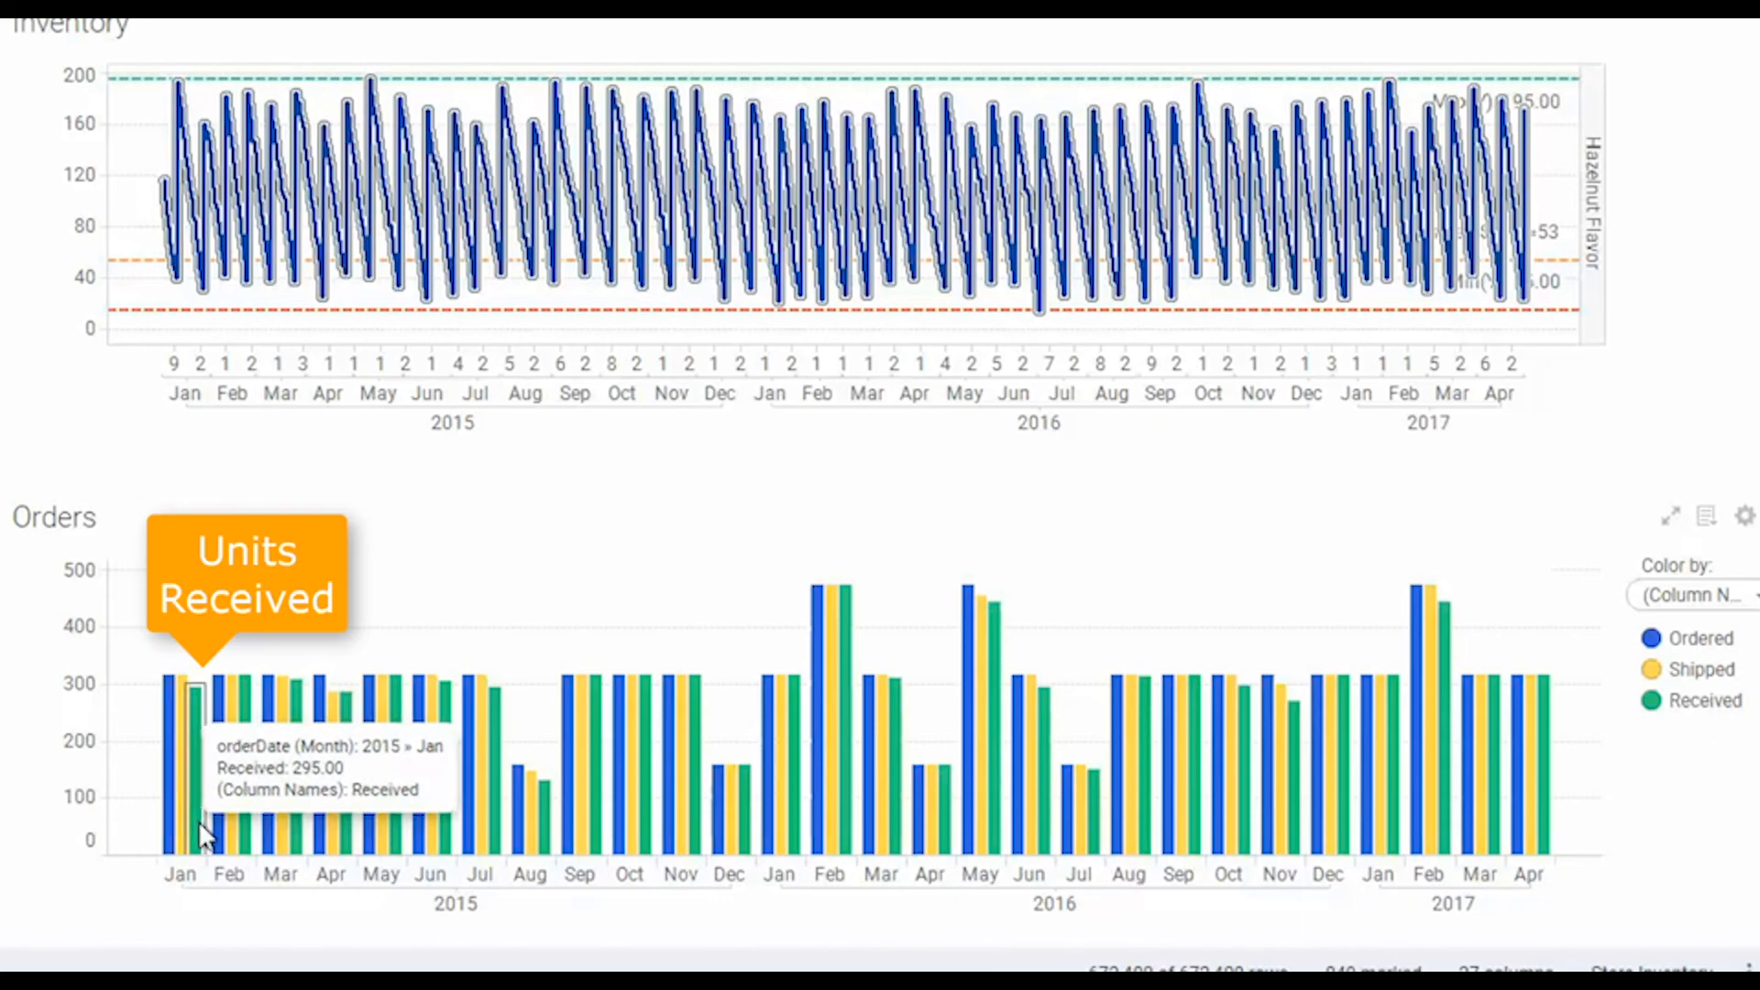
mouse_move(567, 741)
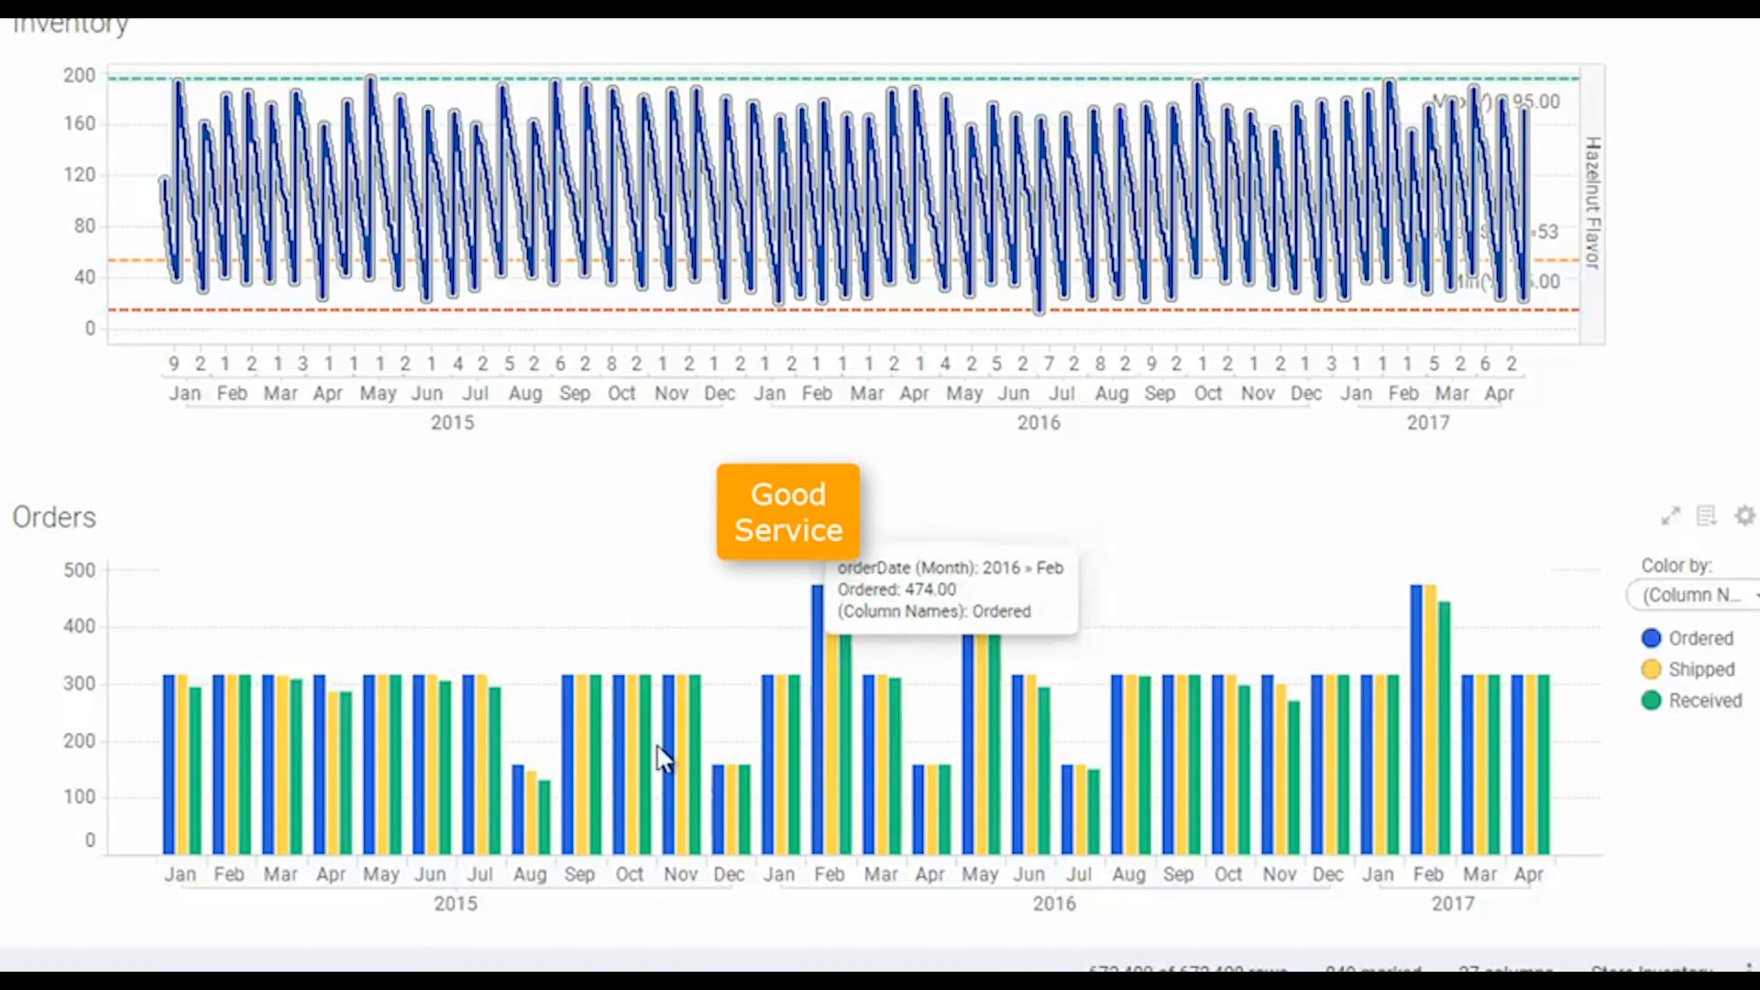
mouse_move(528, 803)
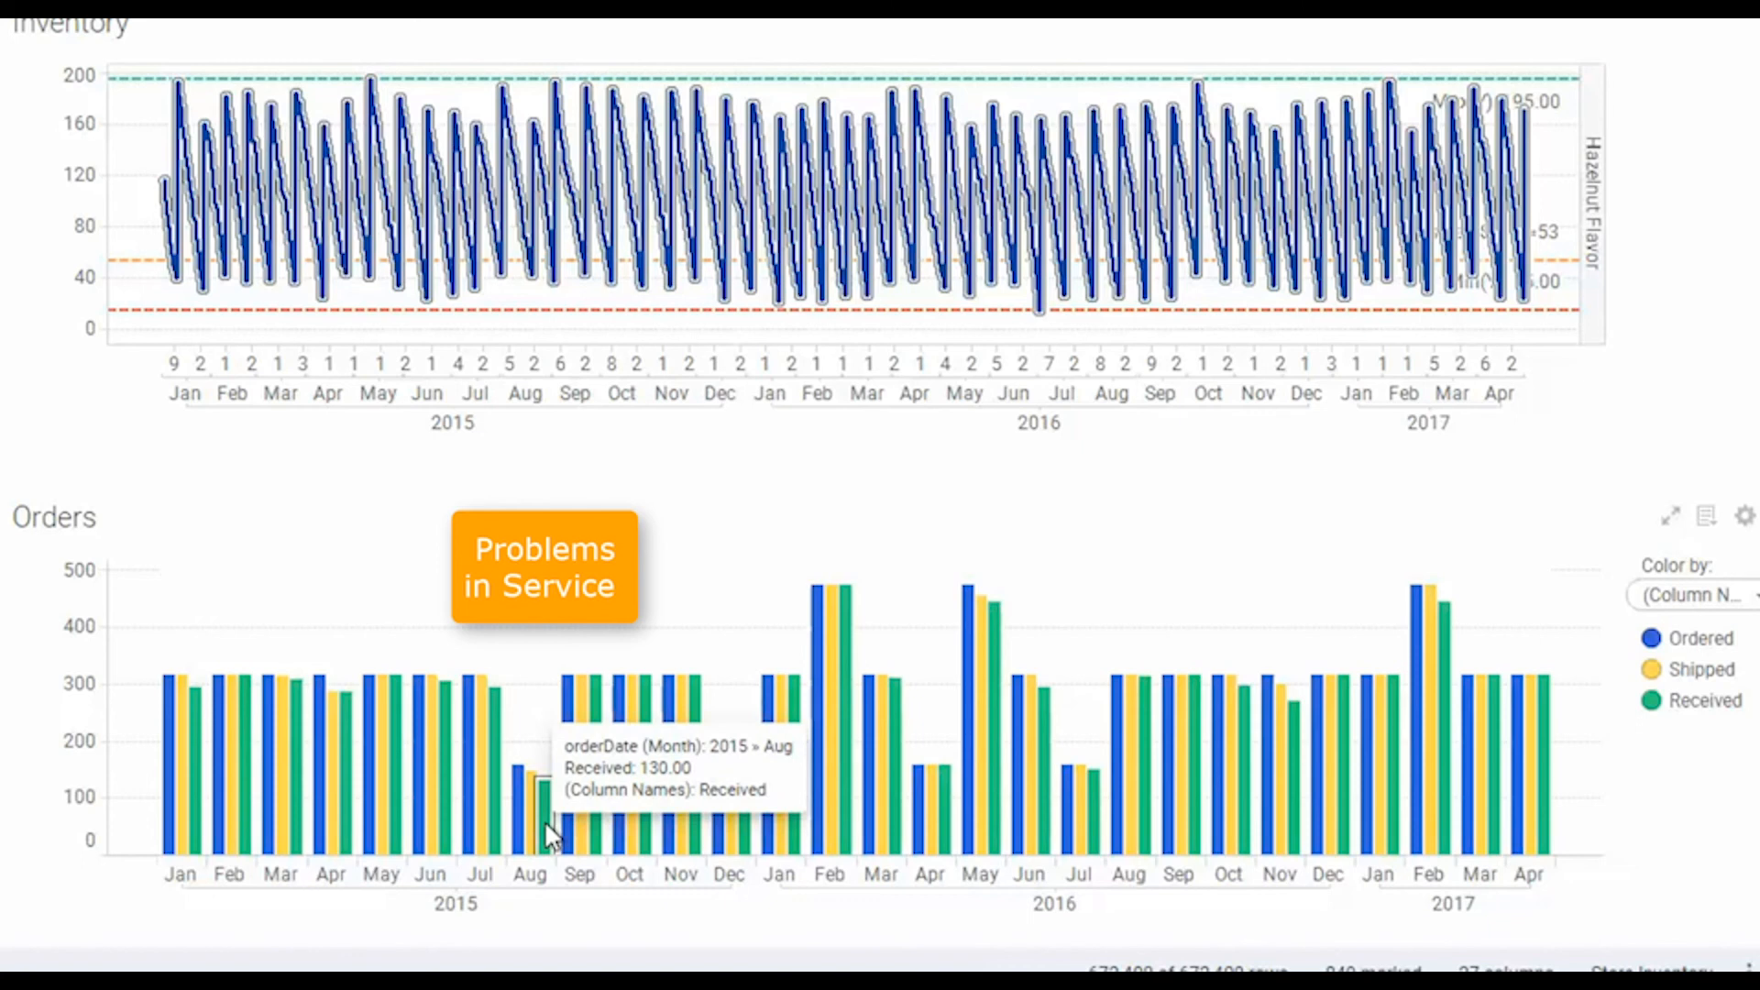
mouse_move(617, 655)
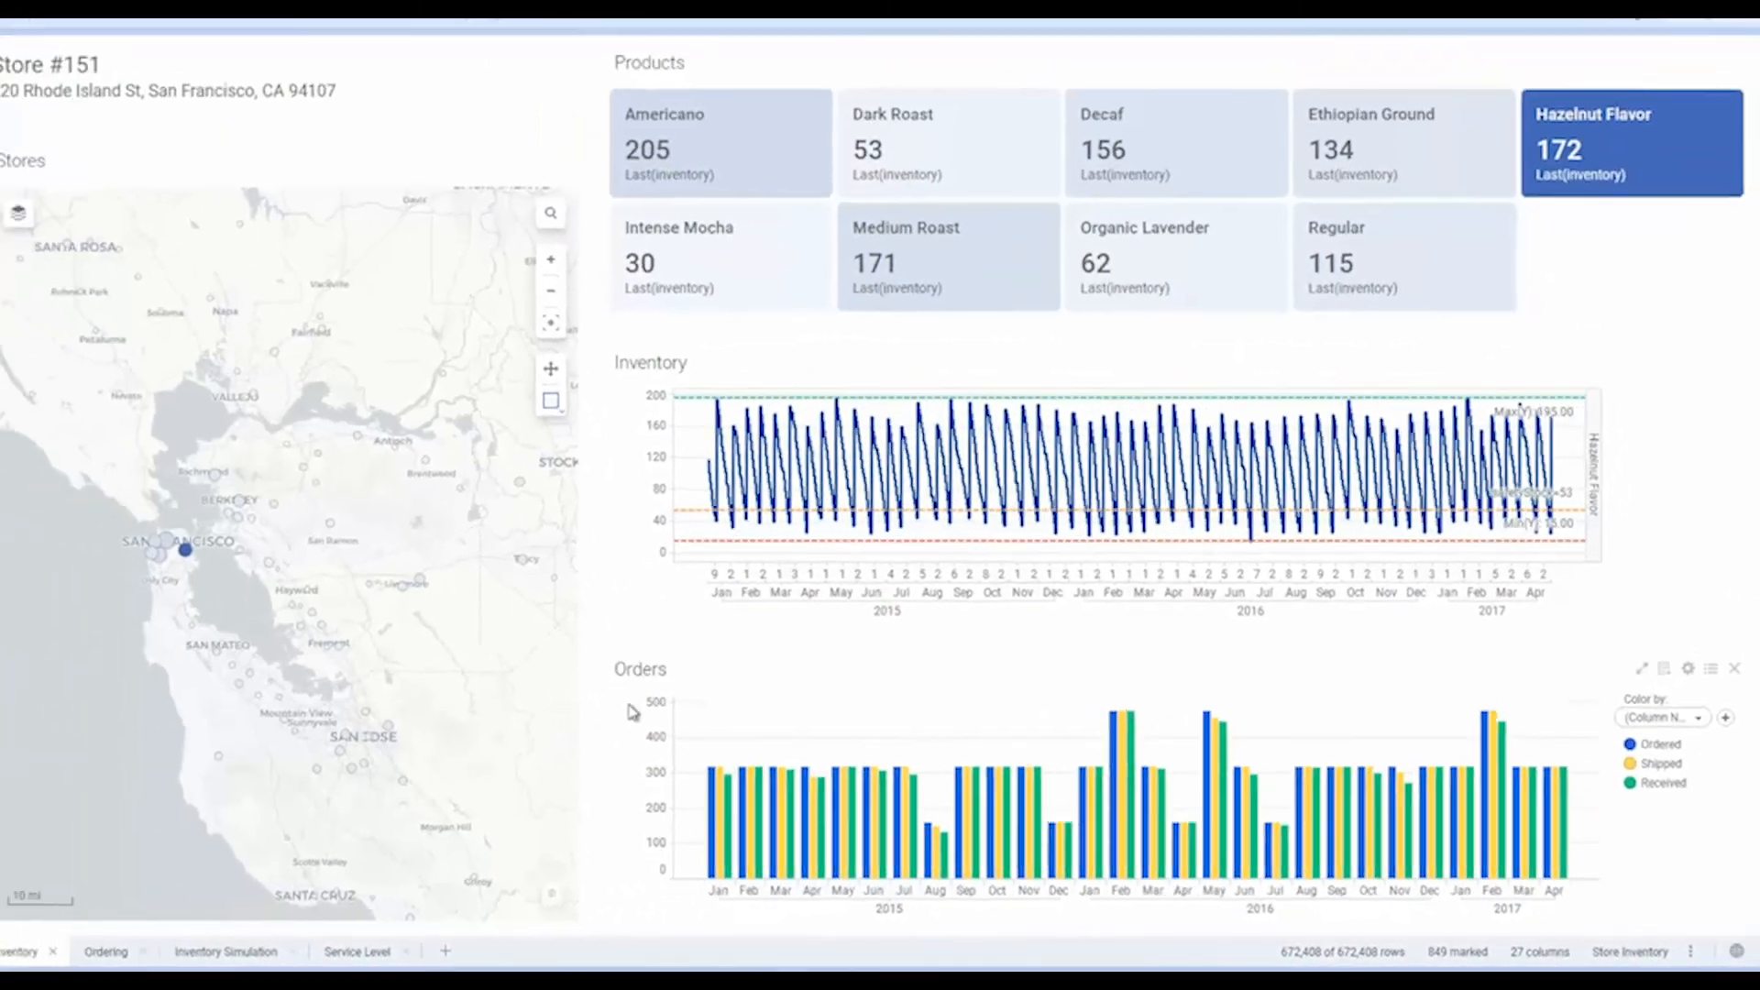
- Switch to the Ordering page showing EOQ and safety stock
left_click(175, 950)
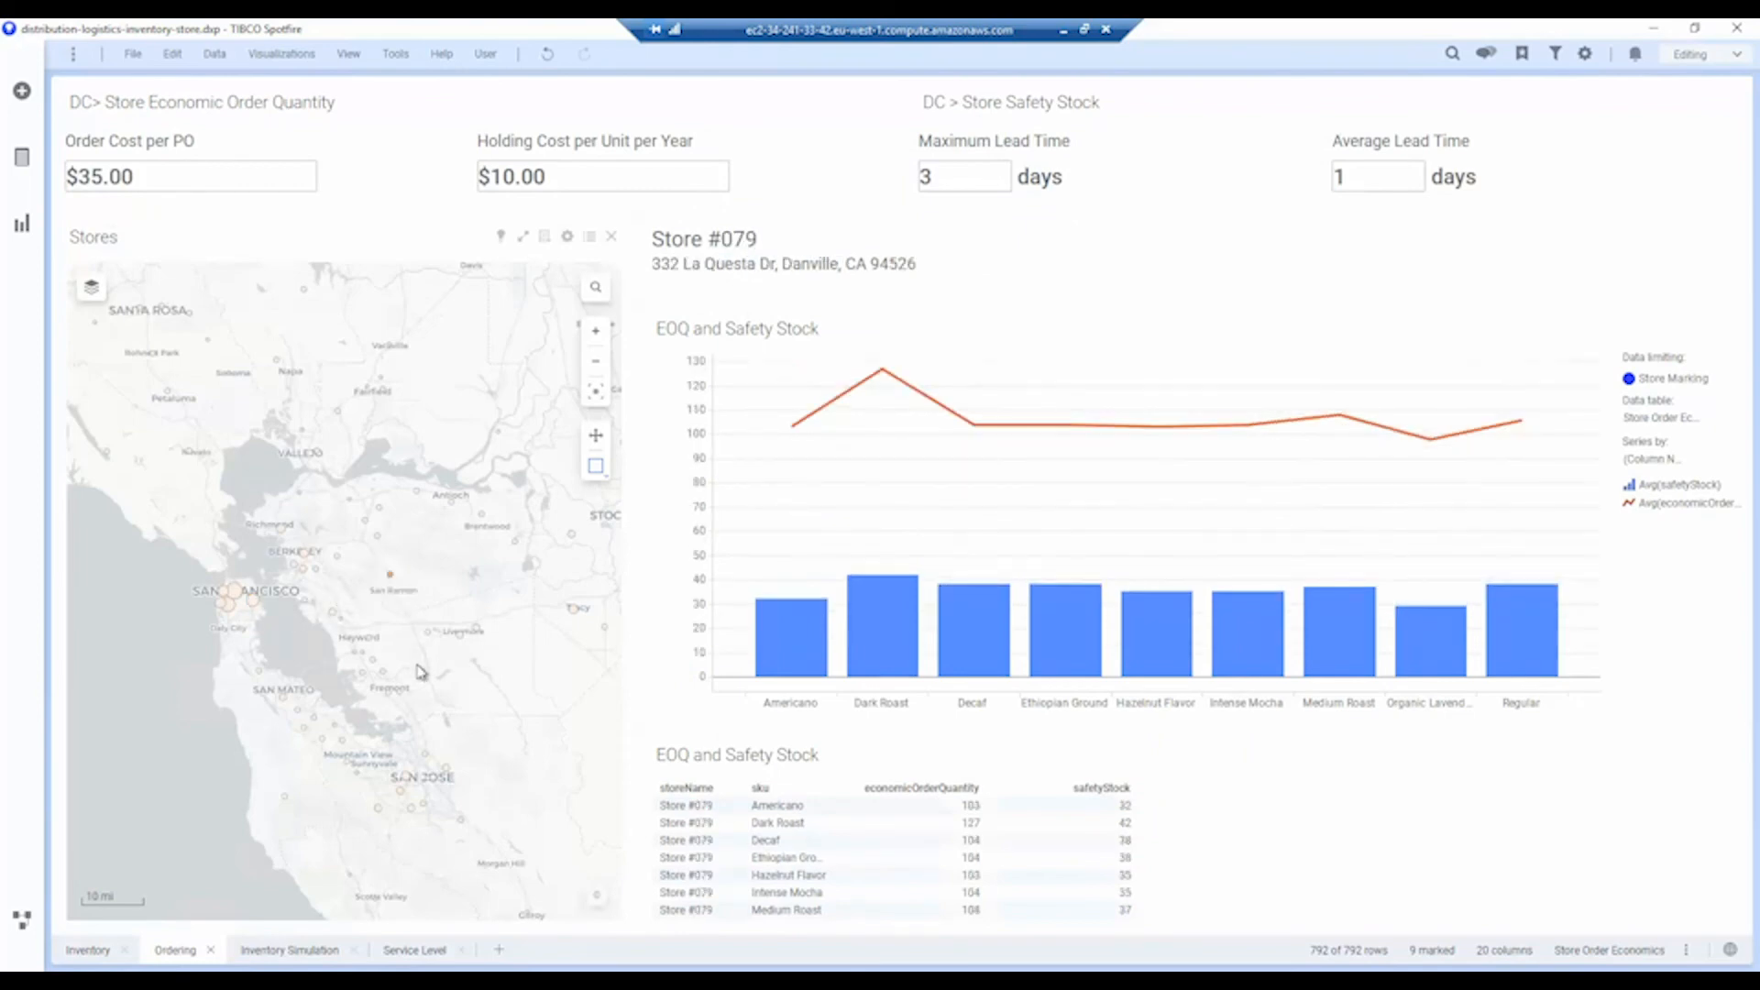
mouse_move(455, 746)
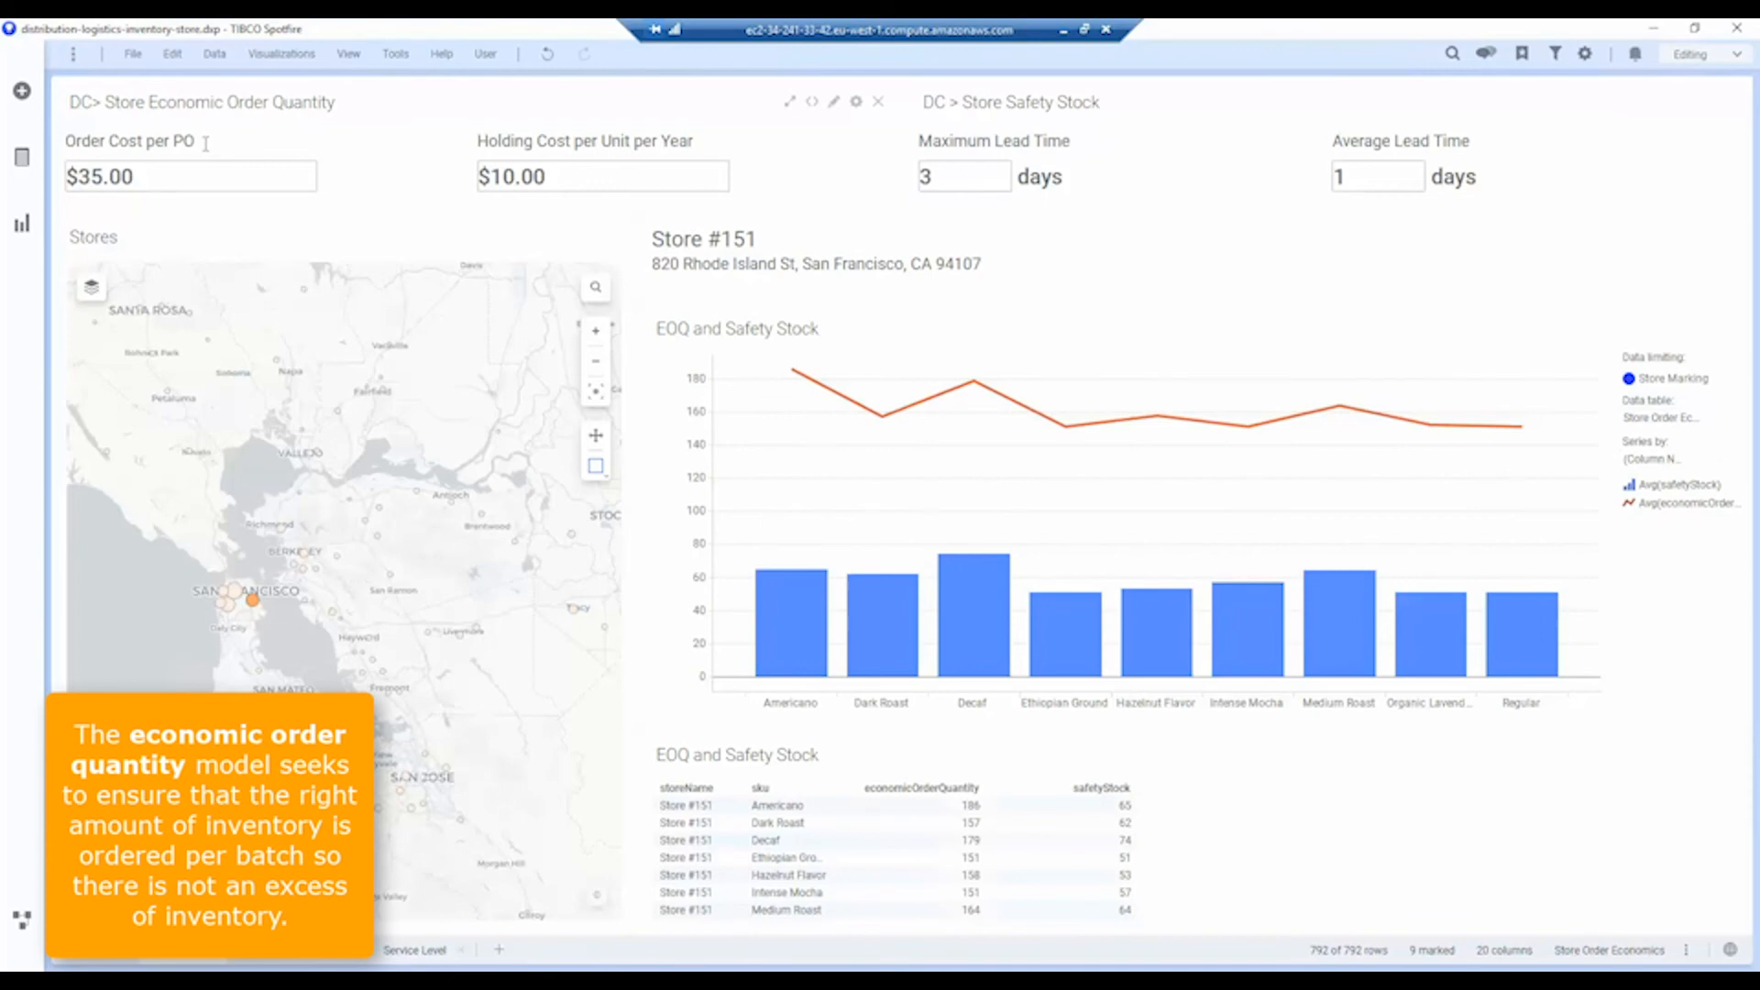
mouse_move(846, 131)
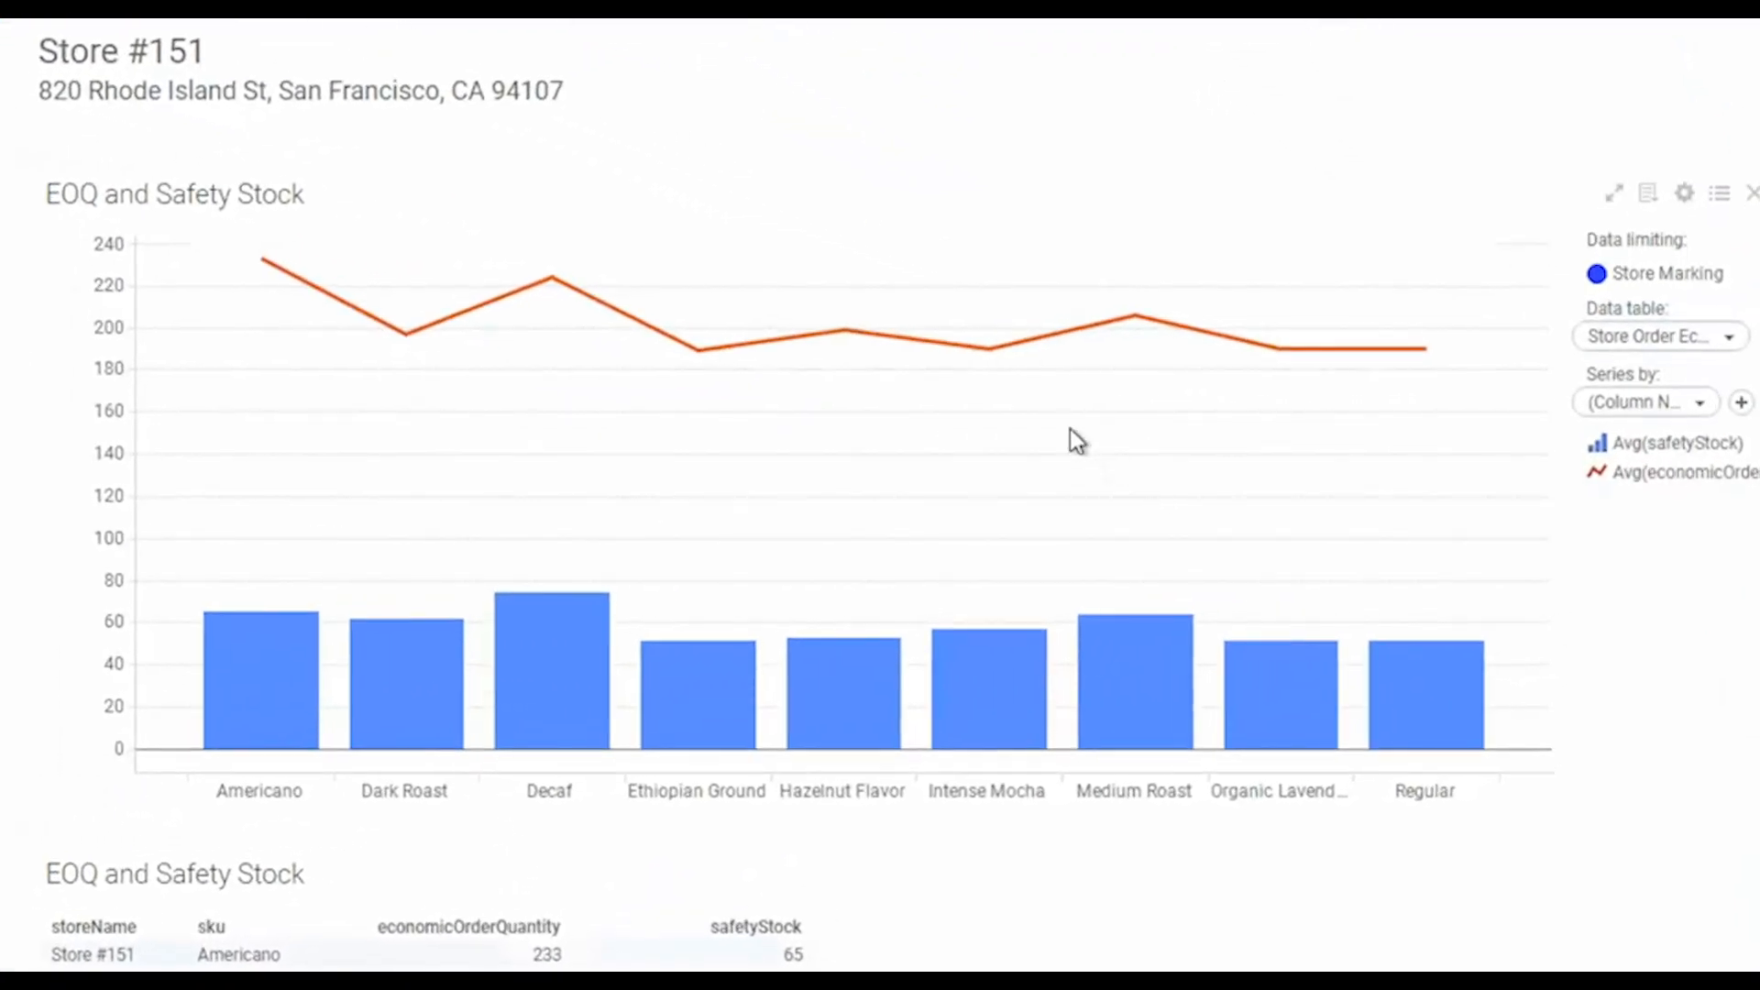
mouse_move(1012, 354)
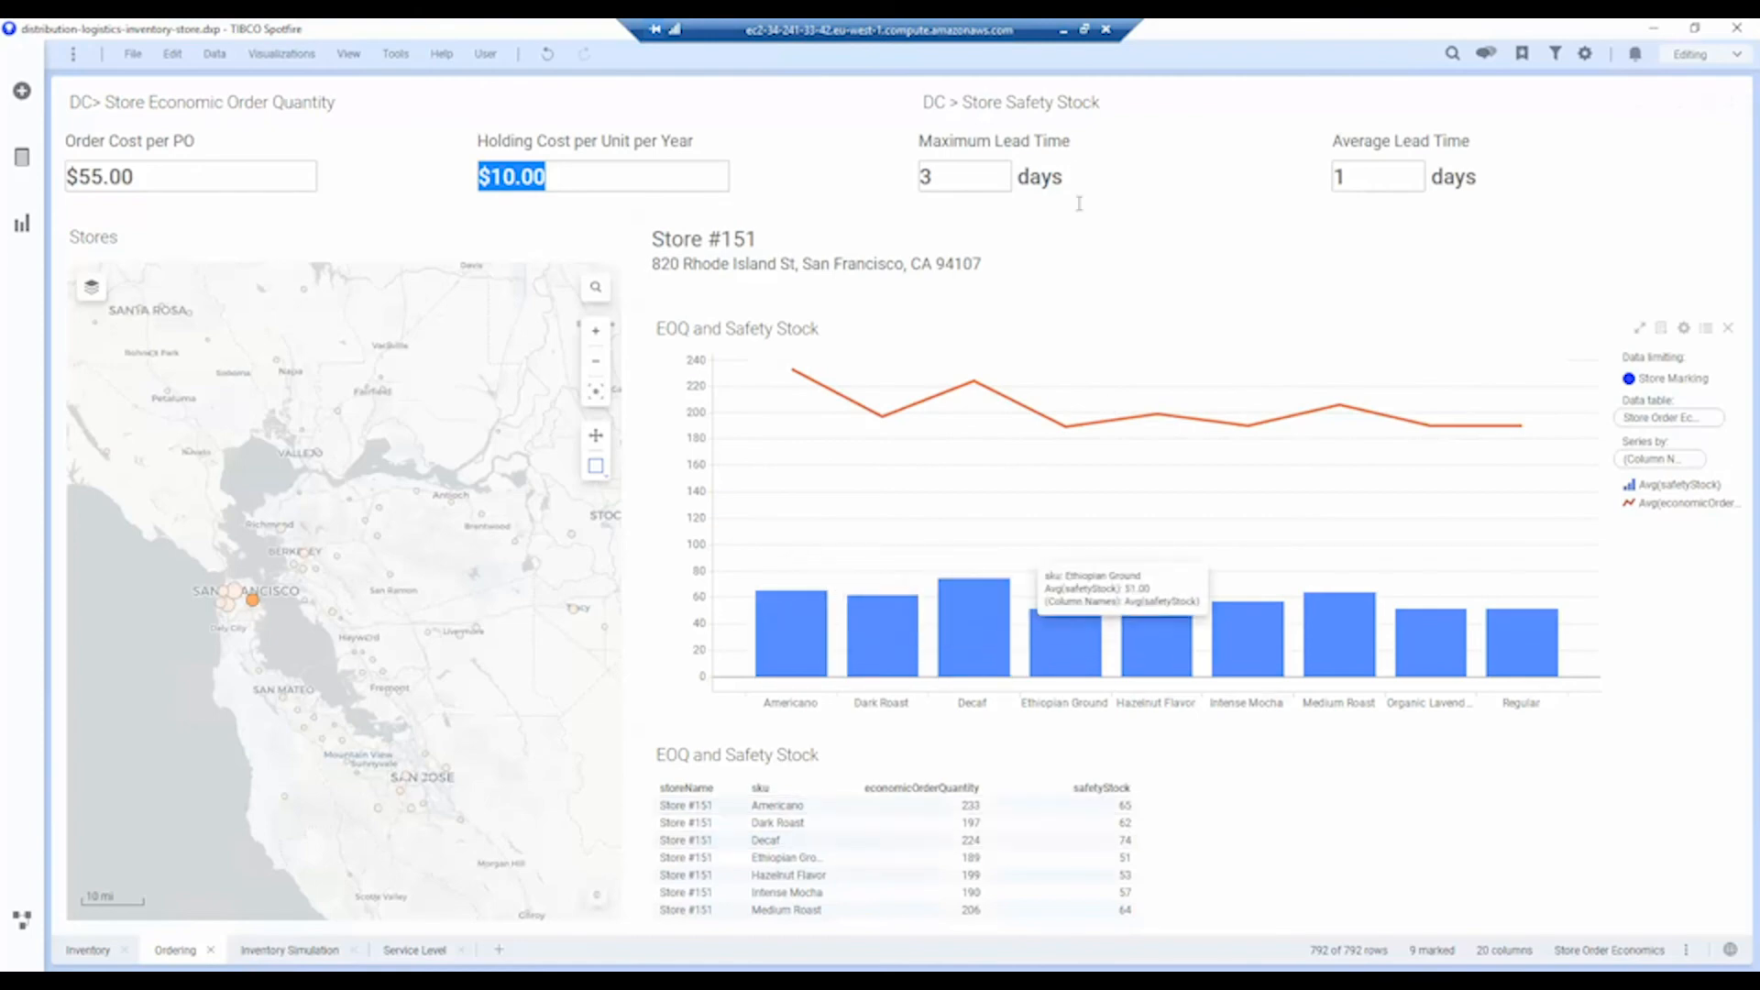
- Enter 5 days as the maximum lead time
type("5")
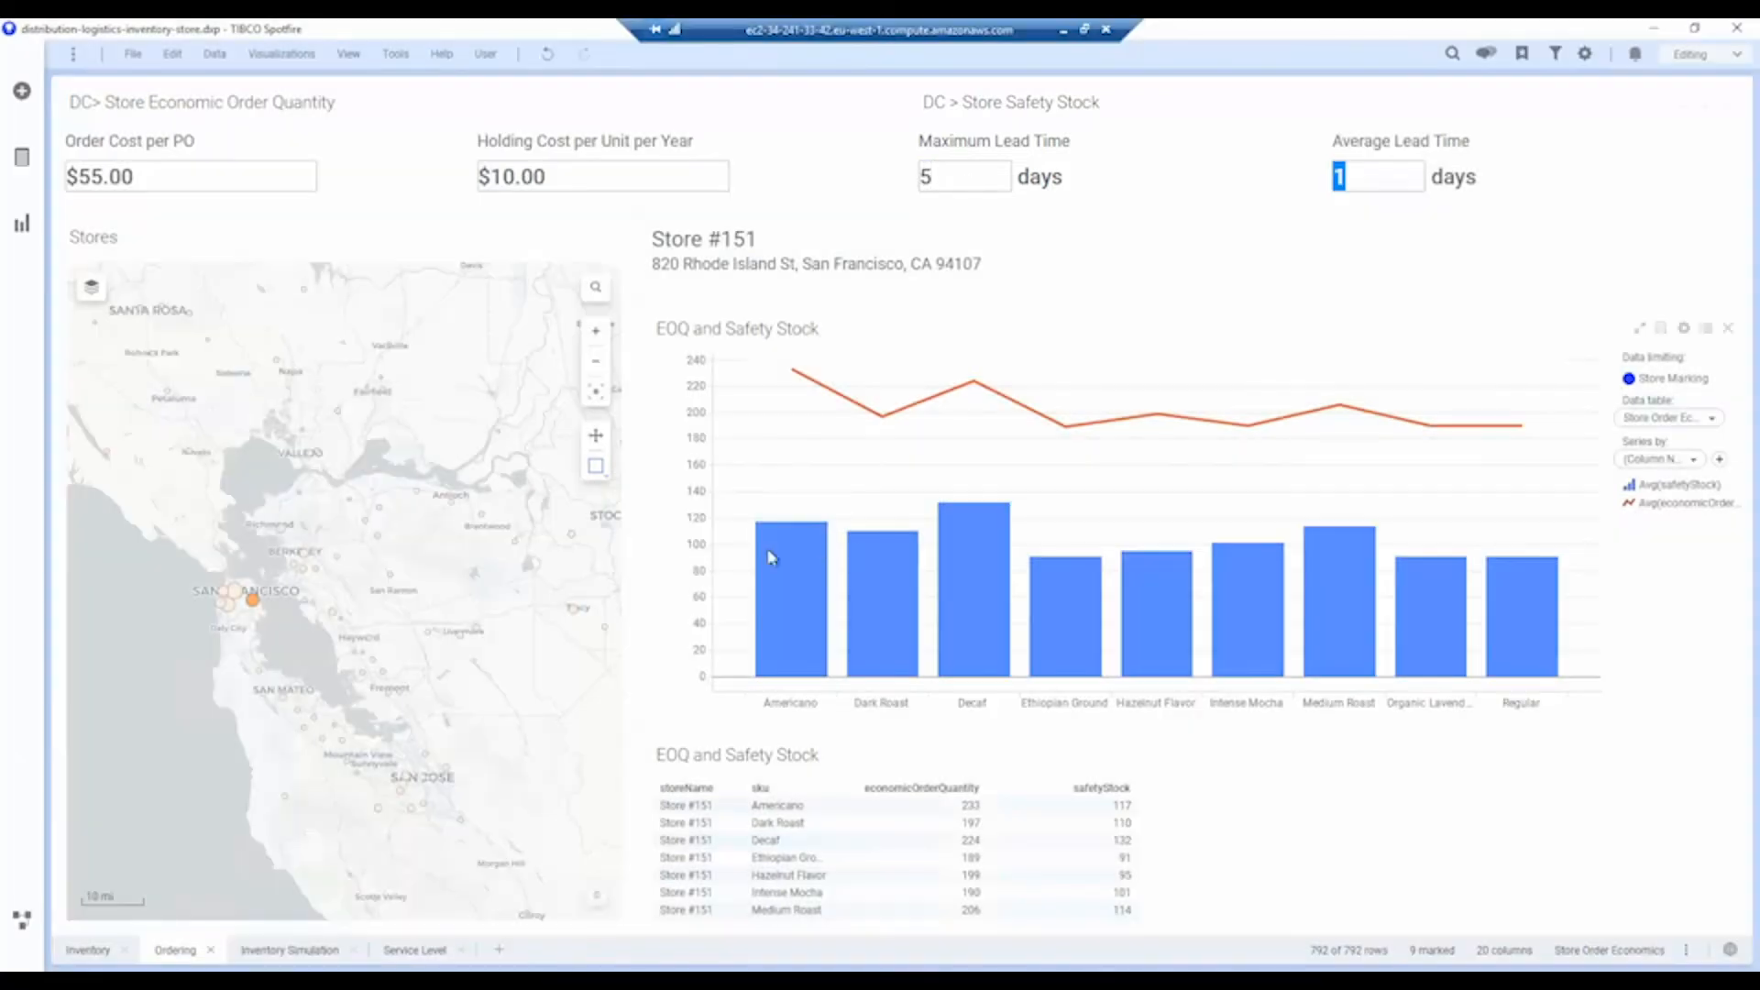
mouse_move(771, 546)
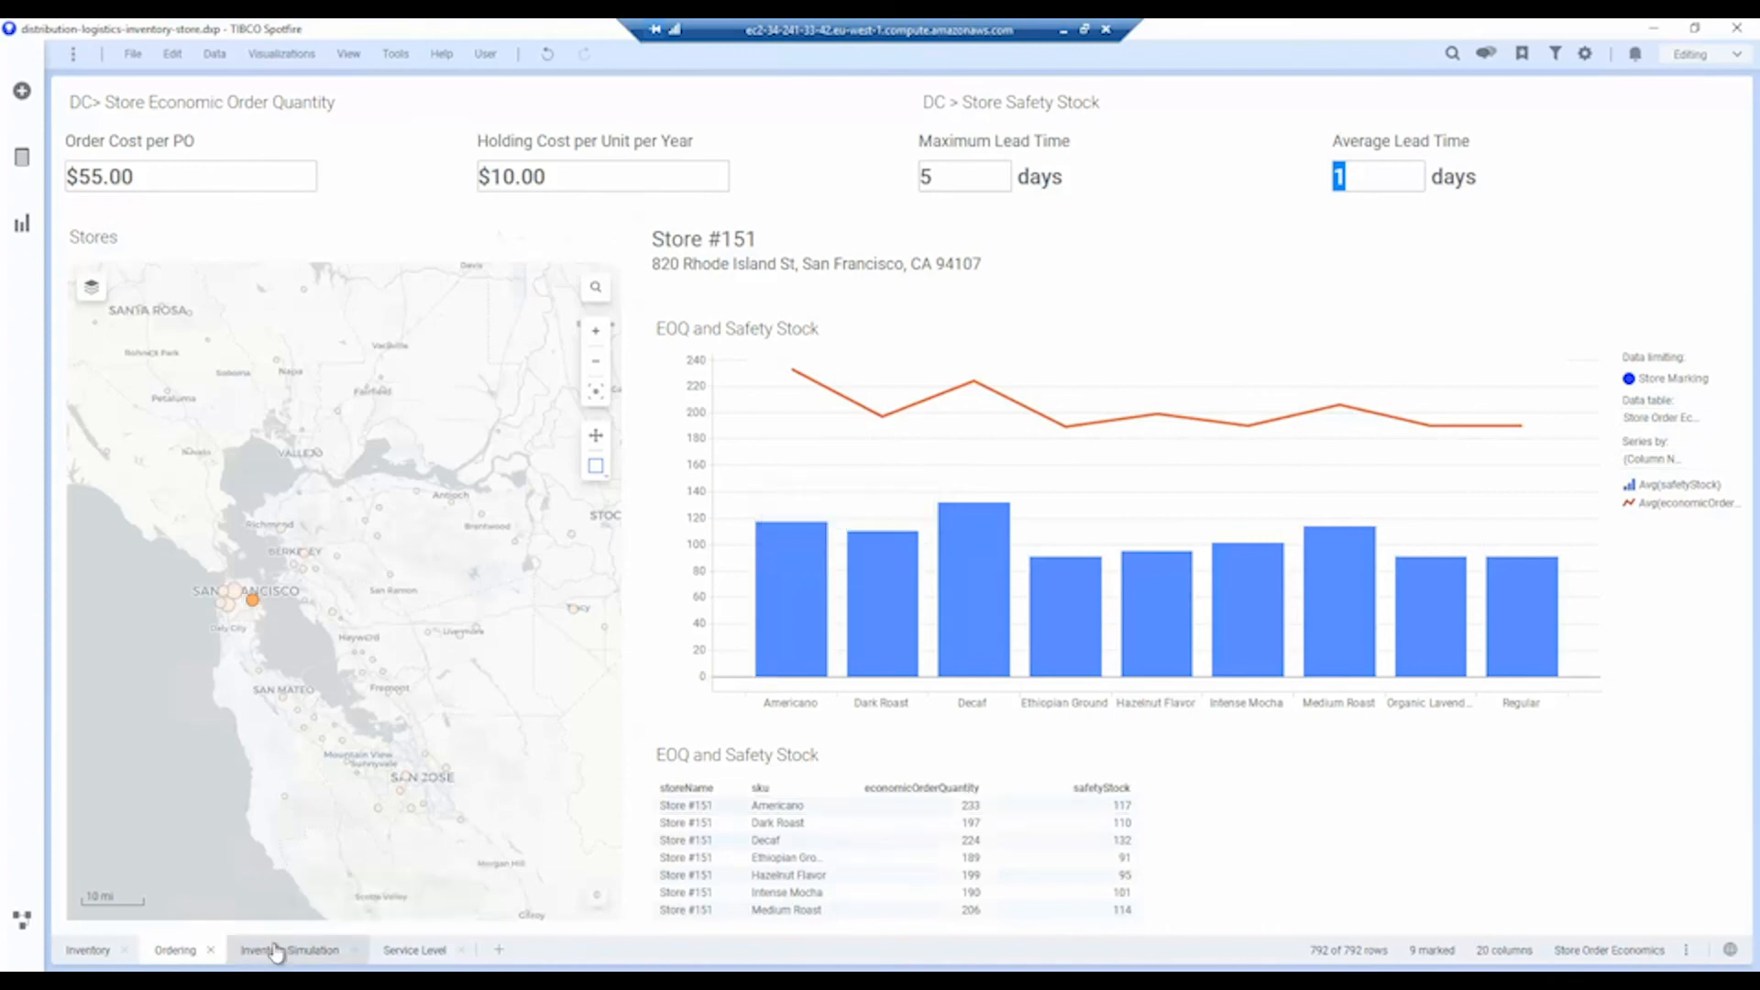
- Switch to the Inventory Simulation page for the Dark Roast promo
left_click(289, 950)
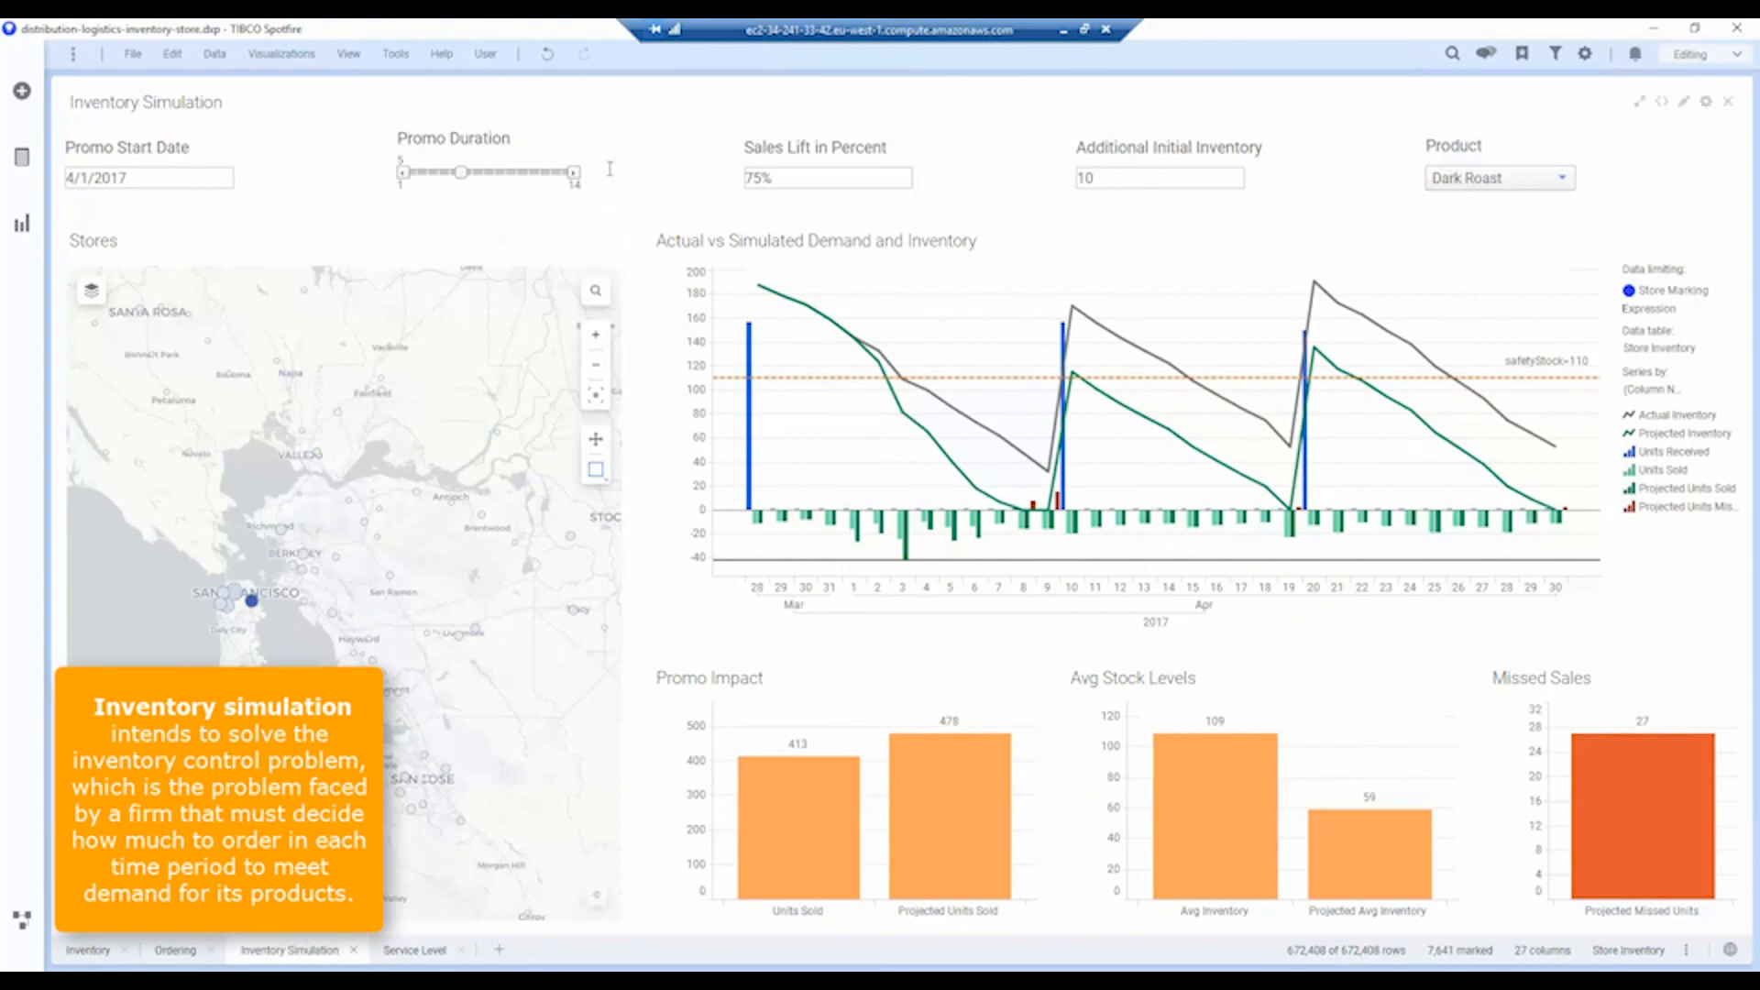
mouse_move(491, 190)
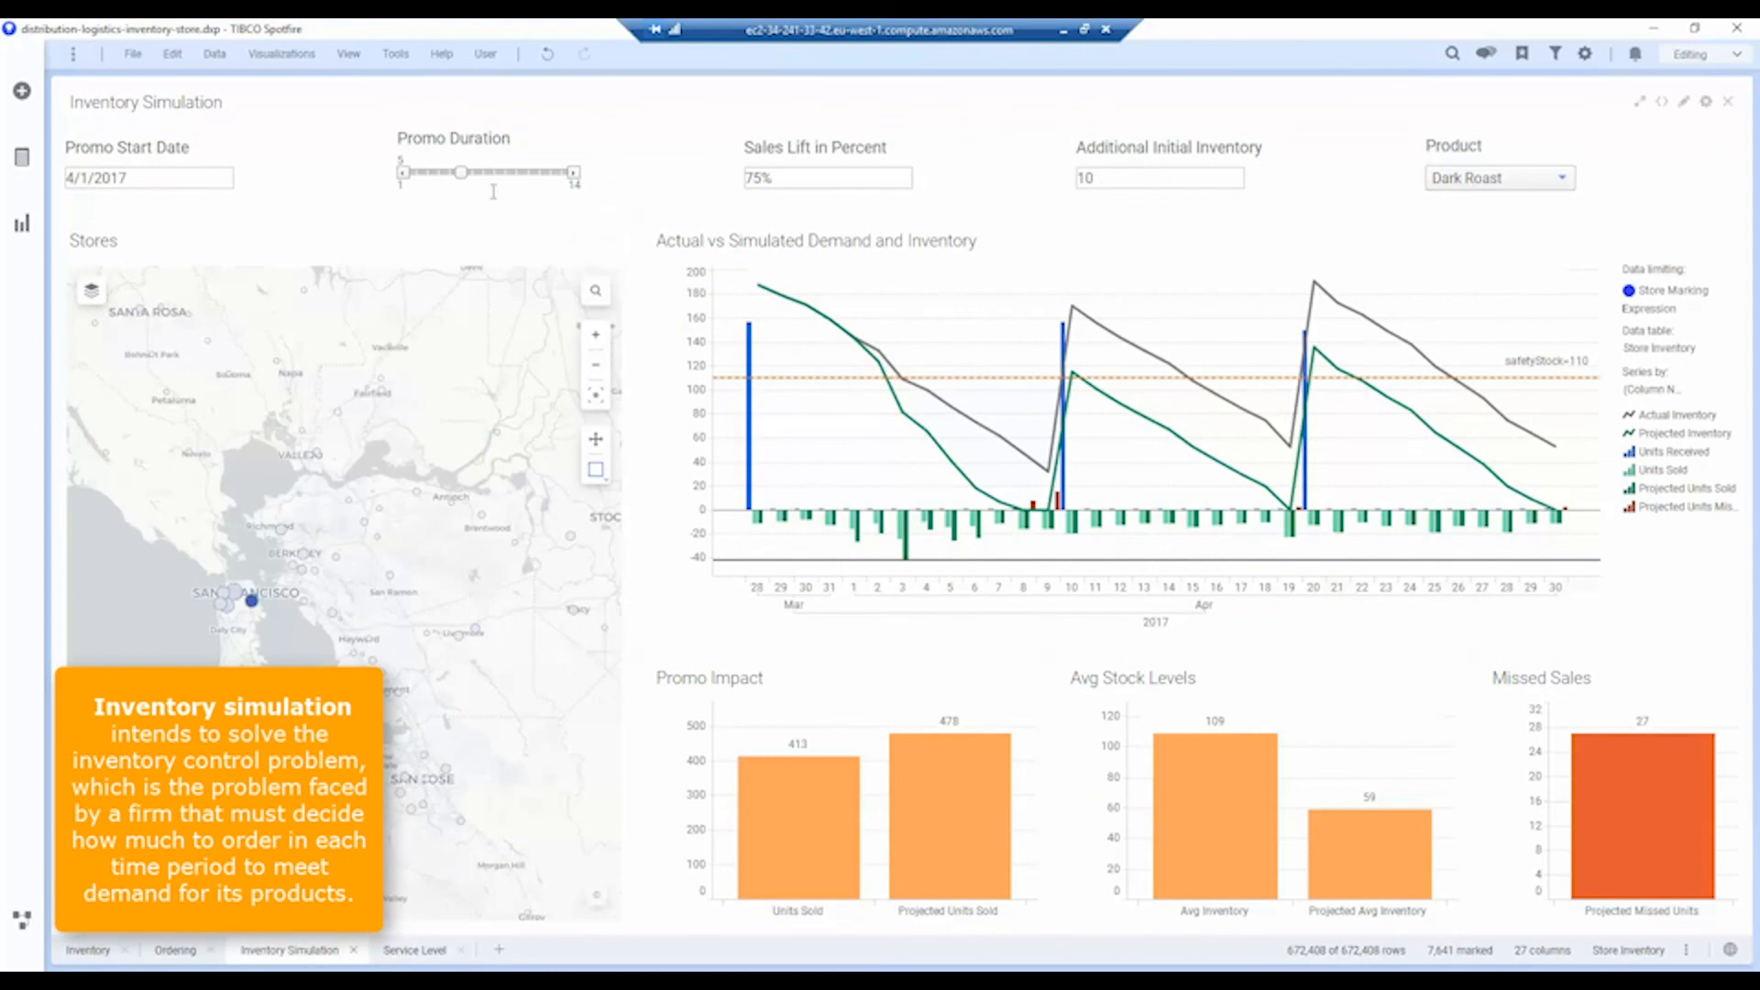
mouse_move(648, 211)
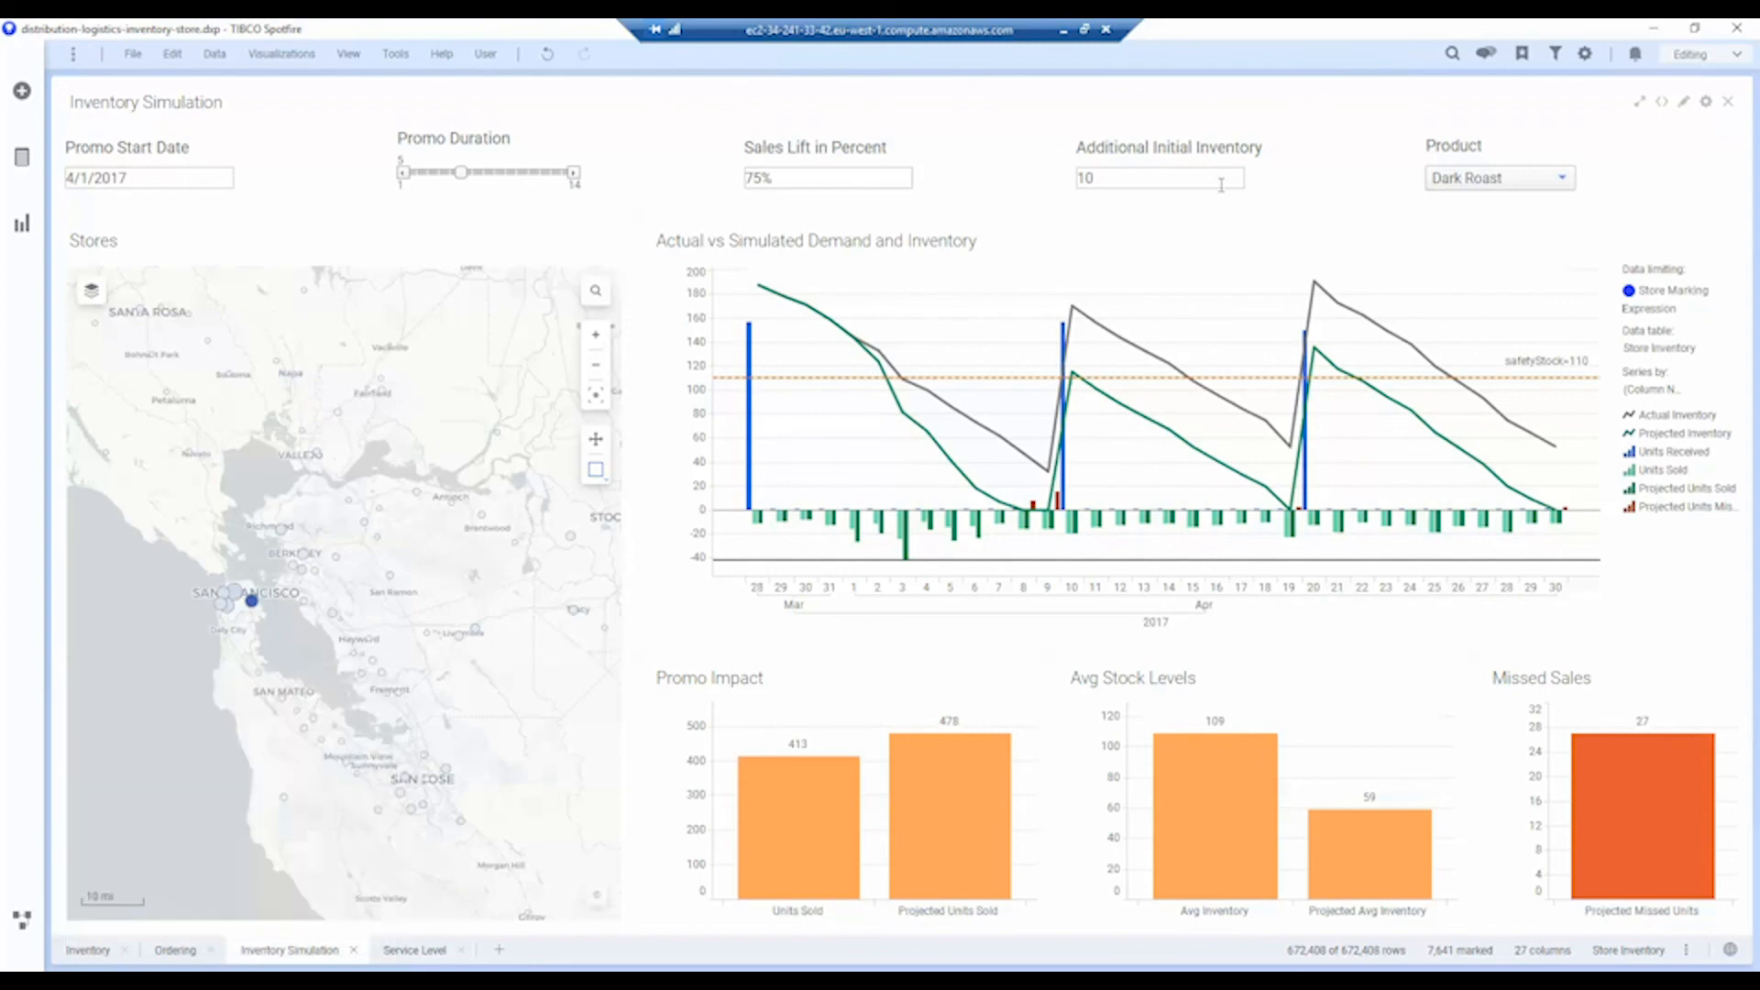
mouse_move(1642, 803)
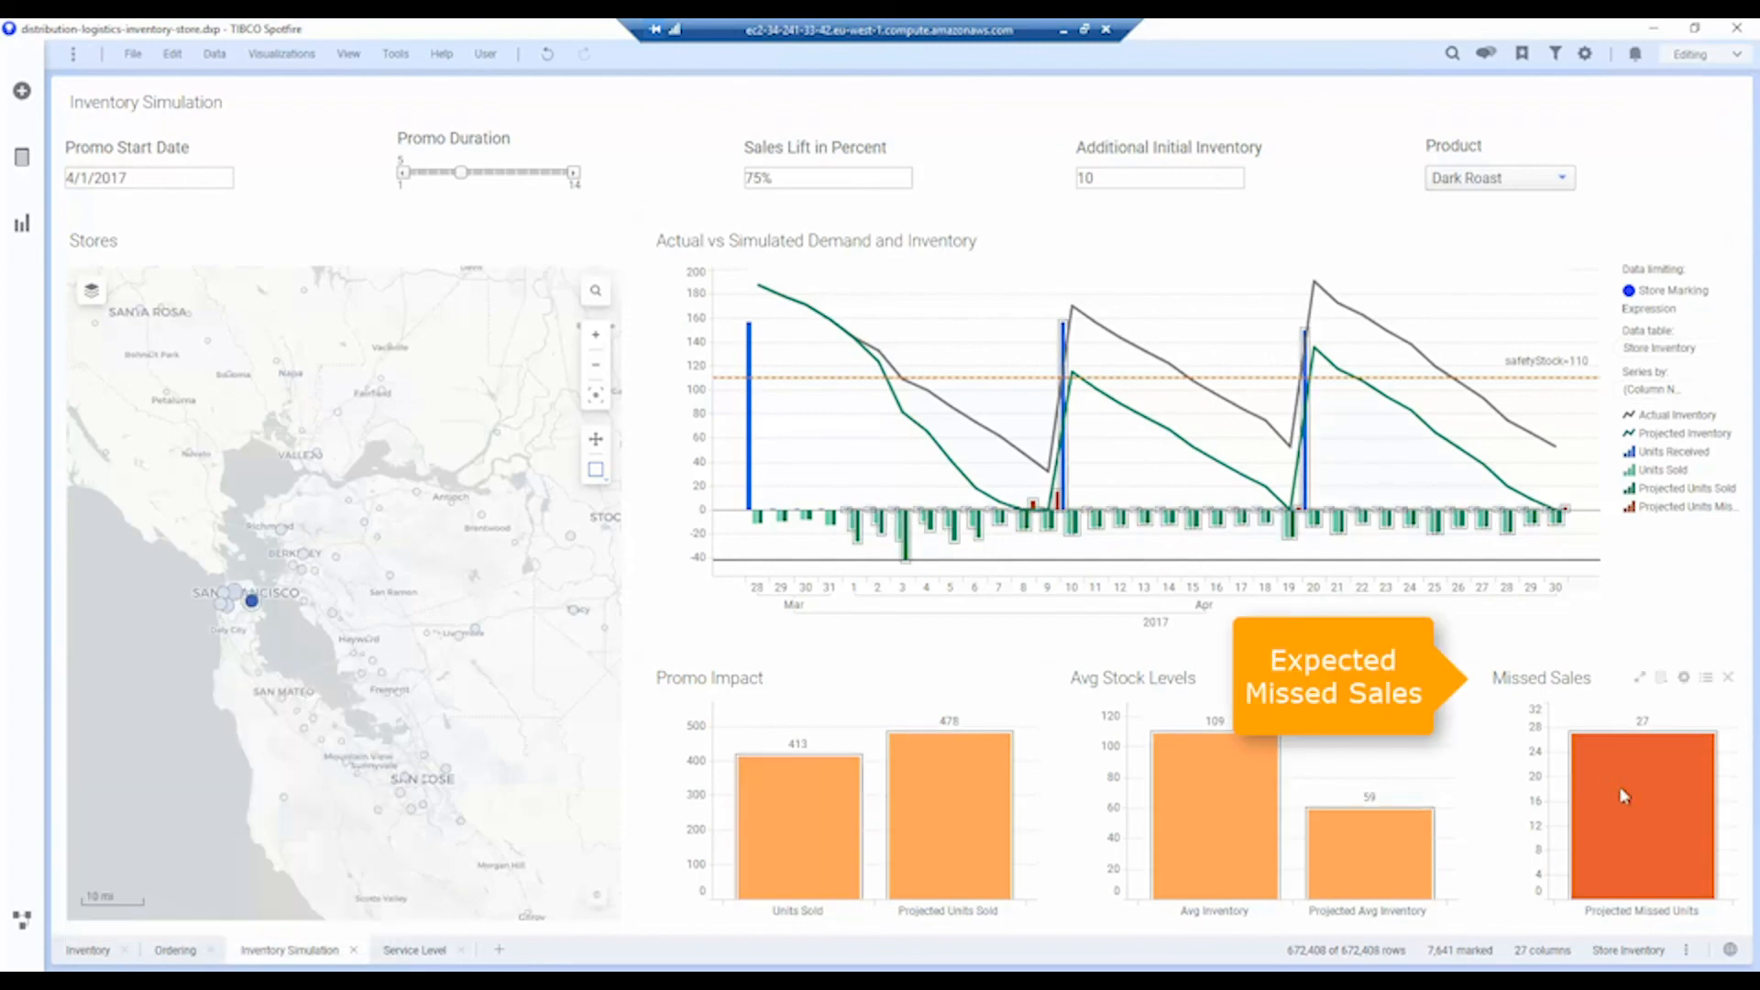
mouse_move(1622, 795)
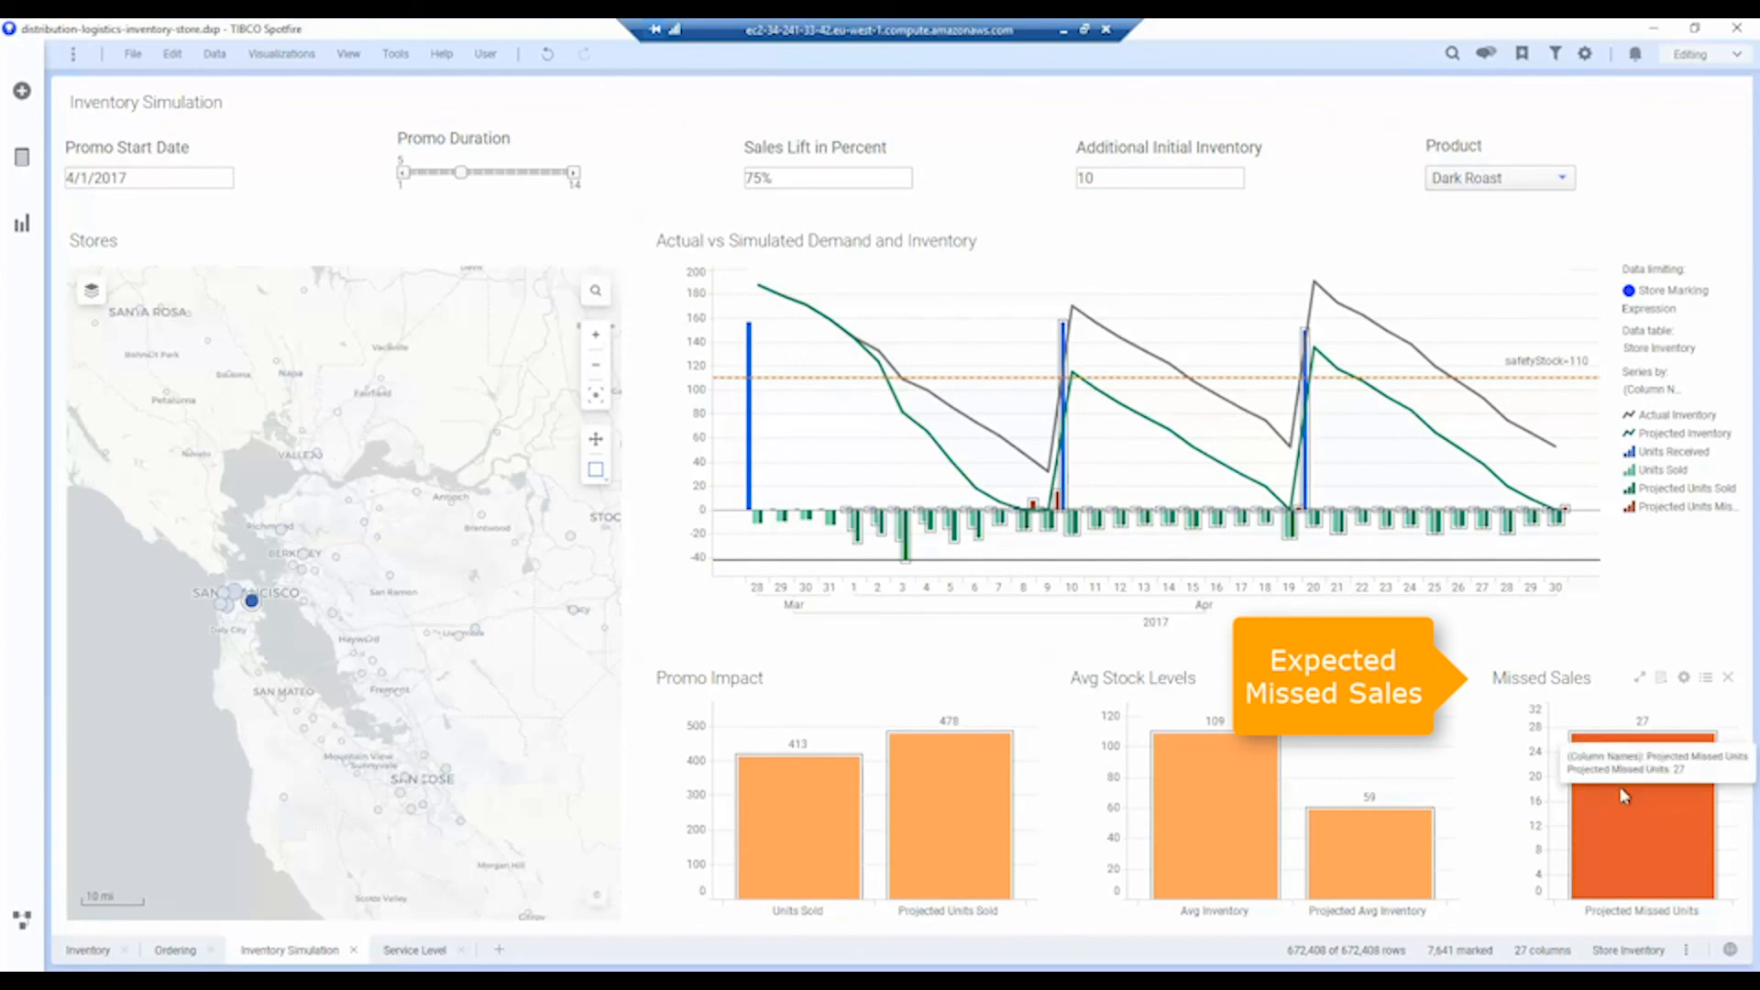
mouse_move(1639, 804)
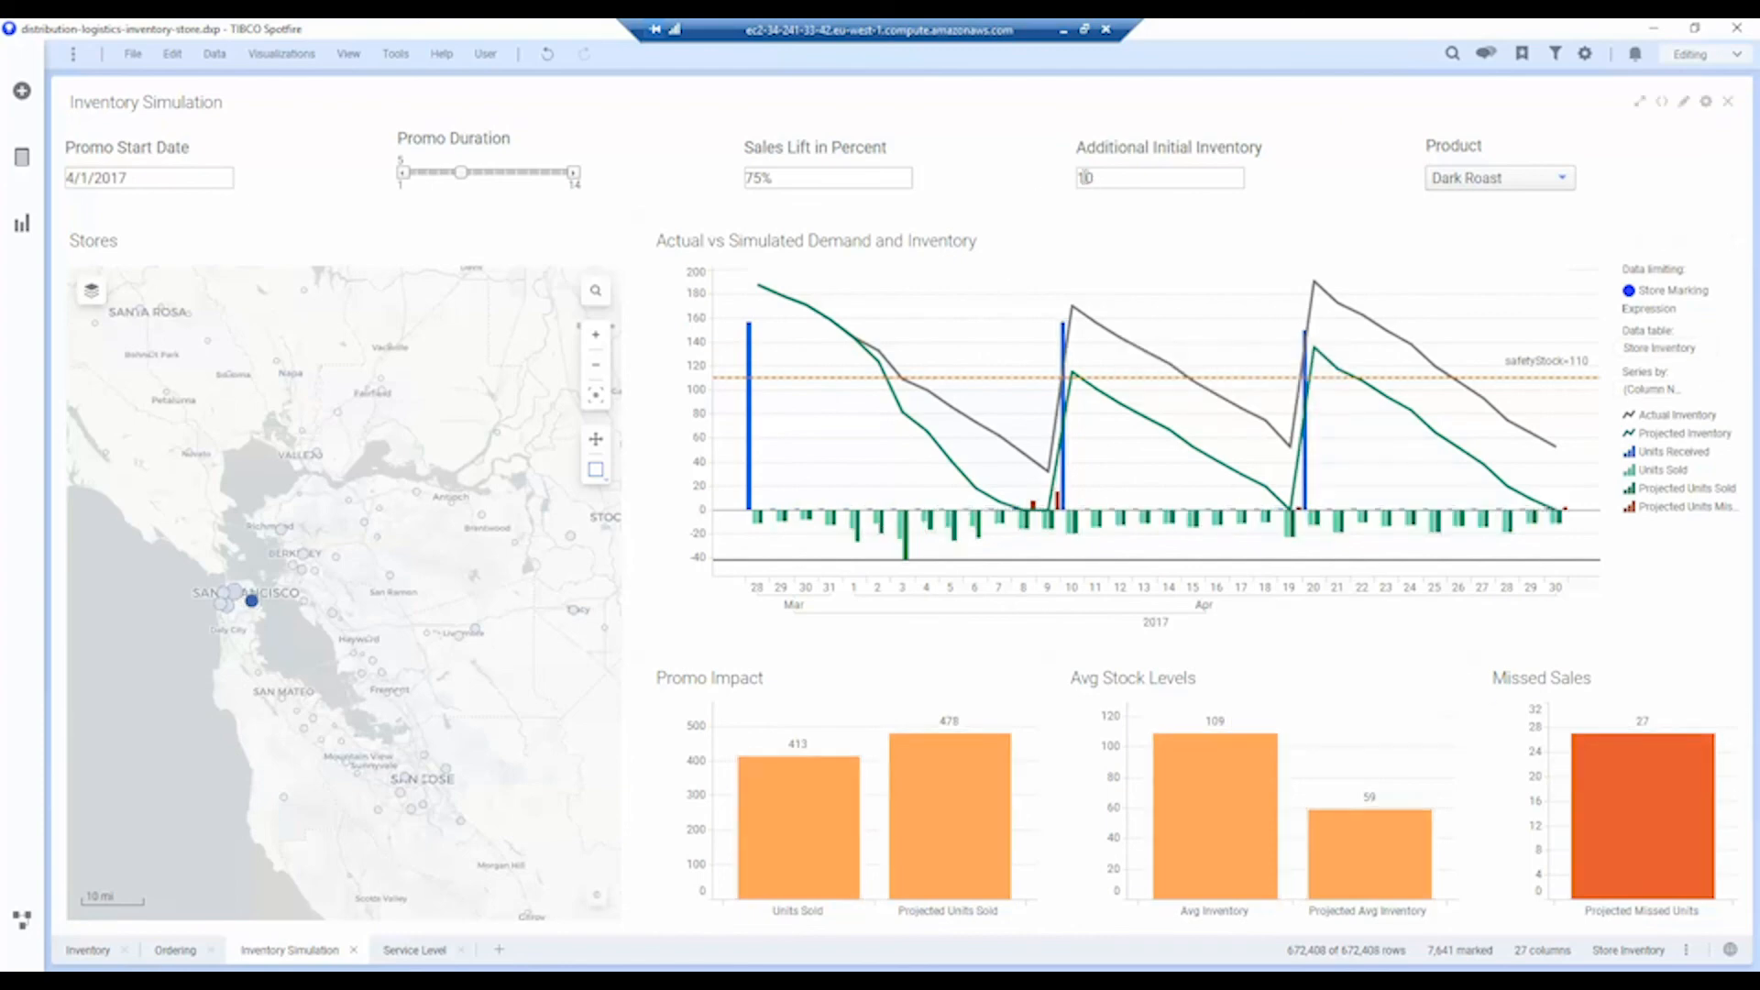
mouse_move(372, 565)
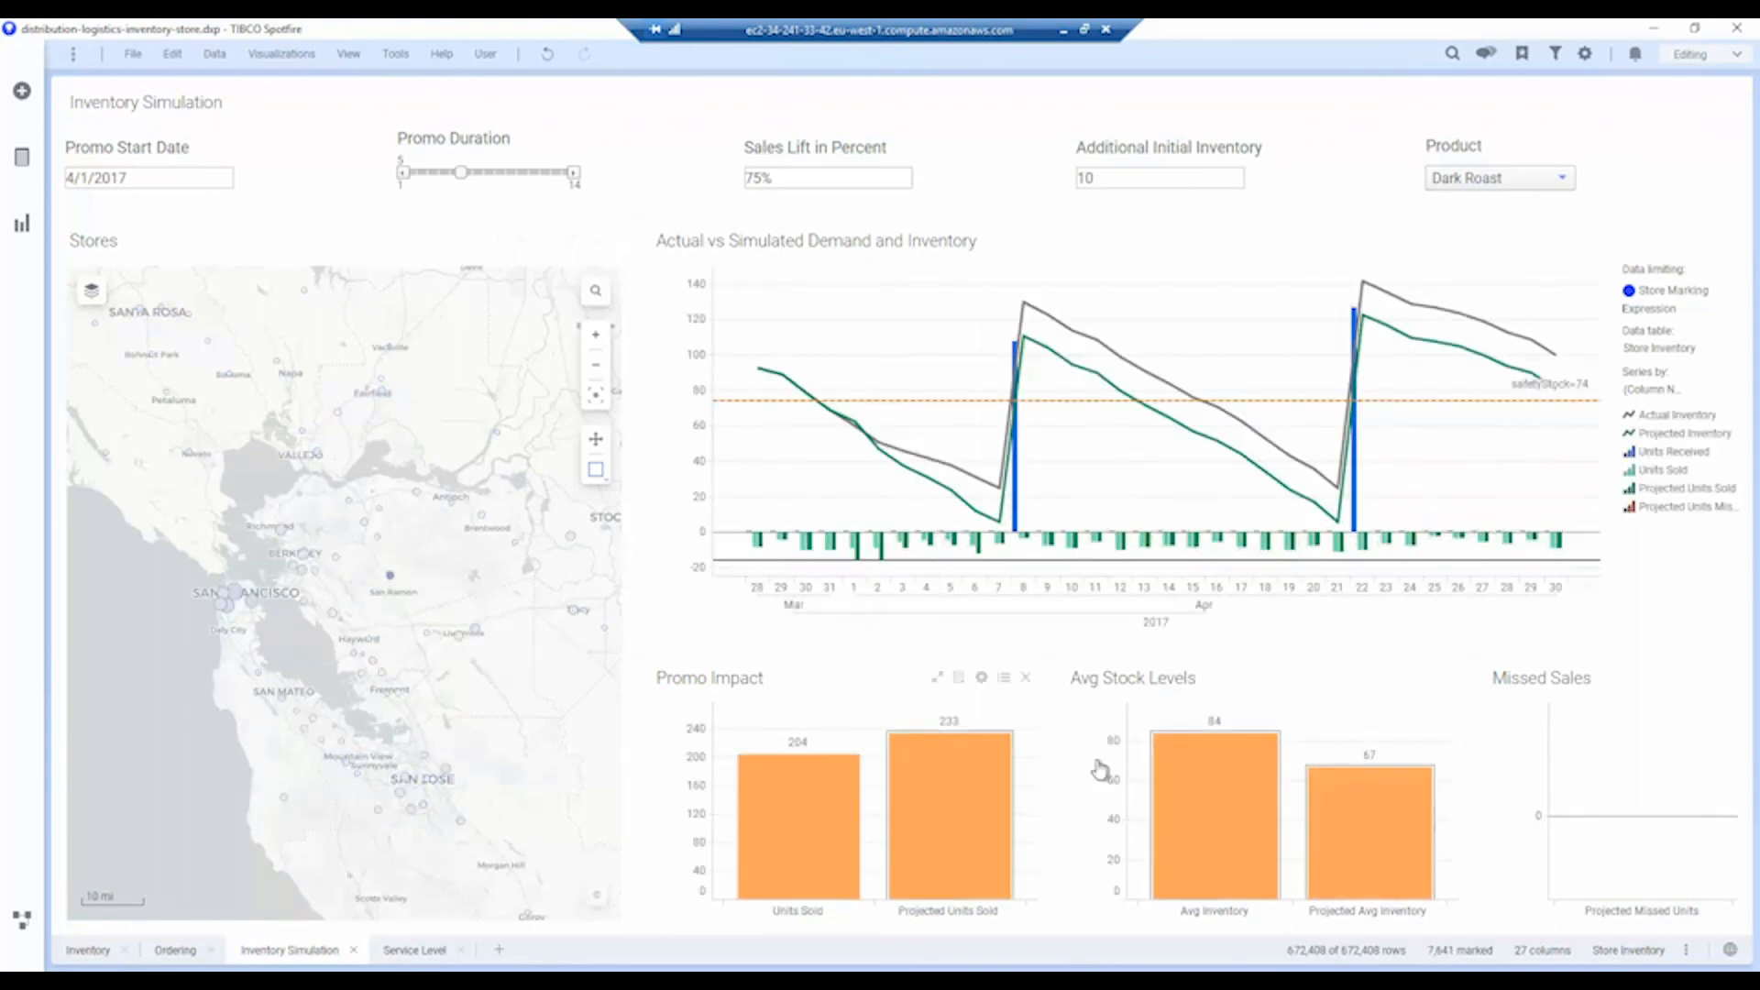
mouse_move(1599, 785)
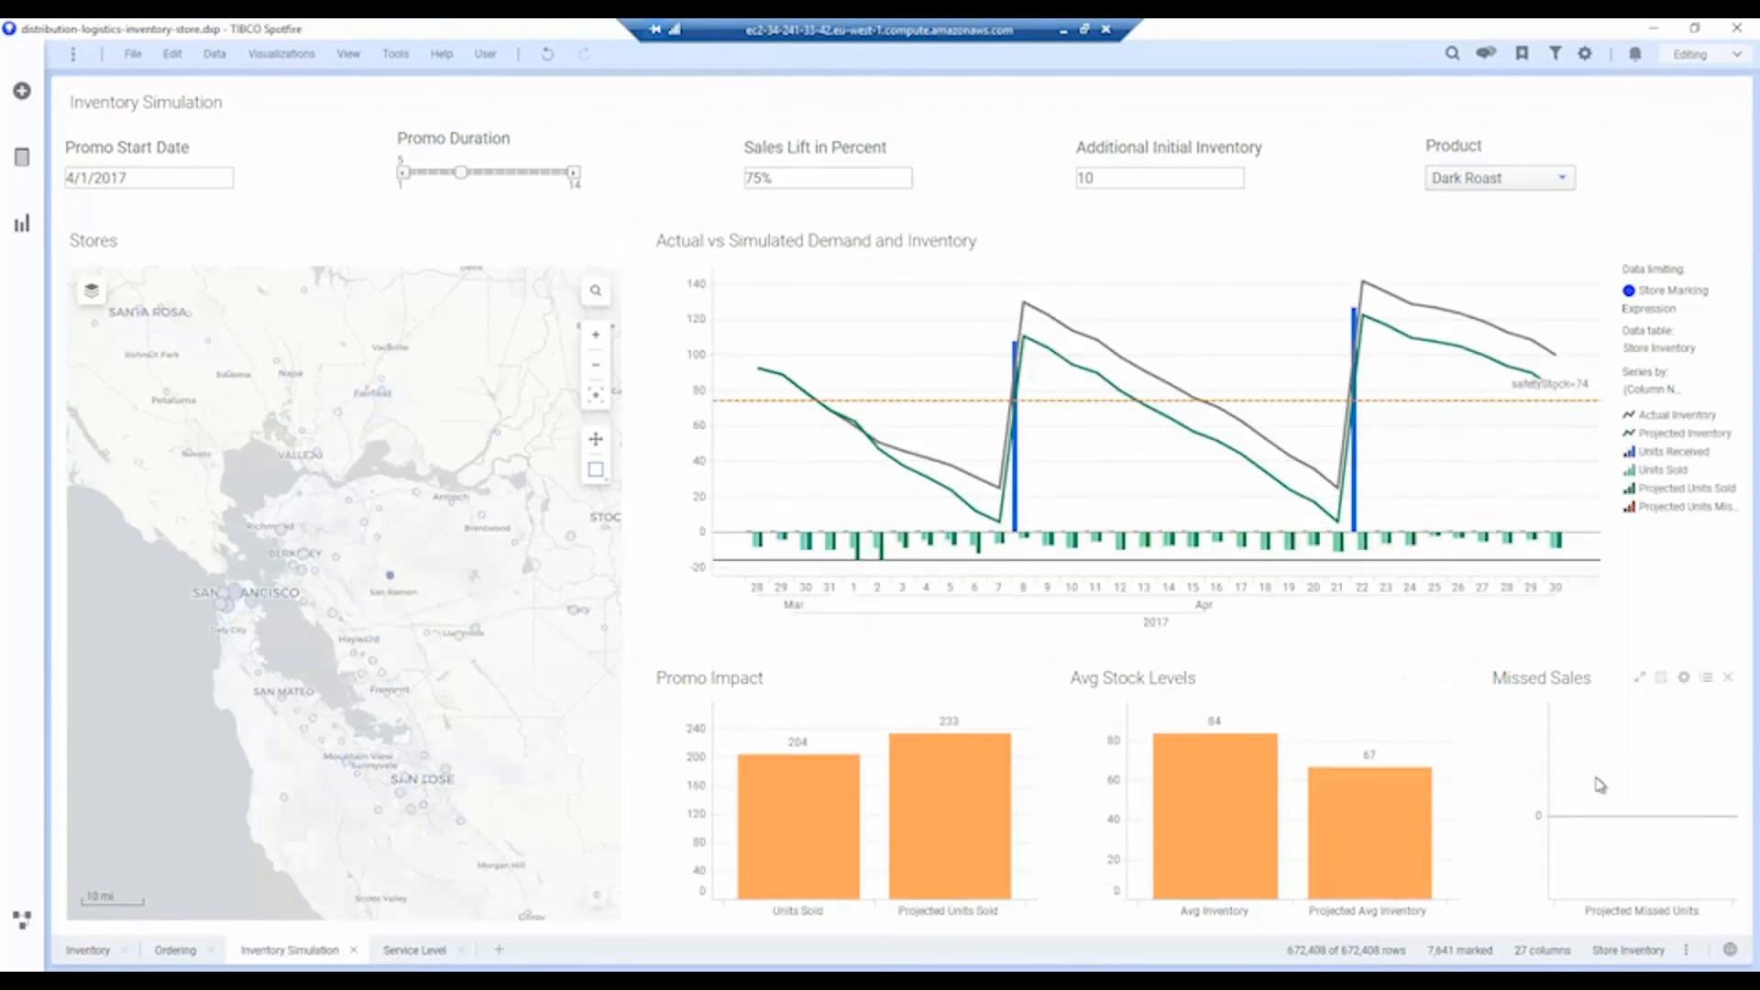
left_click(261, 606)
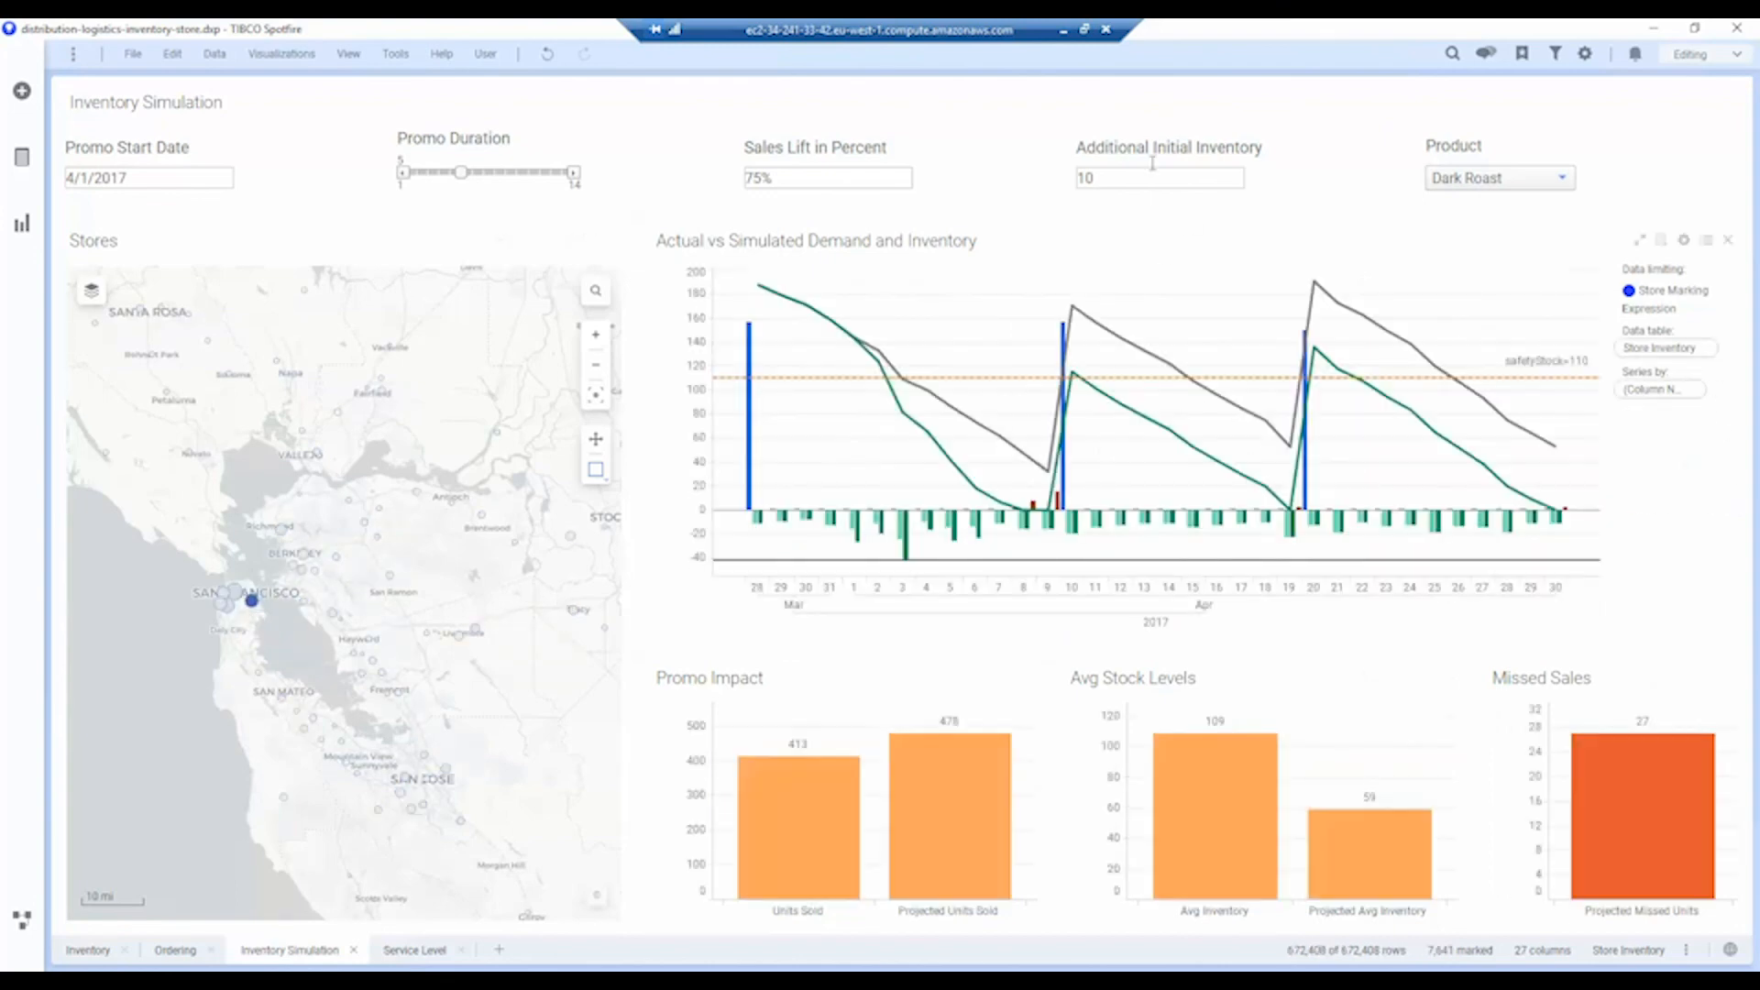
left_click(1122, 177)
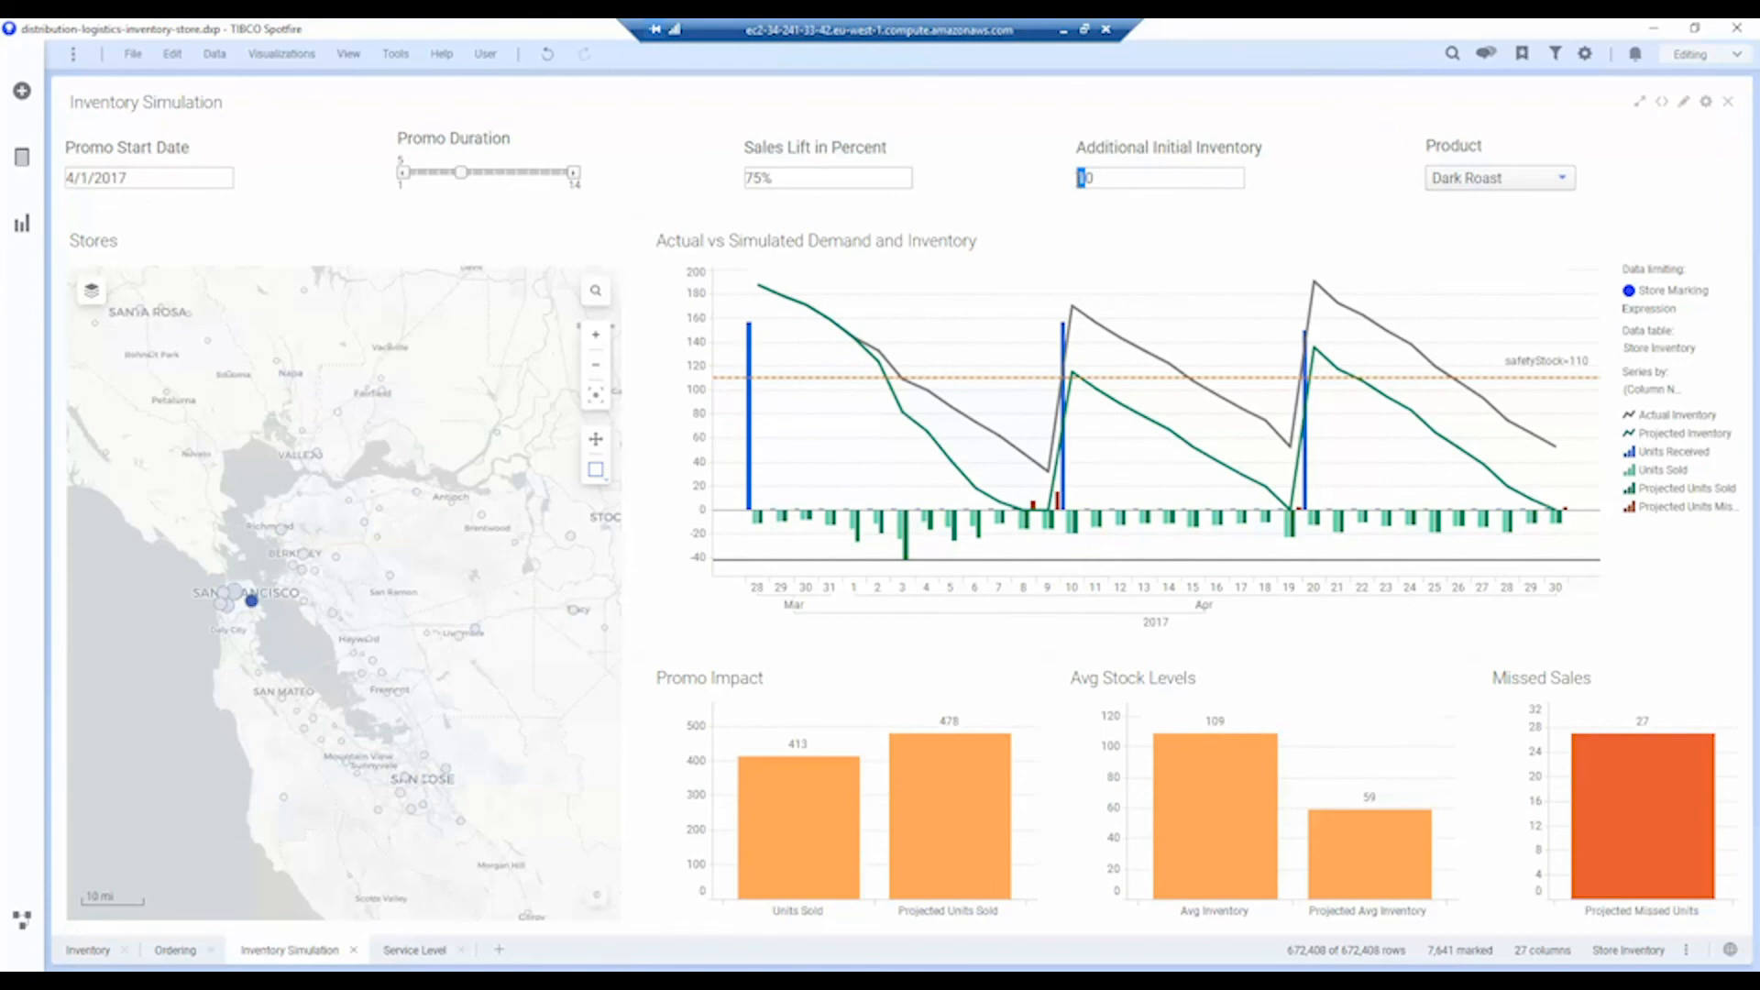
type("40")
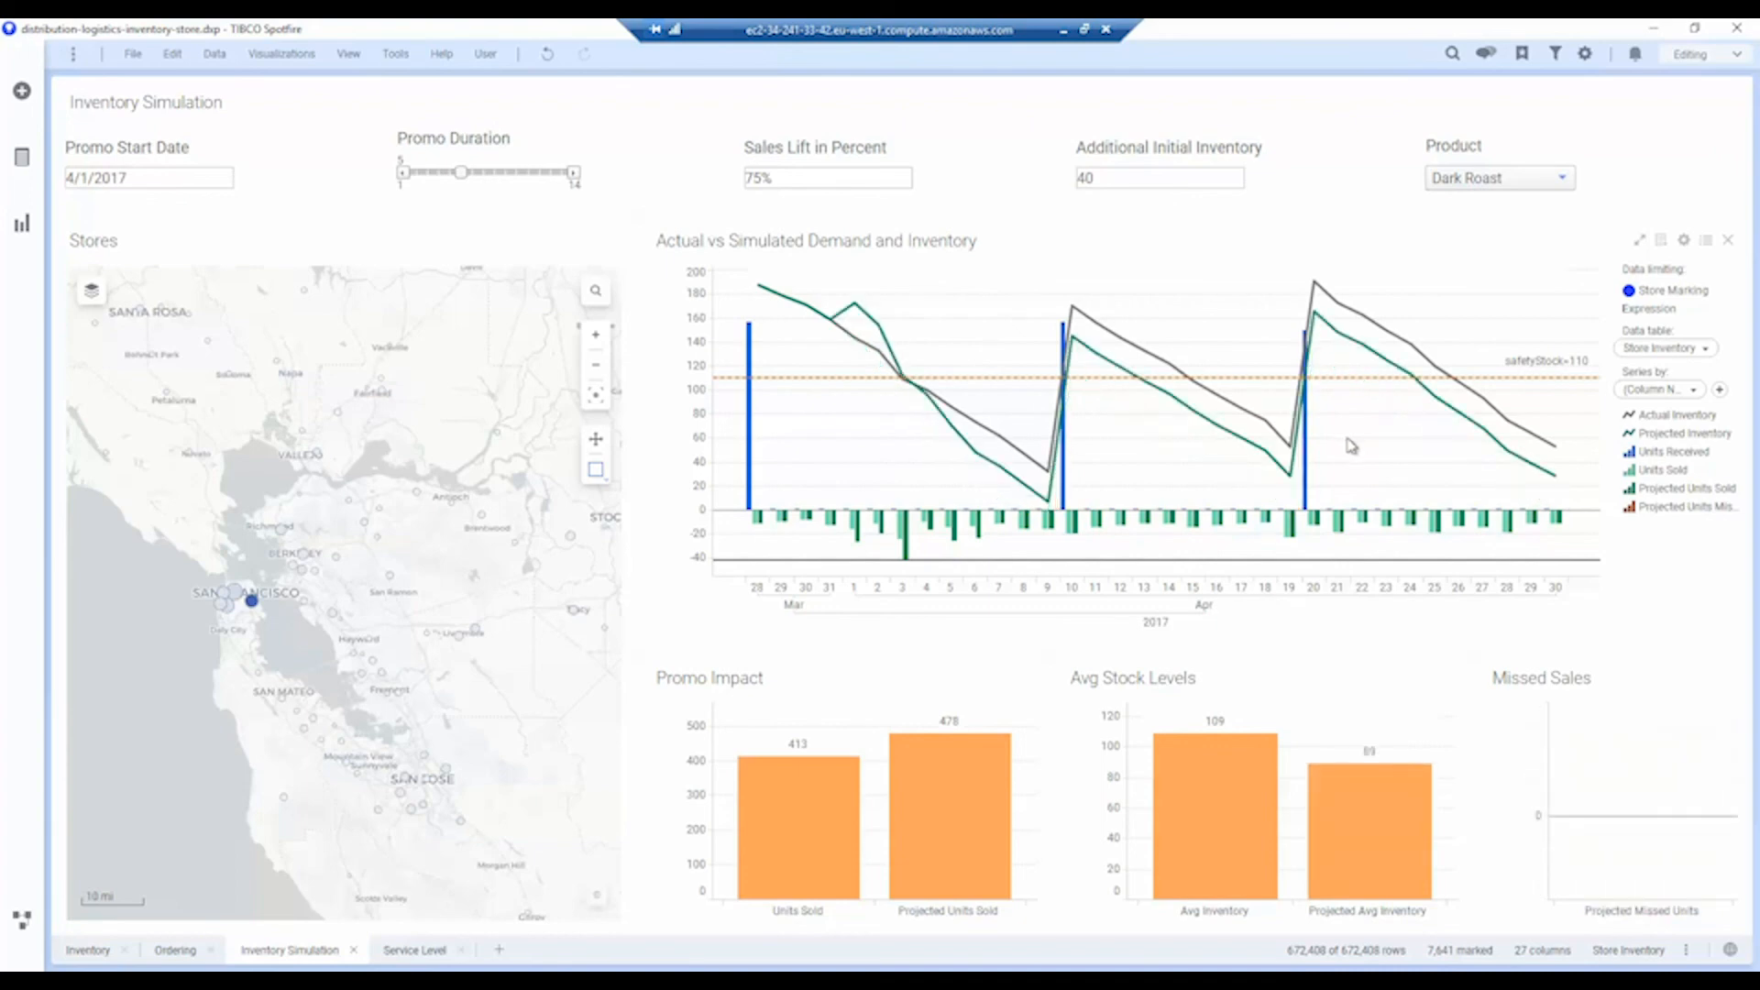
mouse_move(1524, 752)
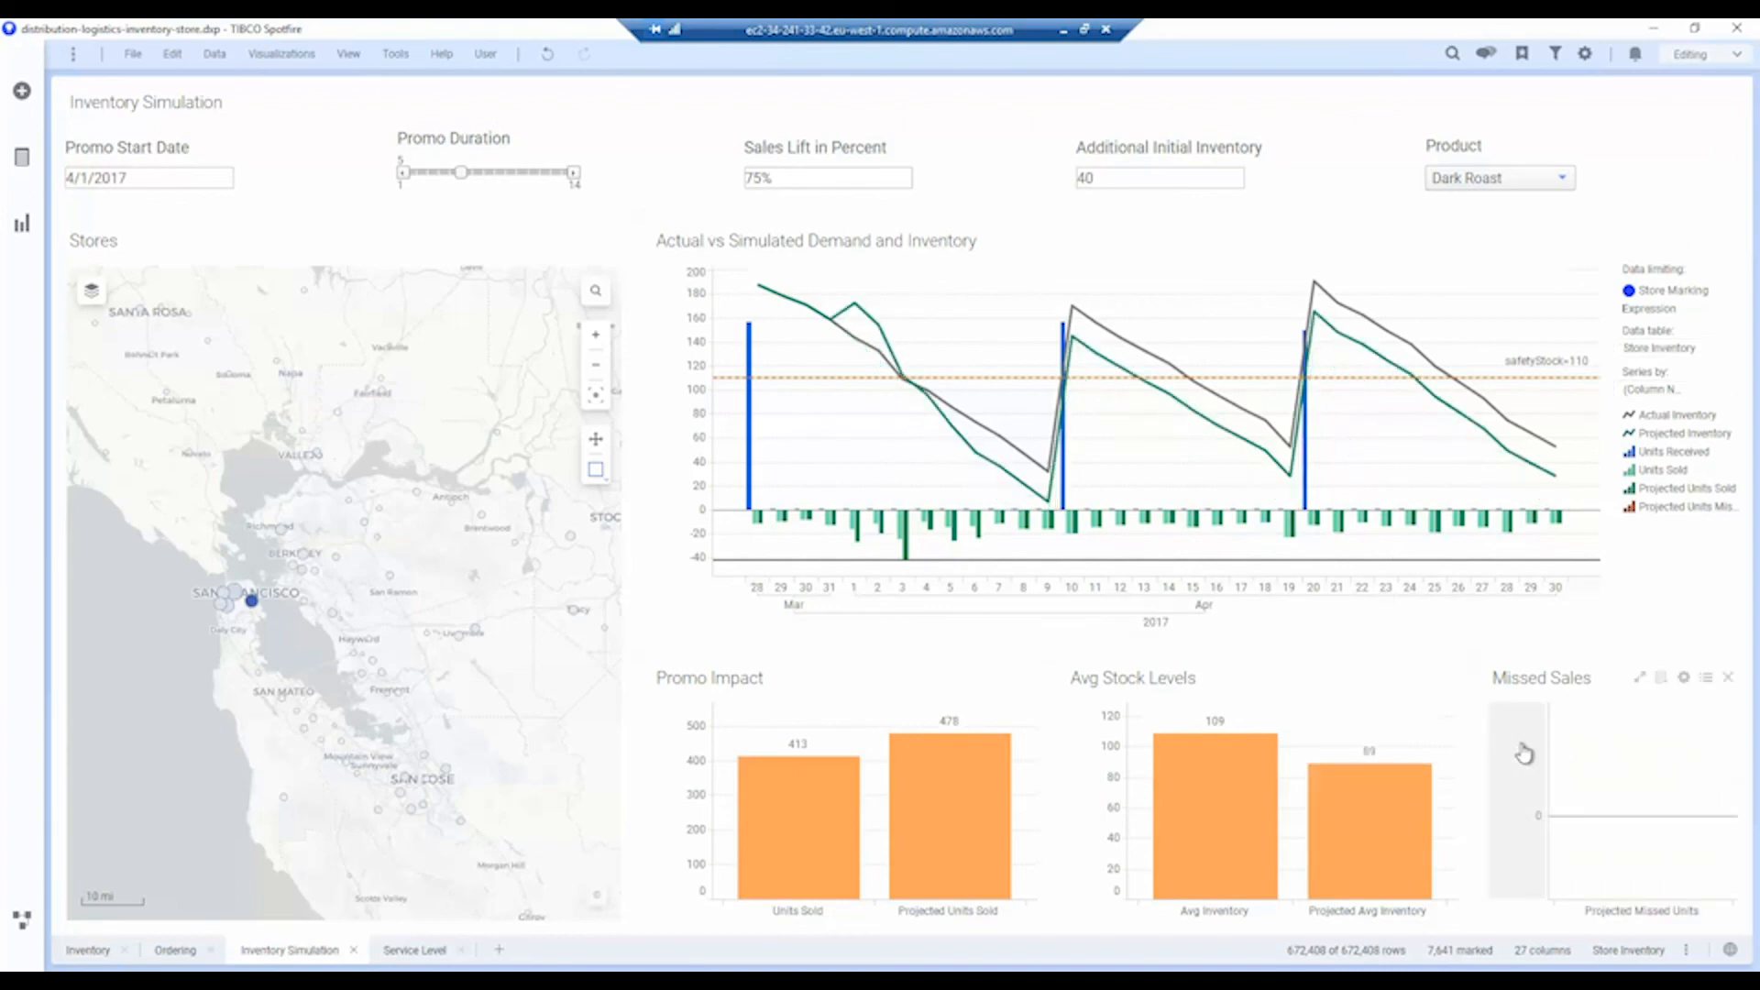
mouse_move(1611, 782)
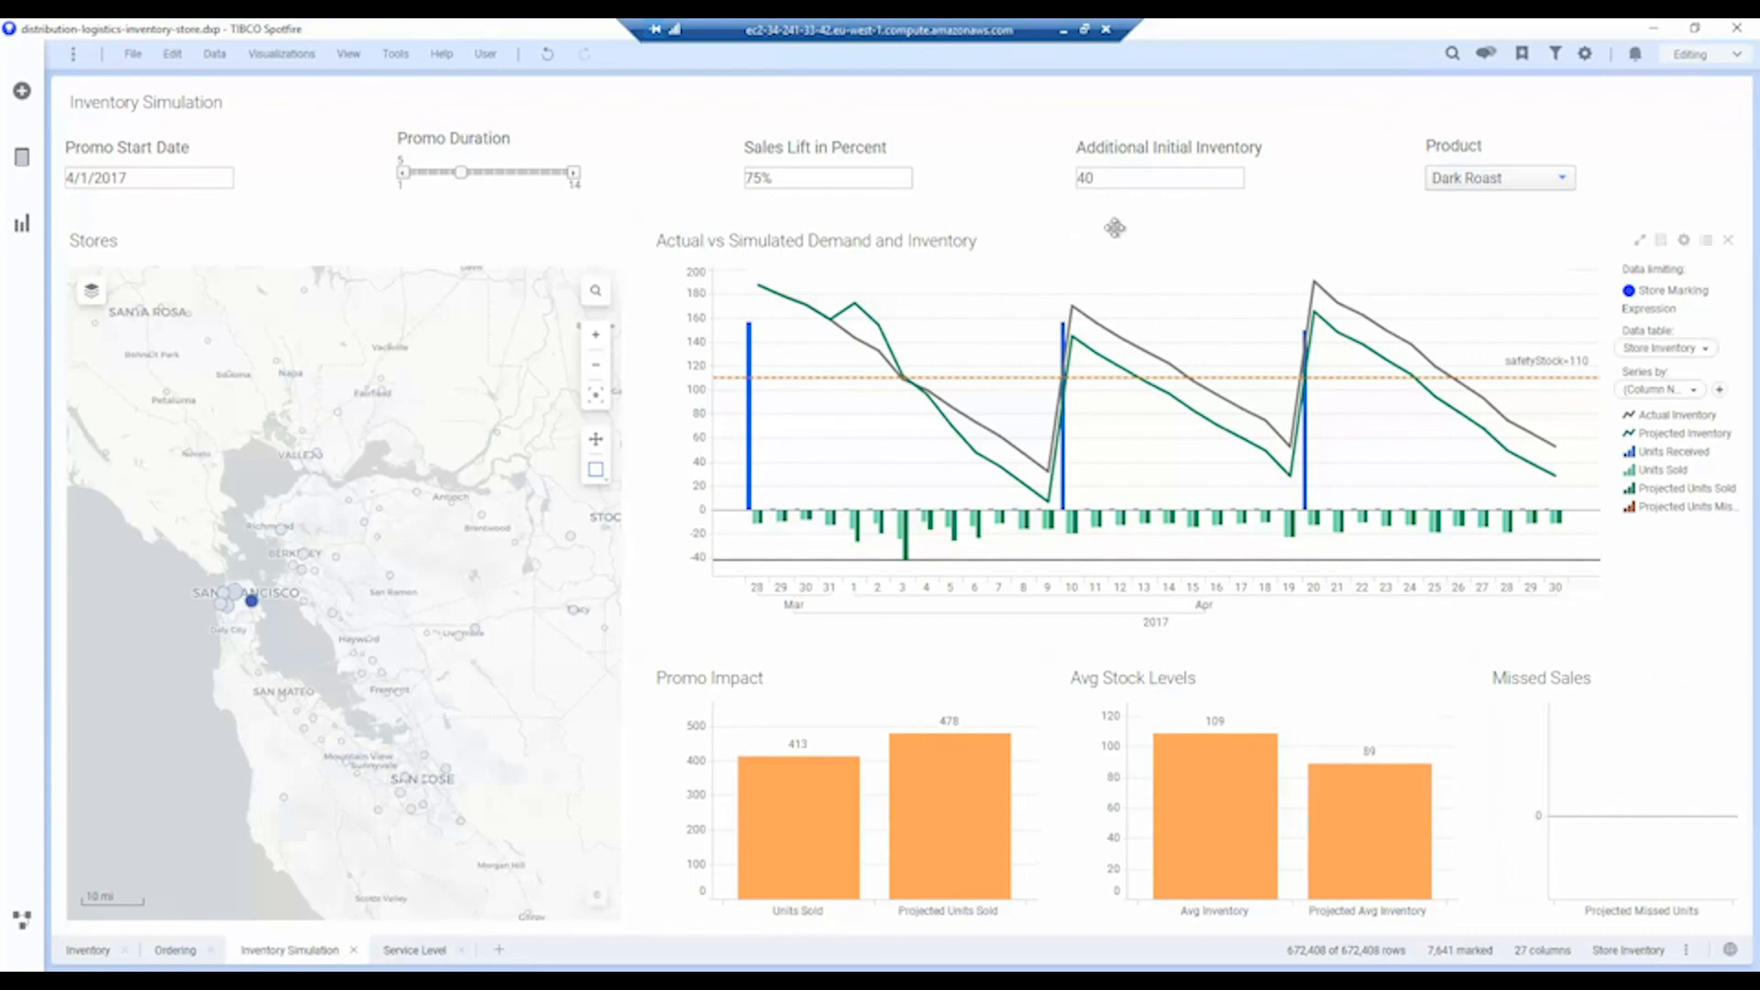
- Switch to the store Service Level page
left_click(414, 950)
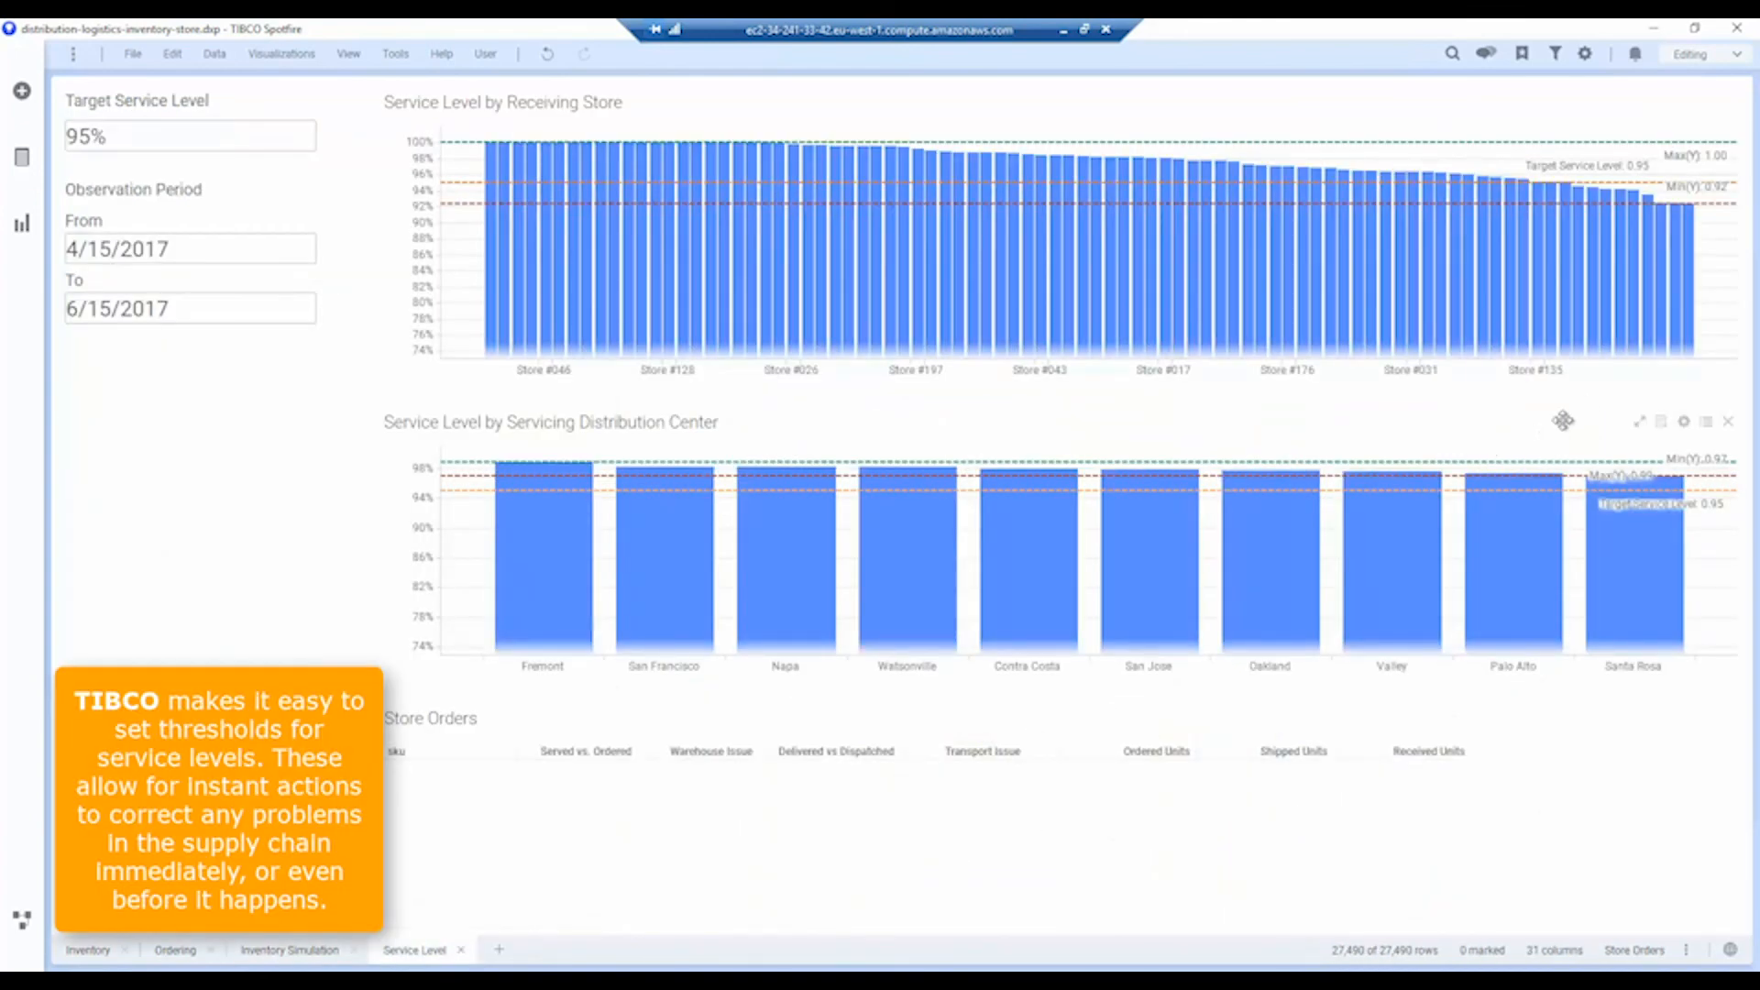
mouse_move(1726, 234)
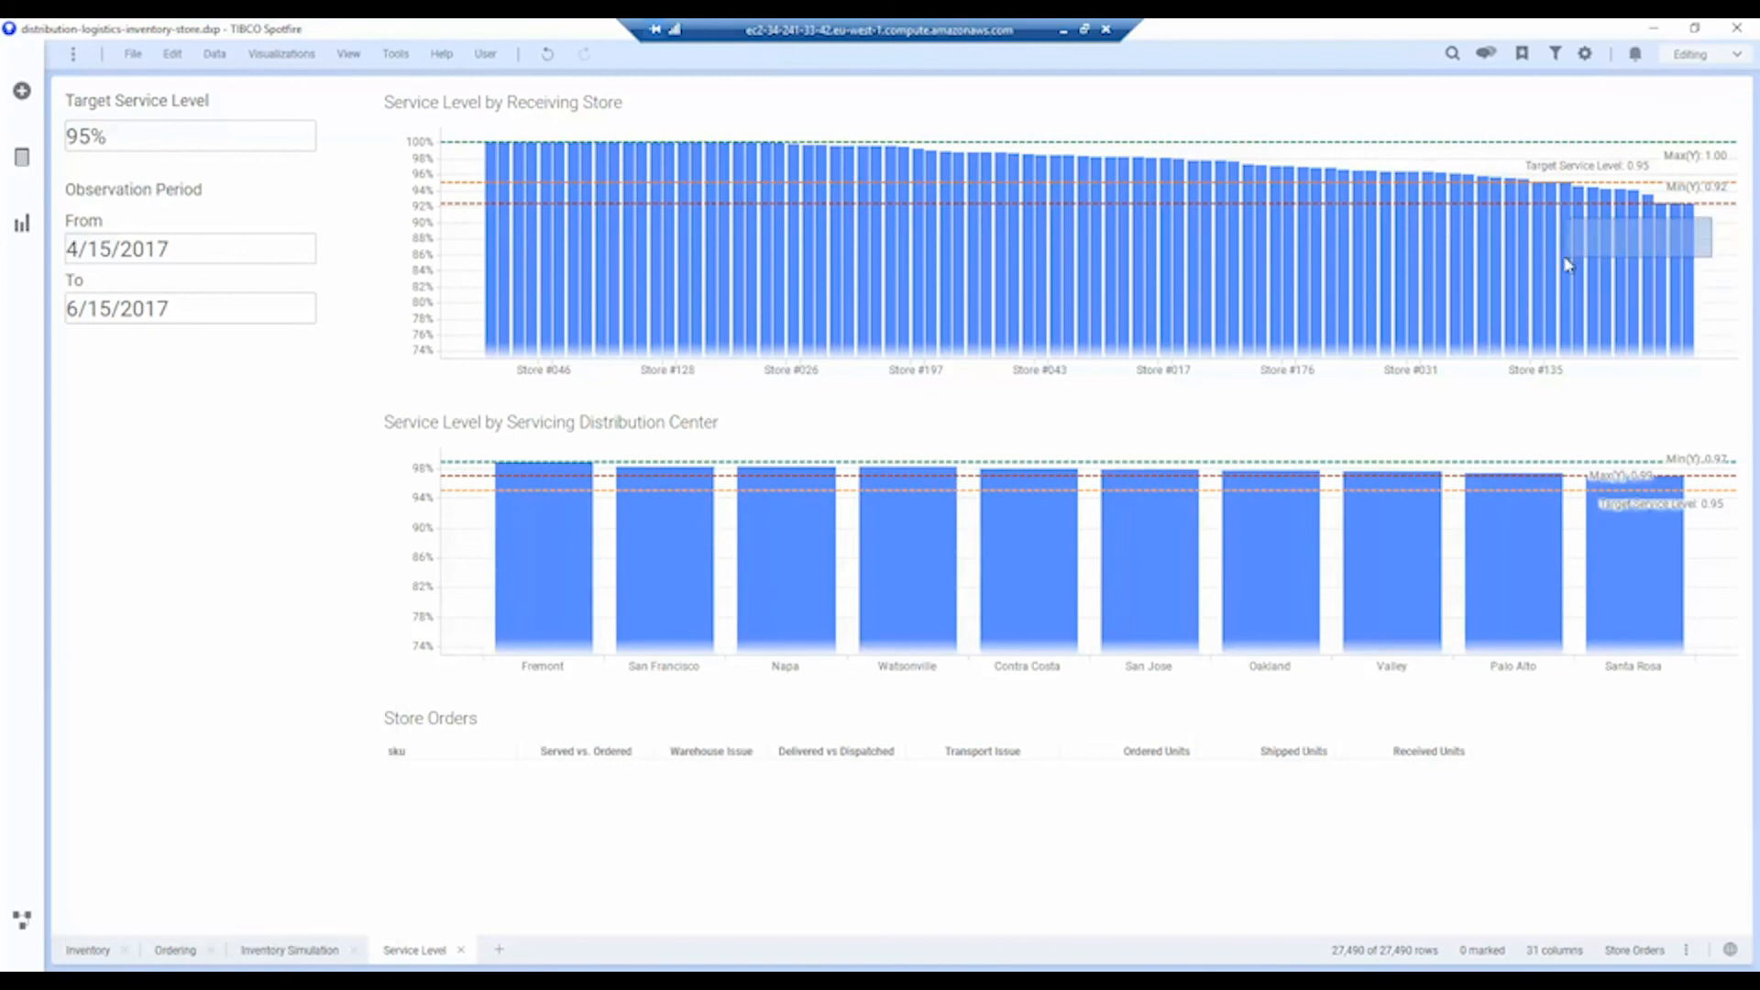
mouse_move(1576, 264)
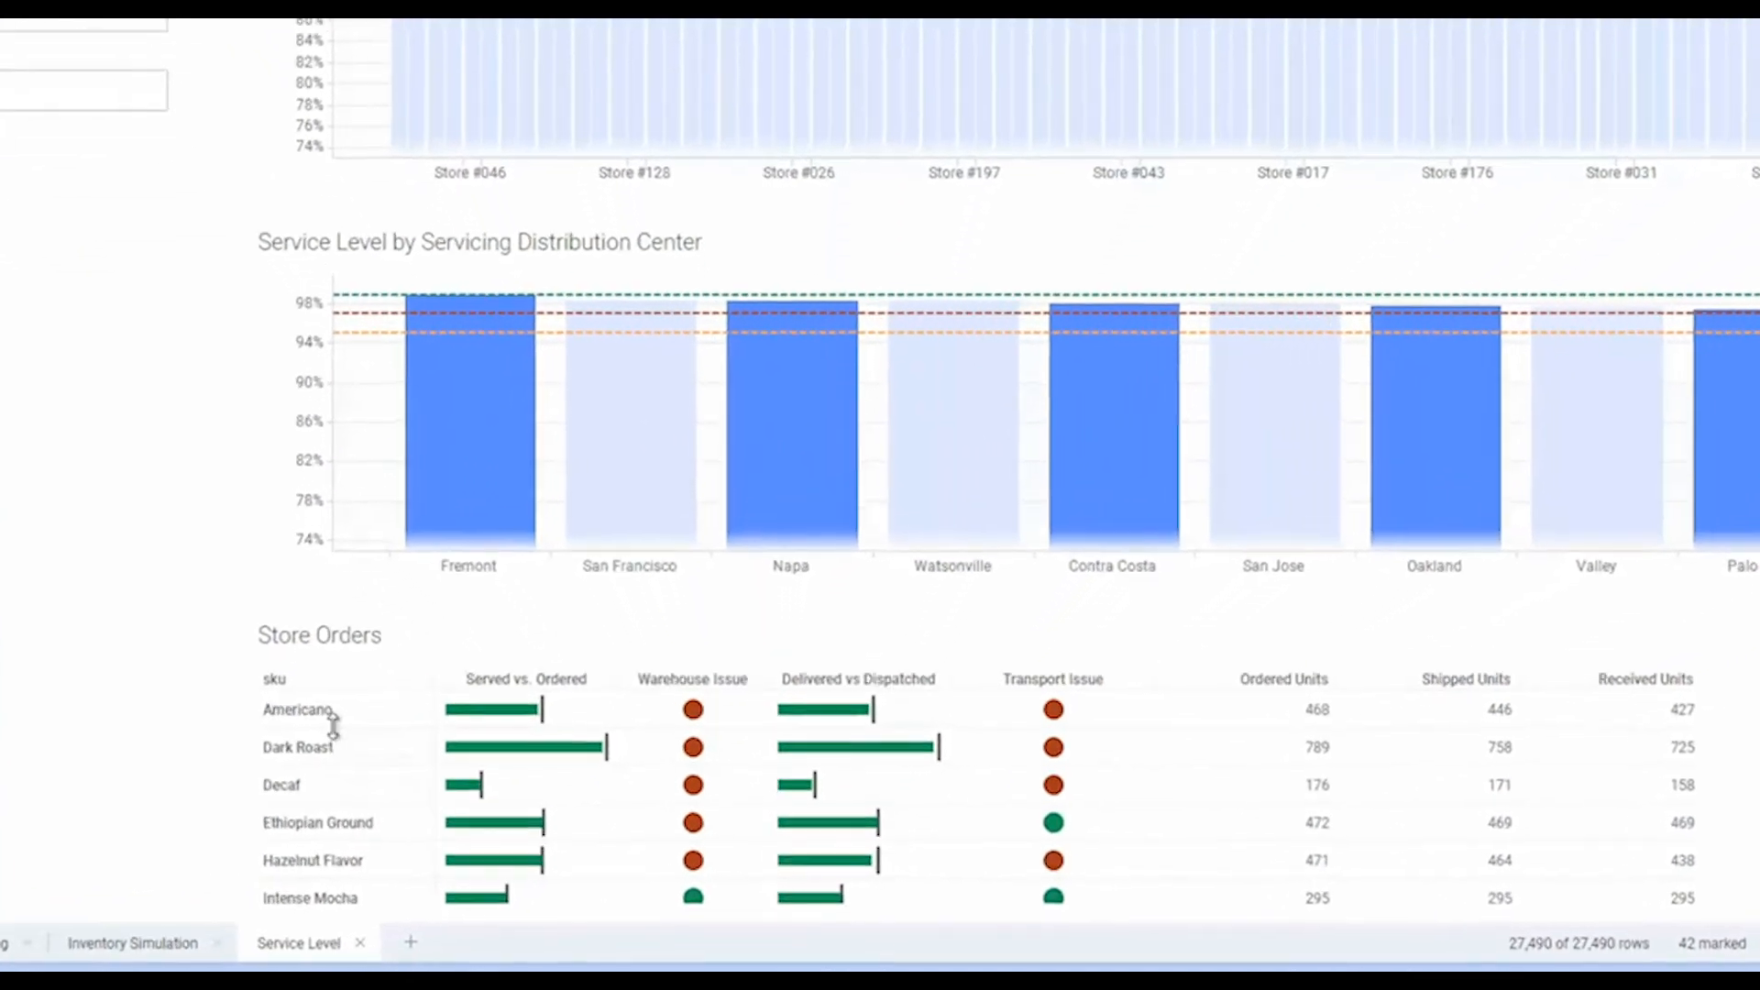
- Scroll down through the dashboard view
scroll("down", 3)
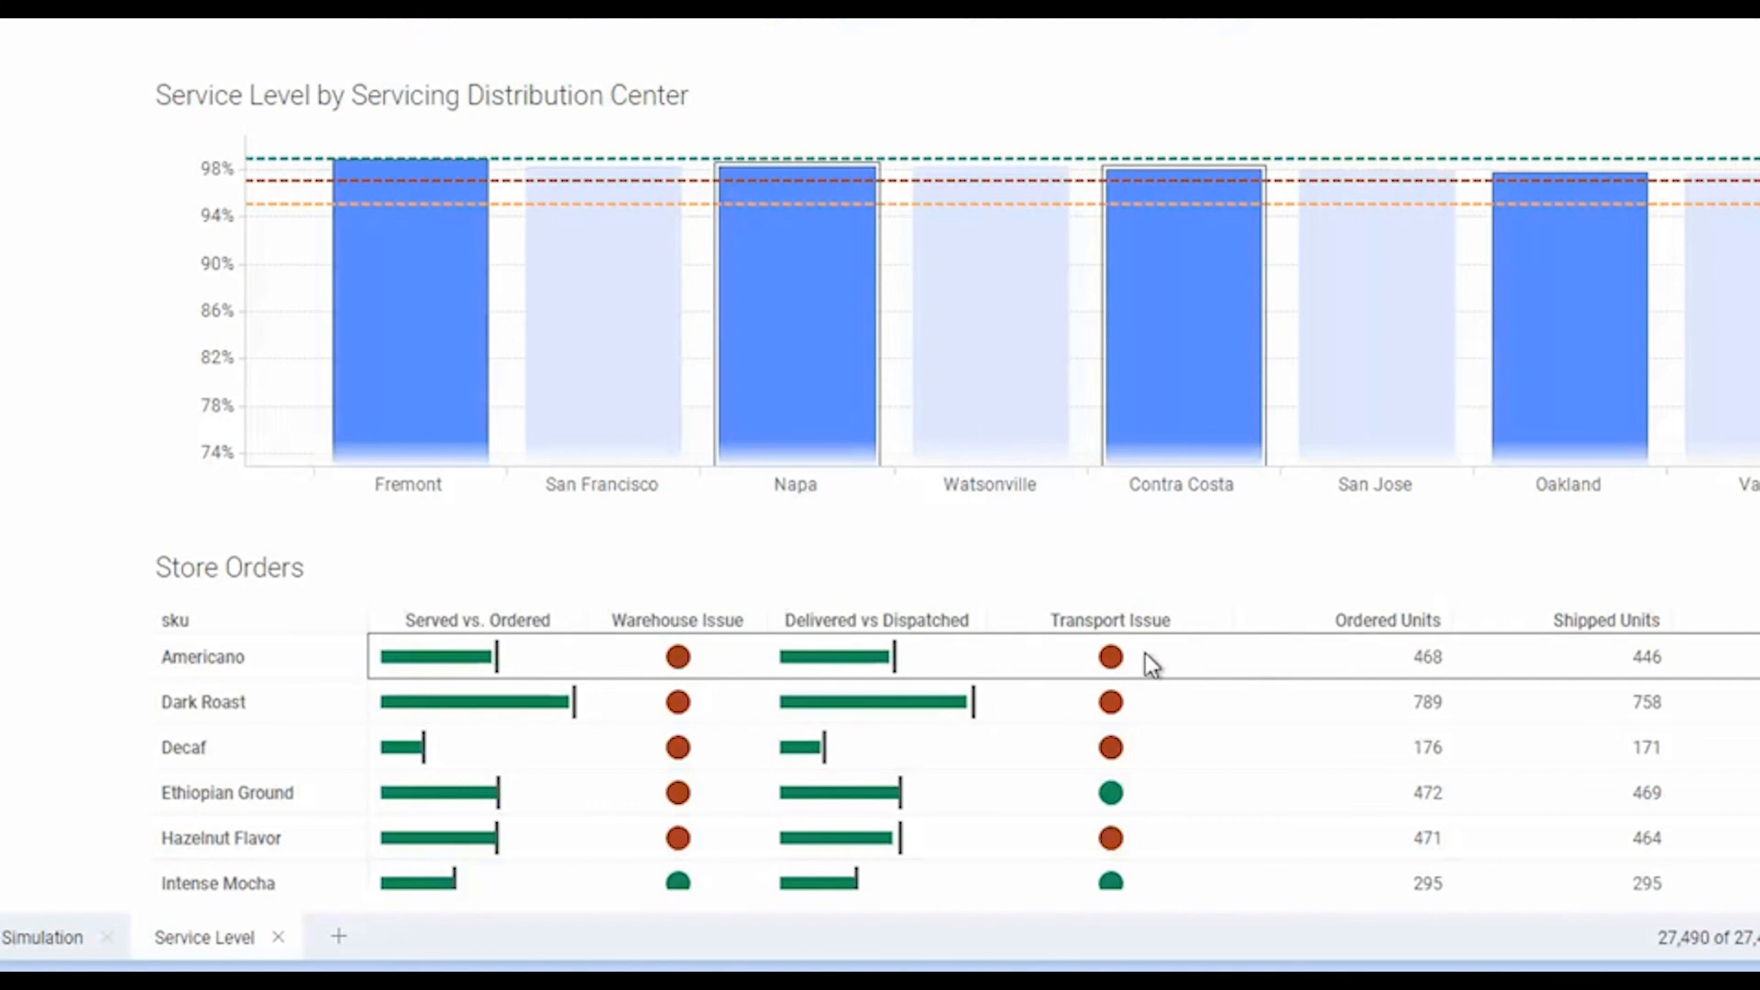
mouse_move(1110, 656)
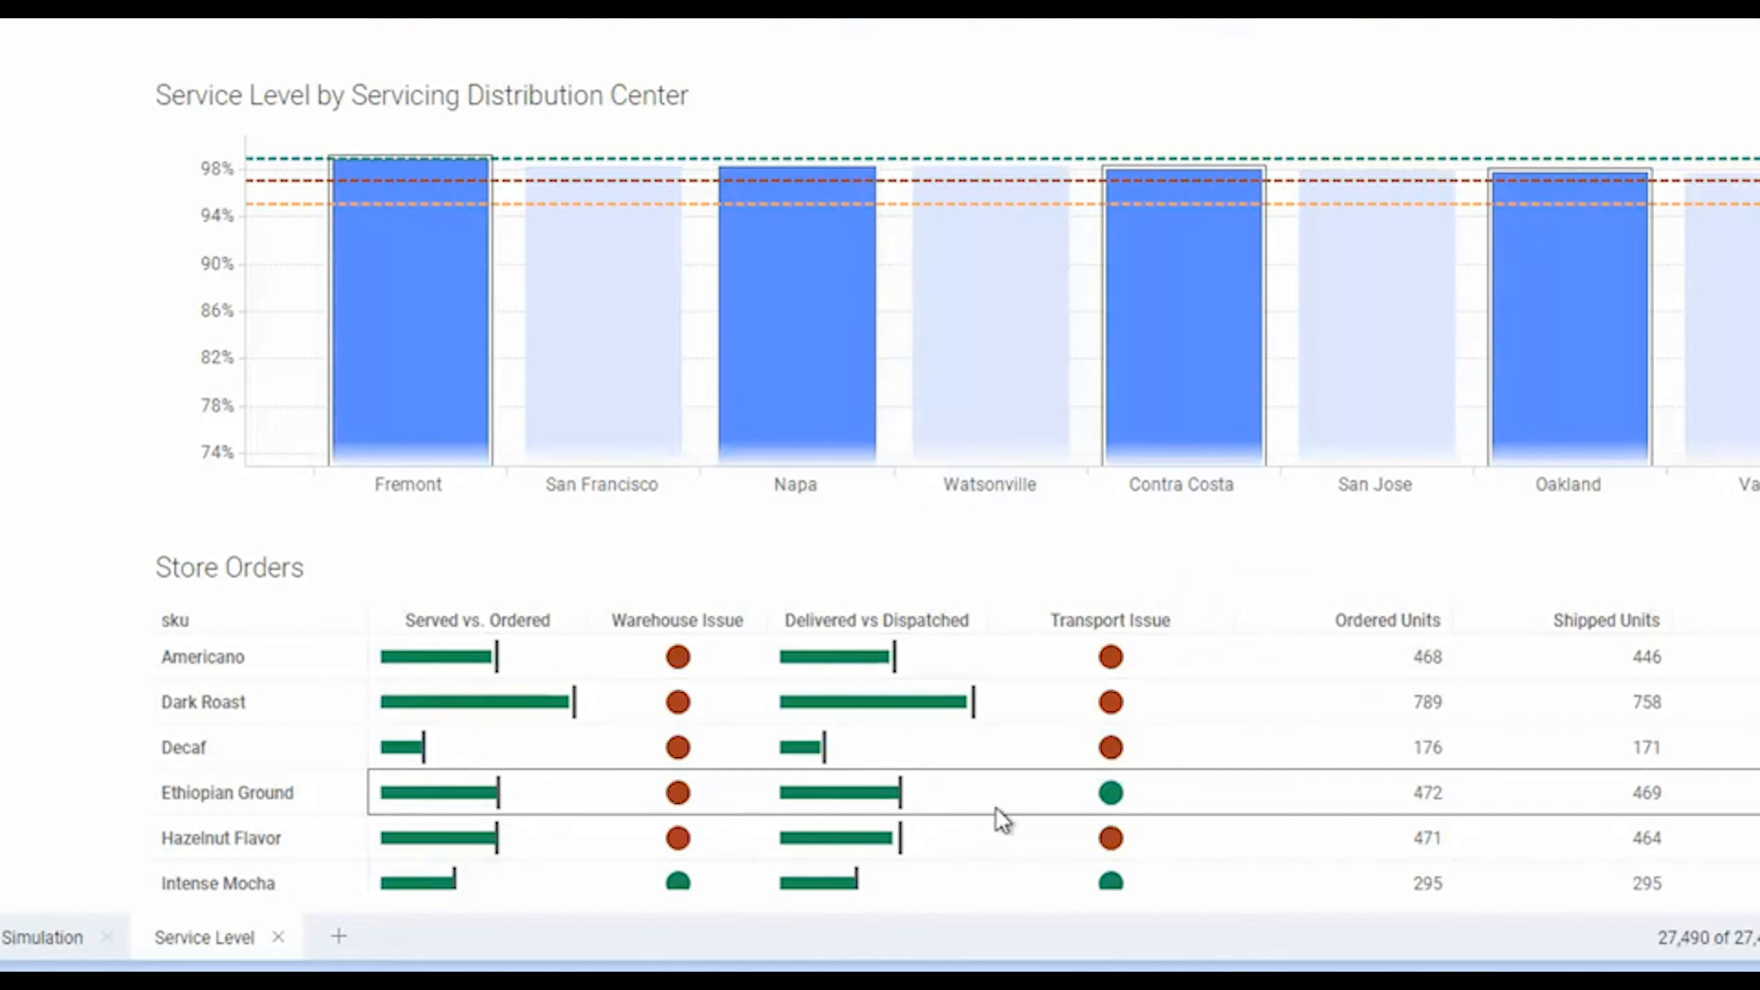
mouse_move(595, 803)
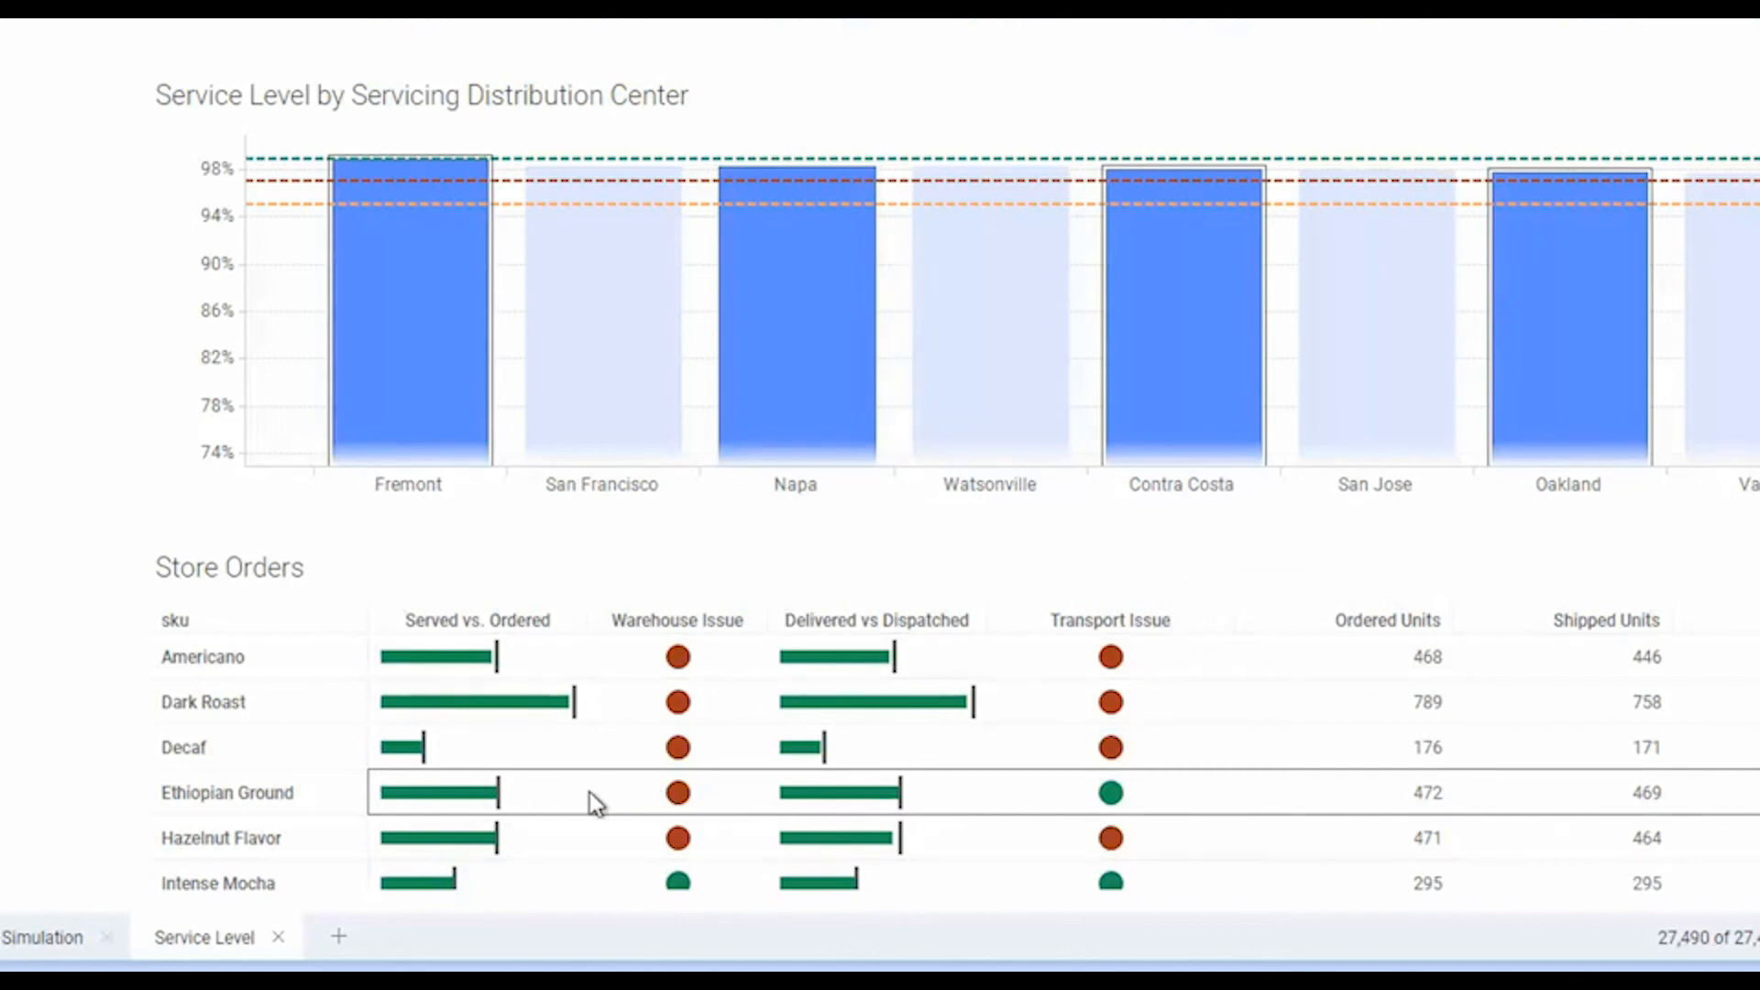
mouse_move(677, 792)
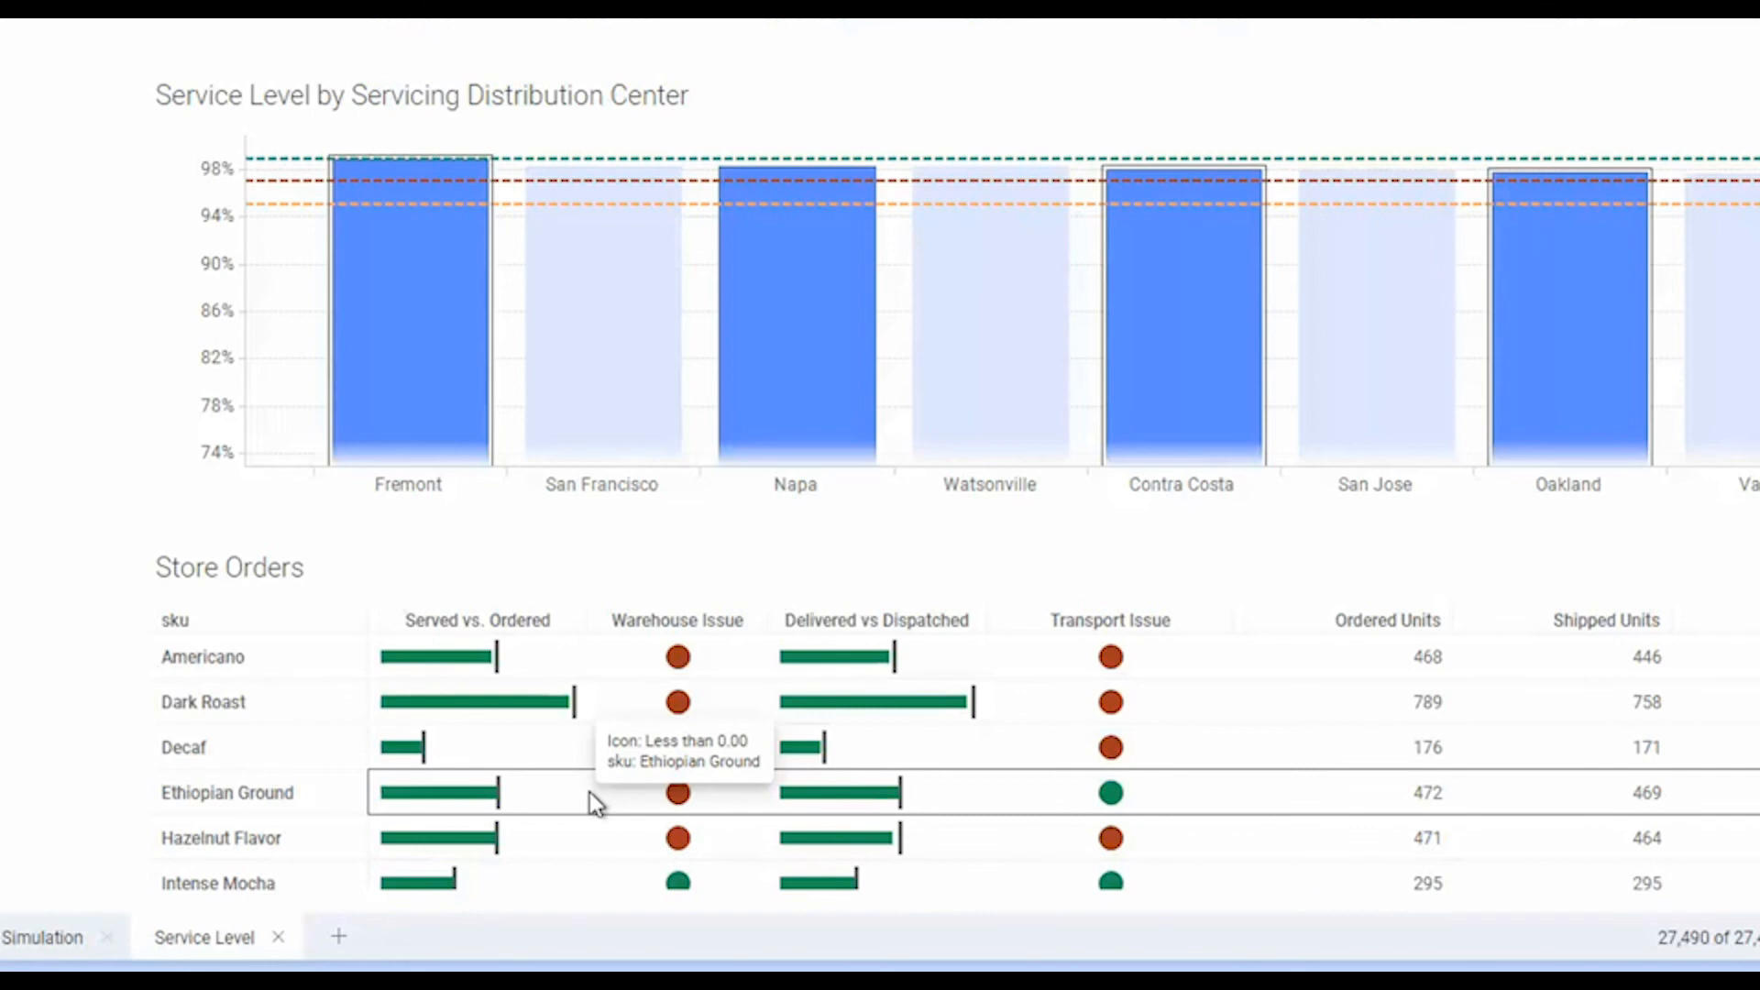
scroll("down", 3)
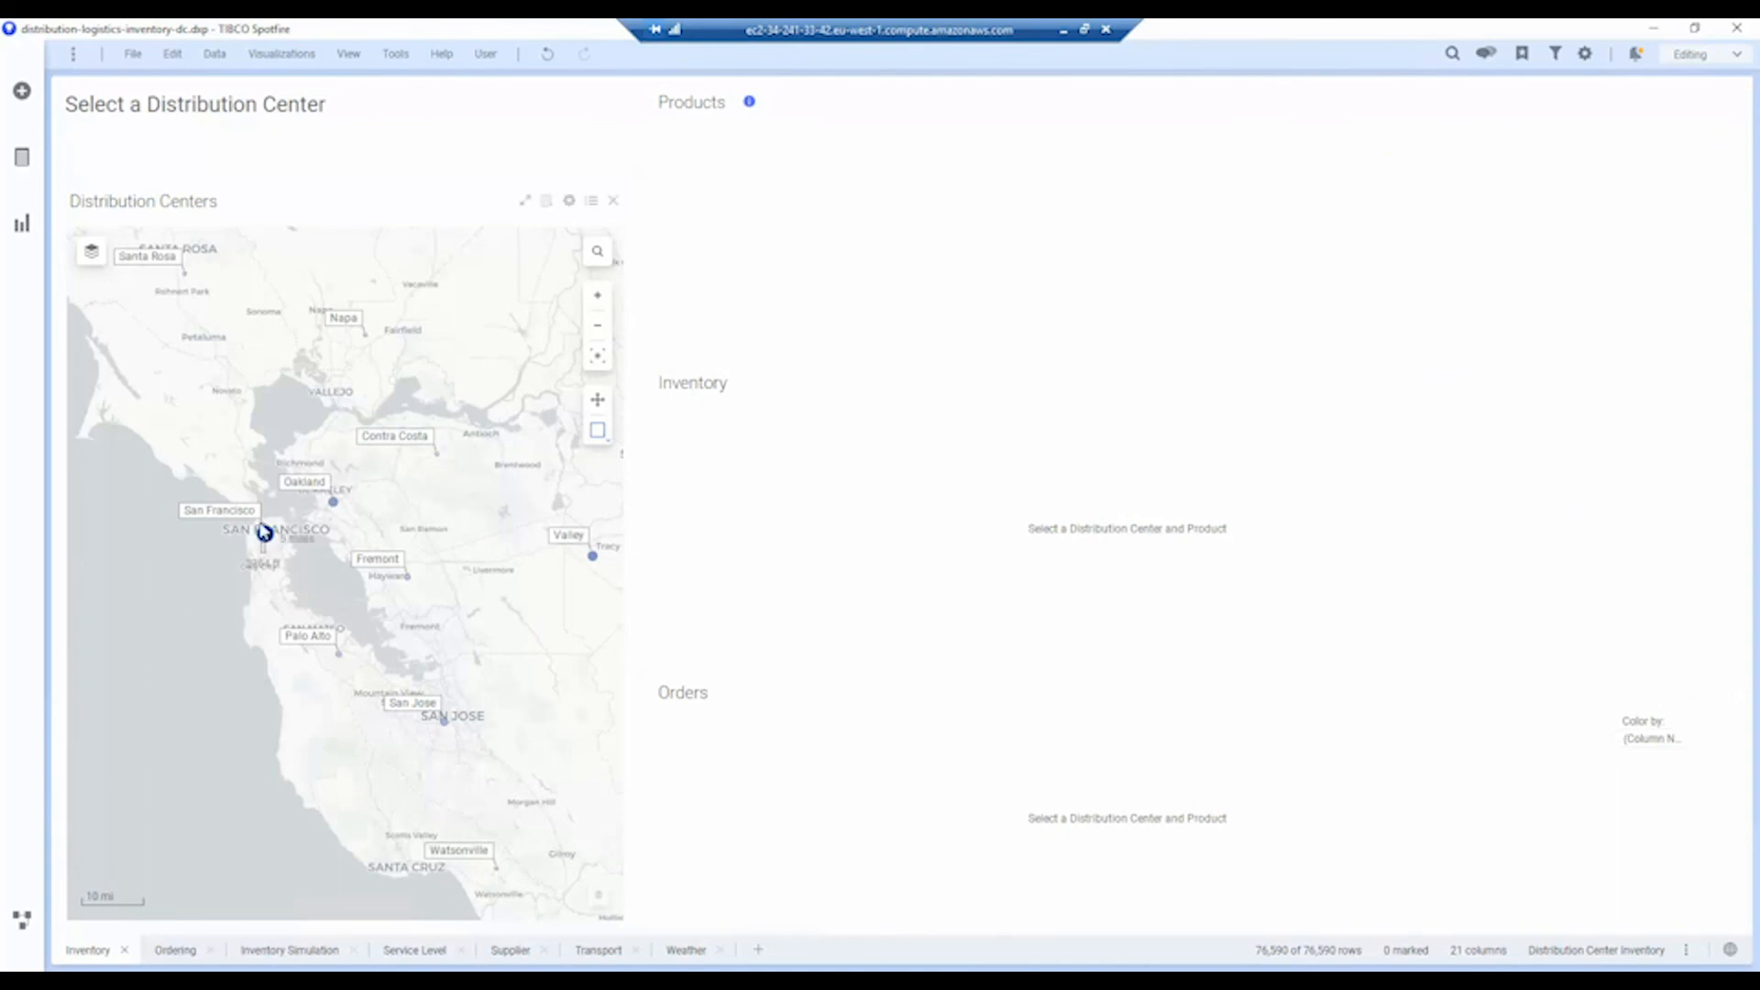
- Select the San Francisco distribution center and view Medium Roast, then Organic Lavender
left_click(265, 534)
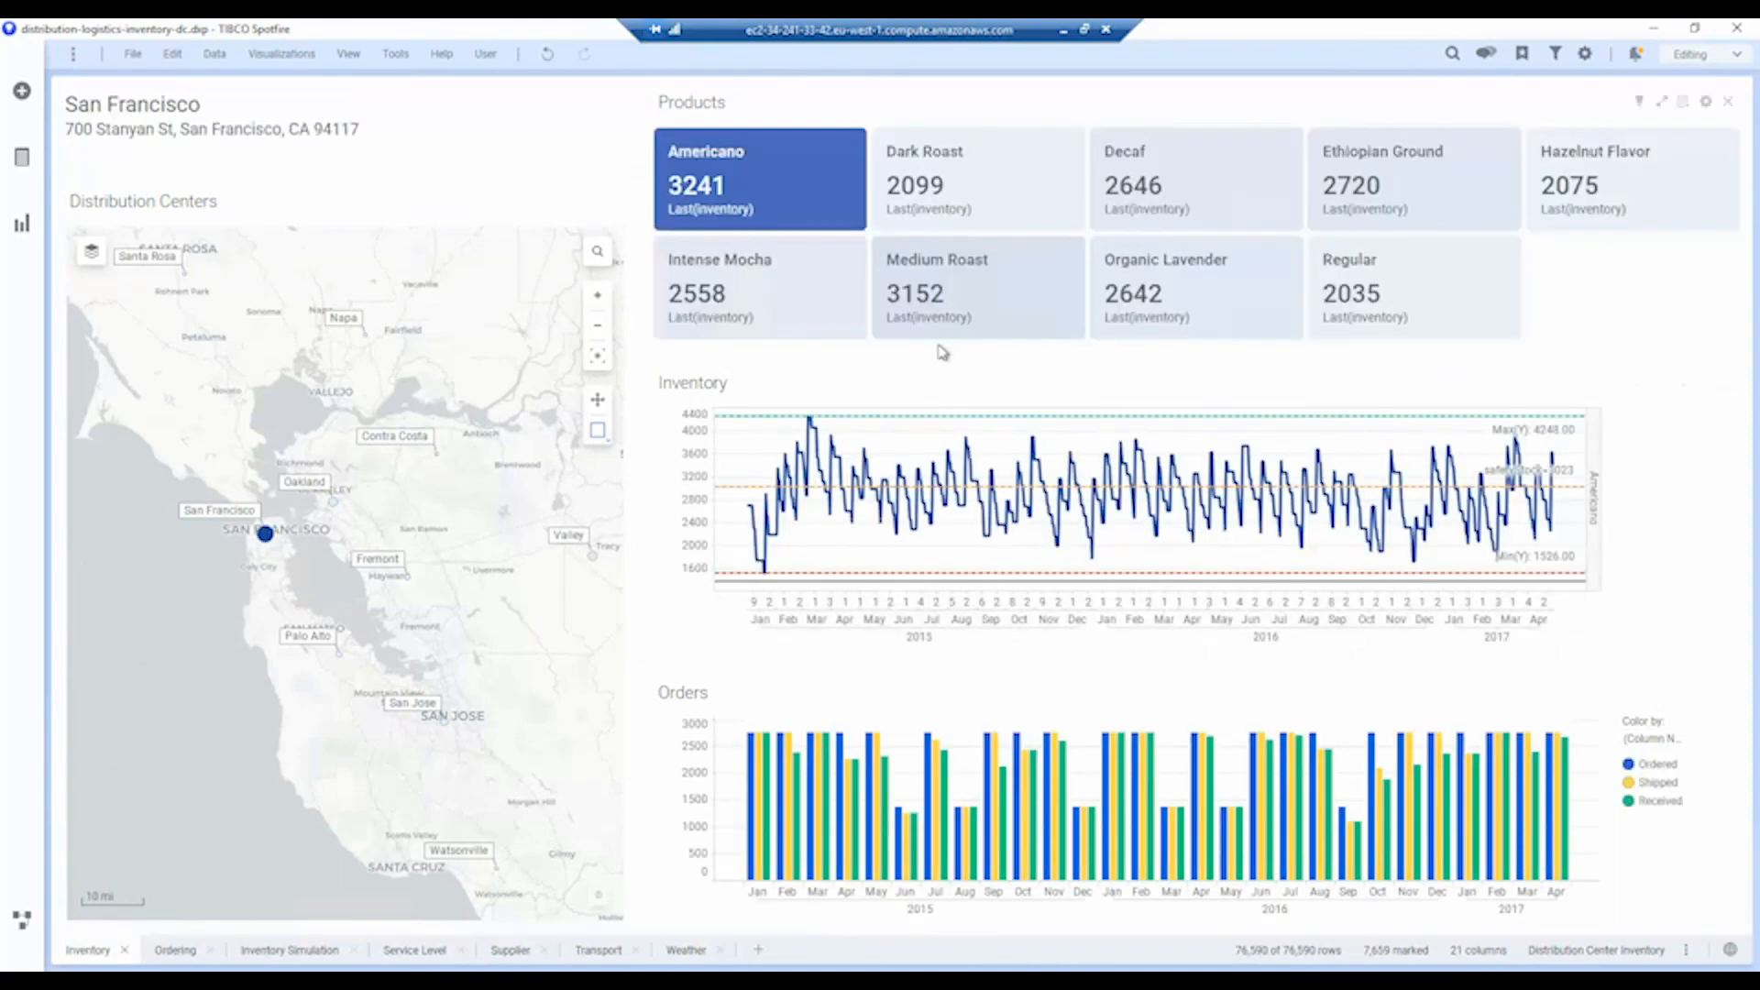
left_click(976, 287)
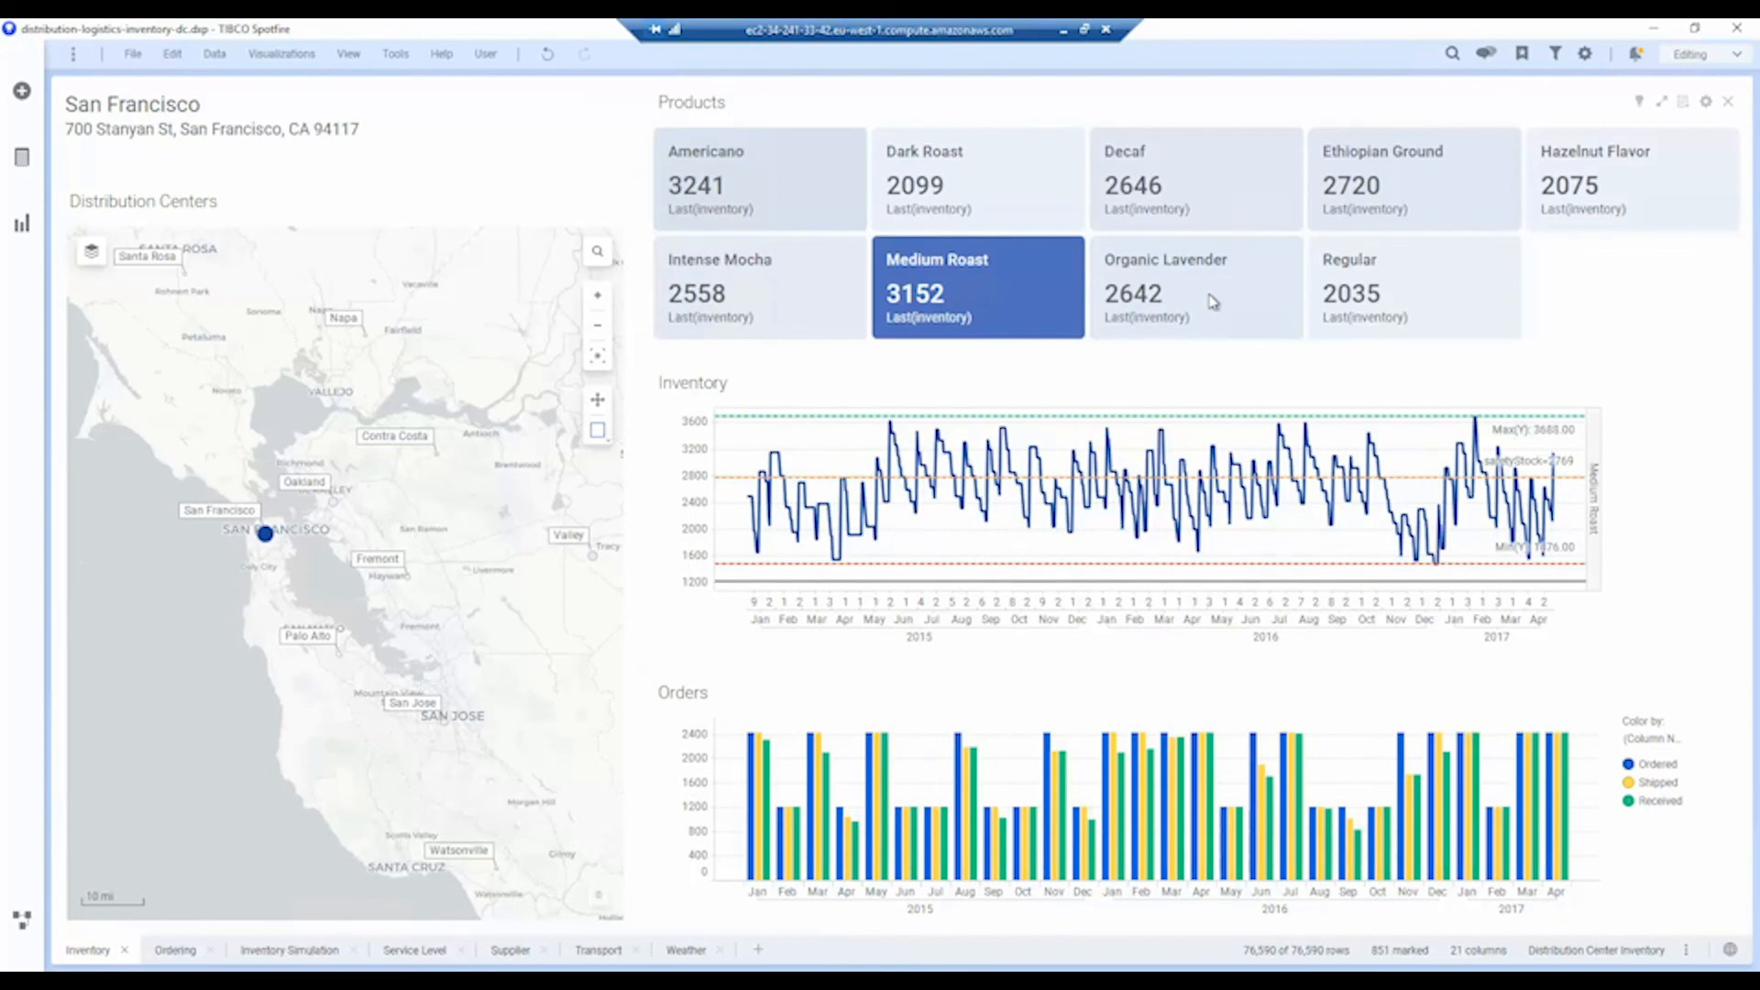
left_click(1196, 287)
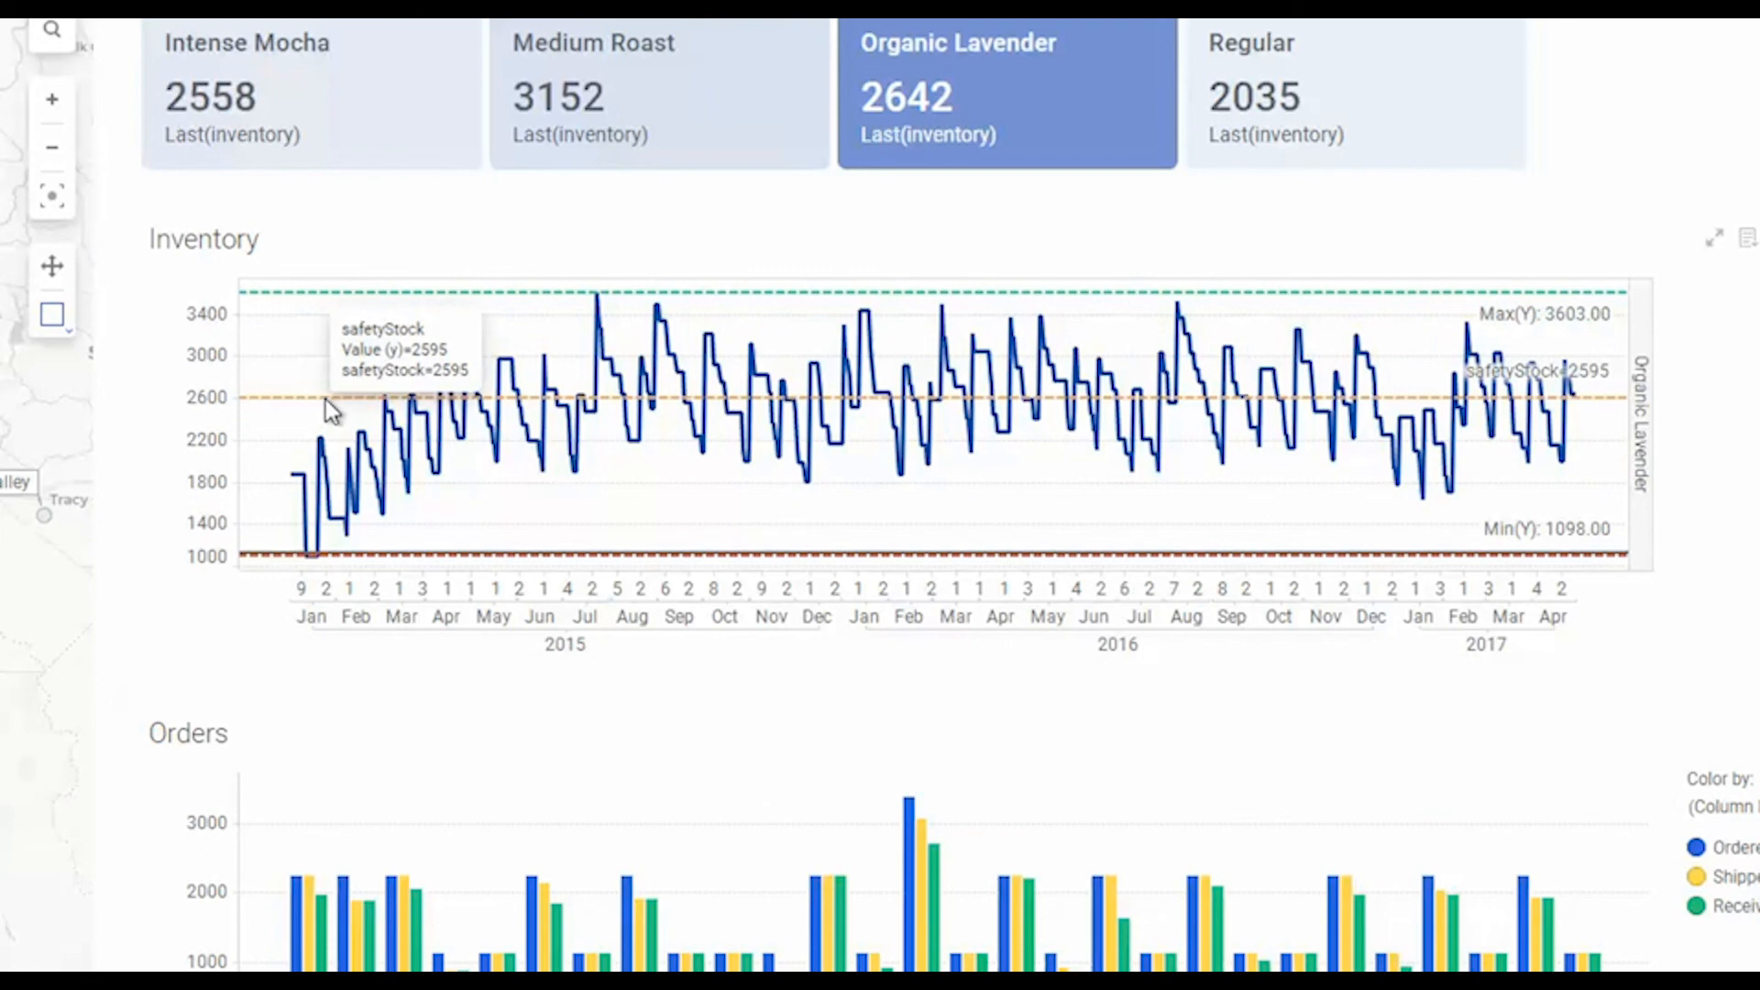
mouse_move(584, 410)
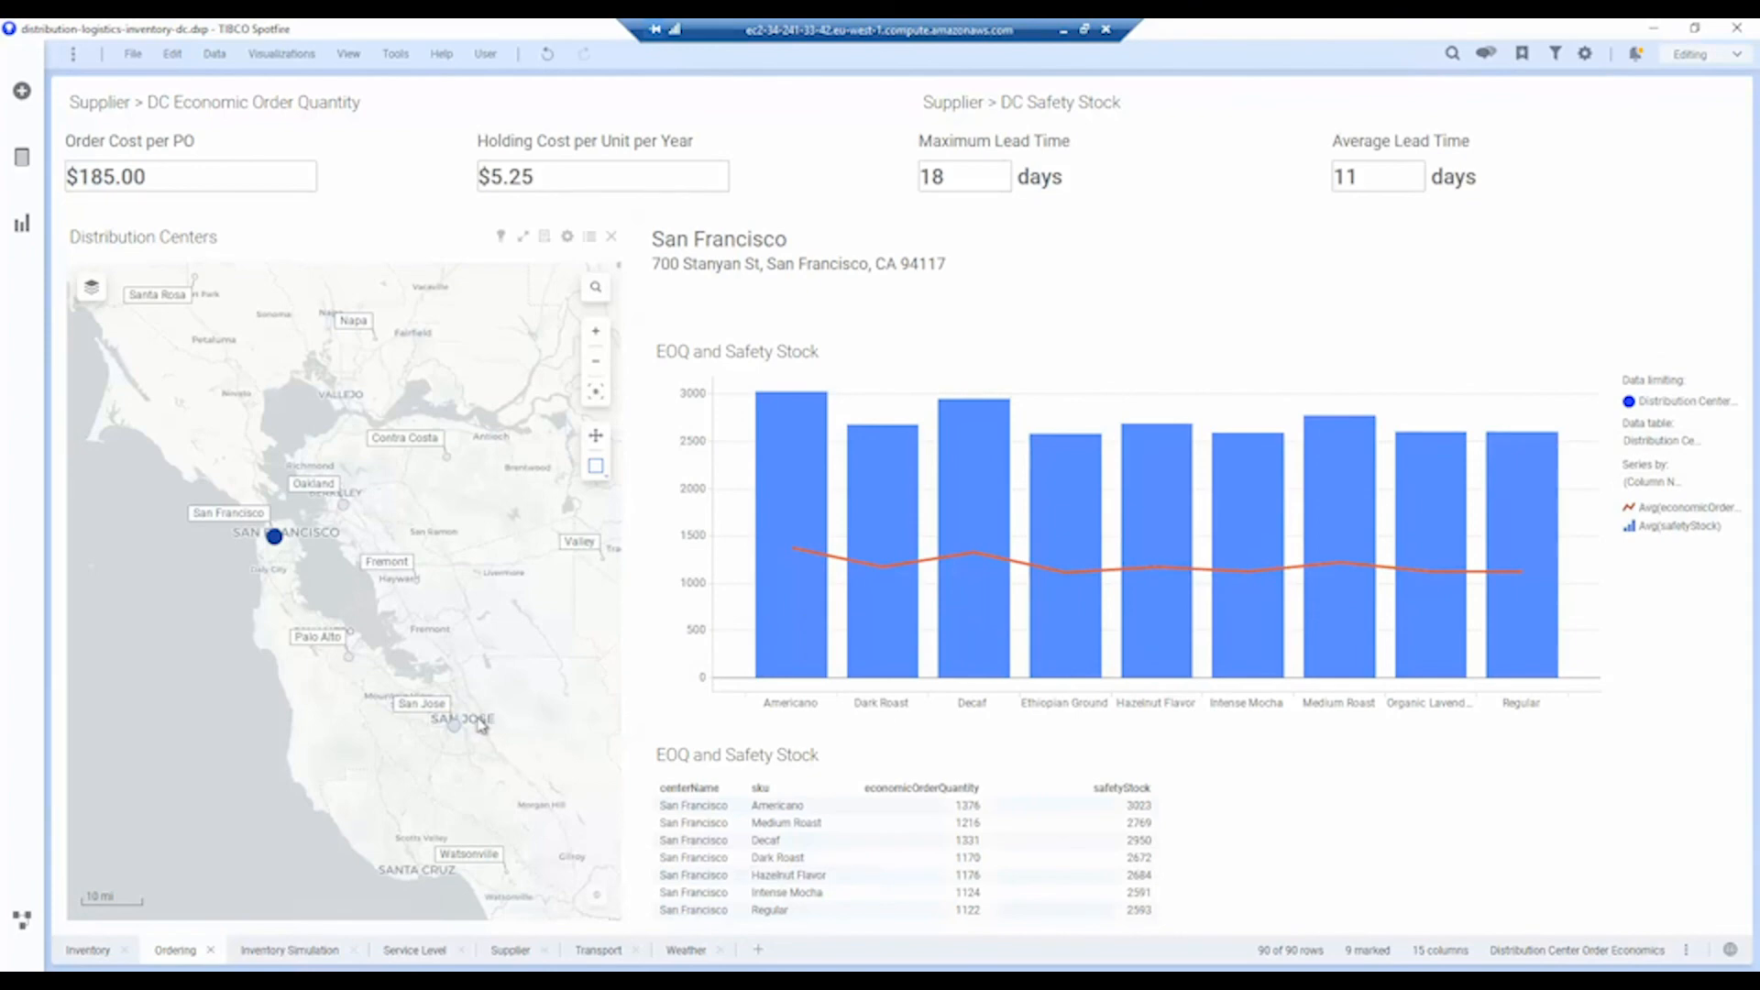
- Select San Jose on the map and show its Inventory Simulation page
left_click(454, 725)
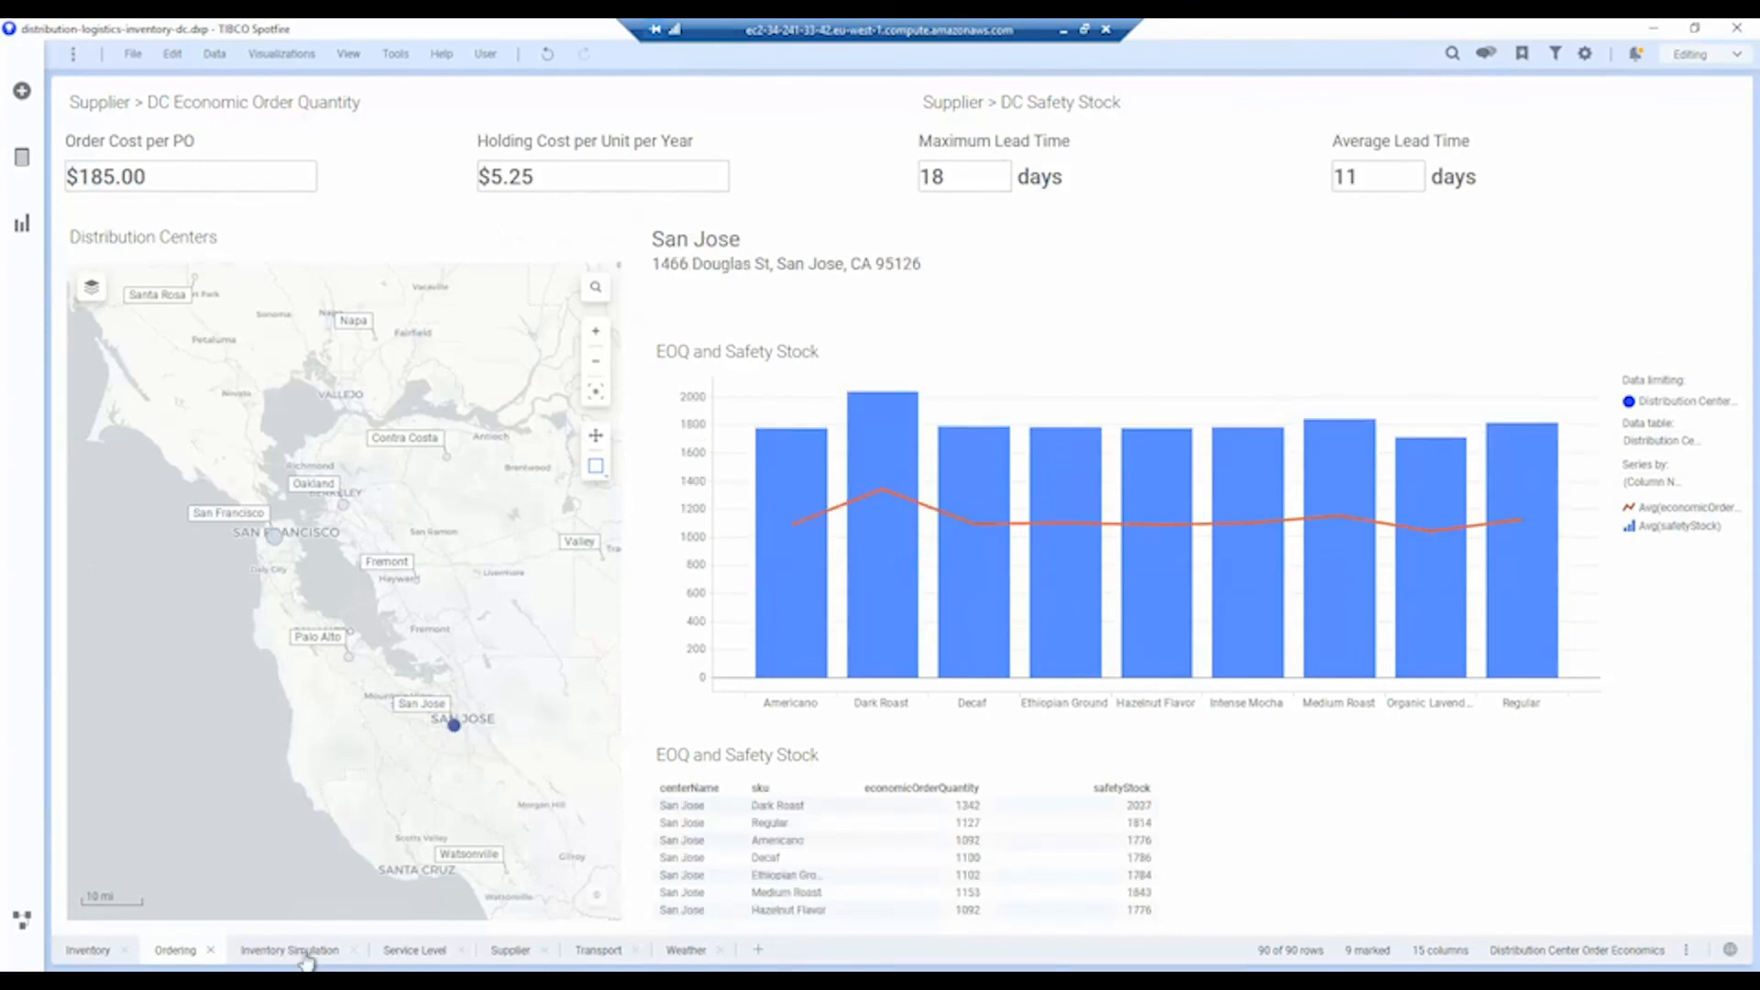
left_click(288, 950)
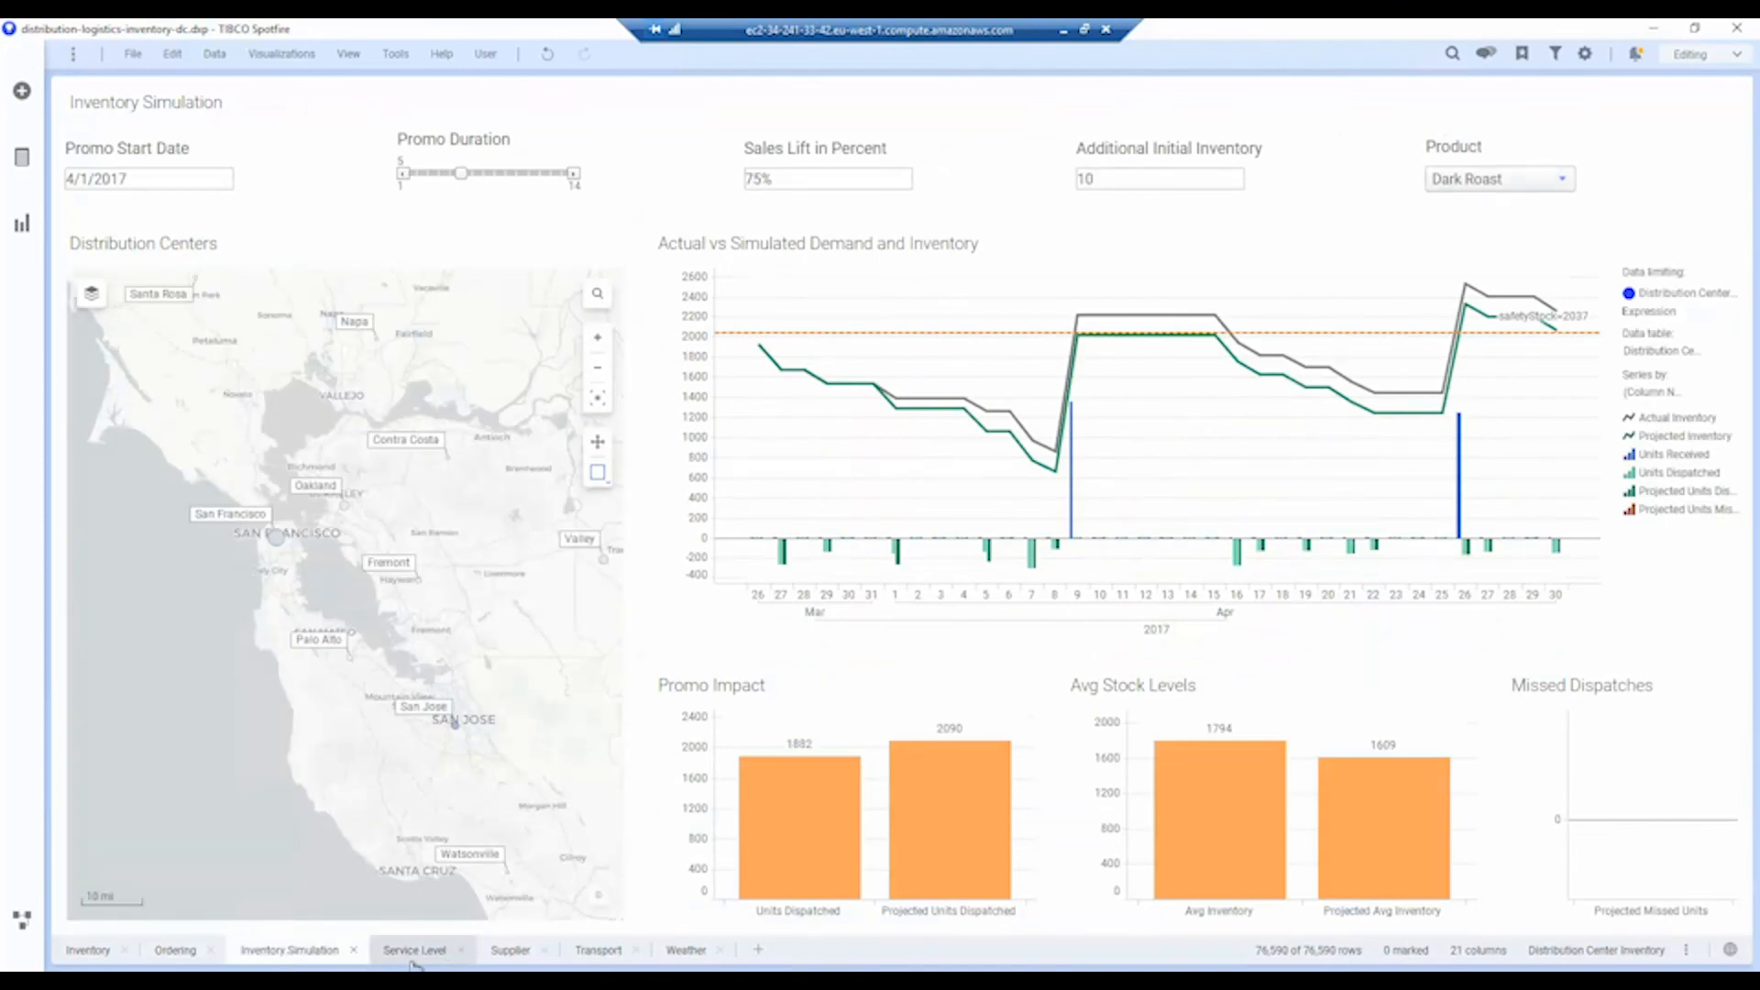
- Show the distribution-center Service Level page and scroll through its charts
left_click(414, 949)
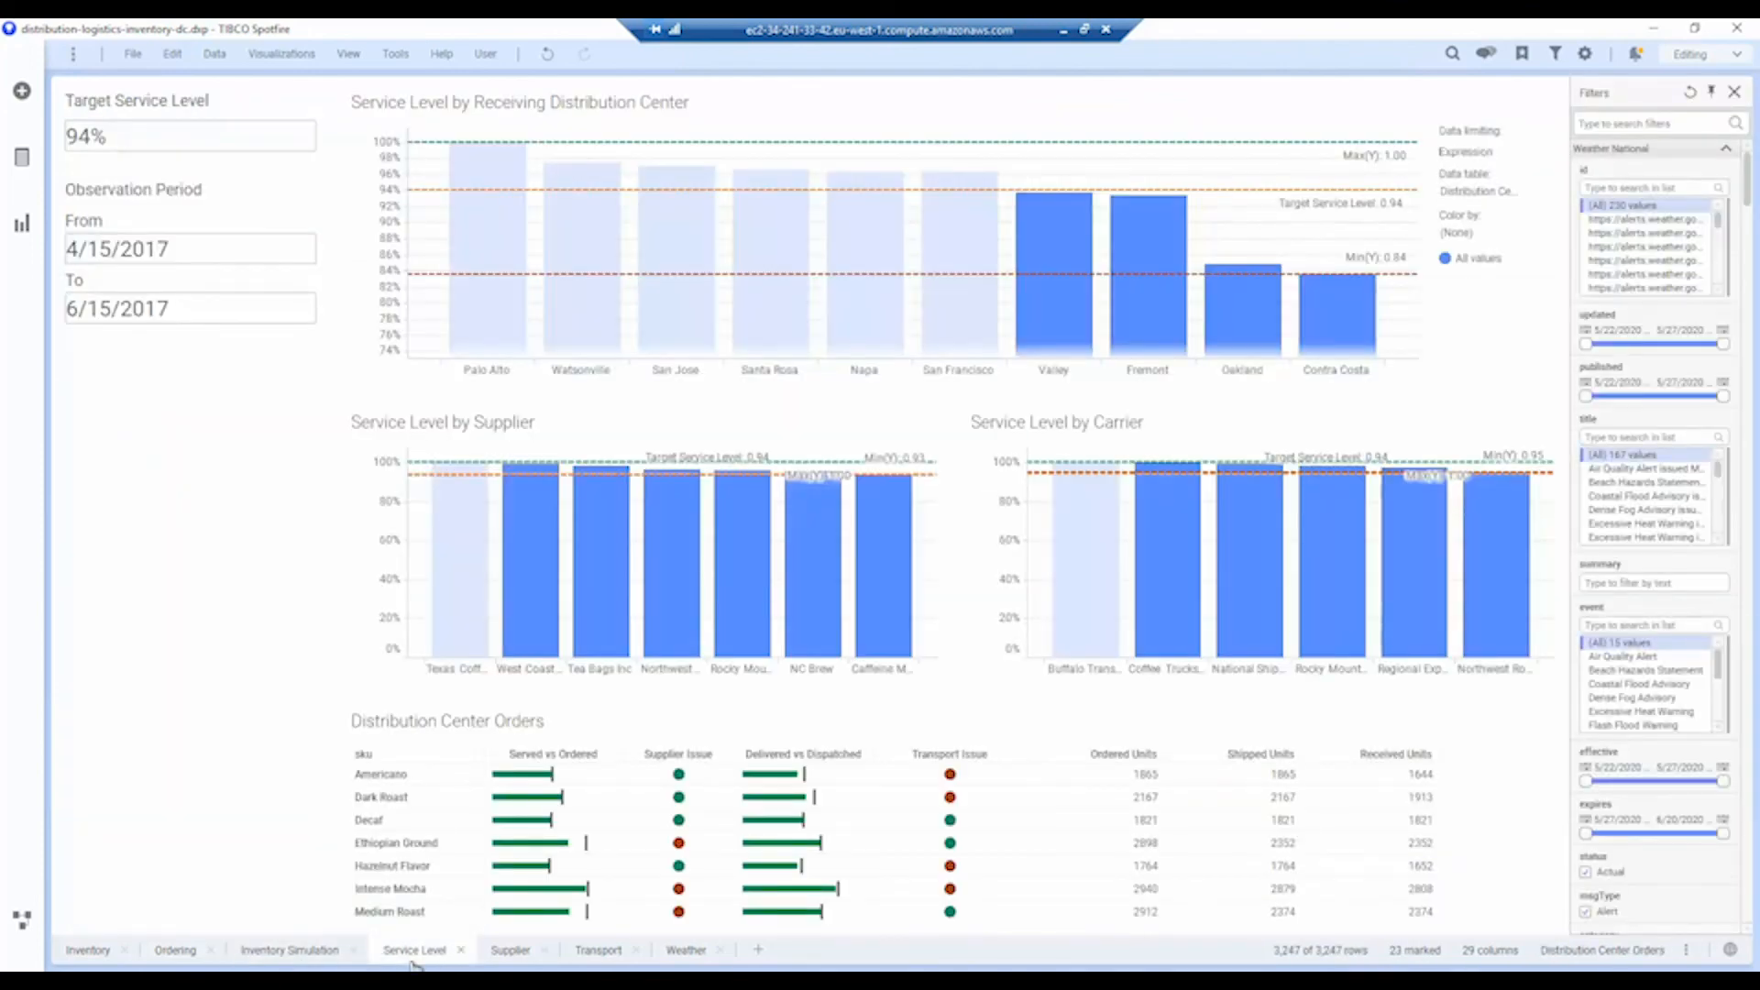
mouse_move(949, 646)
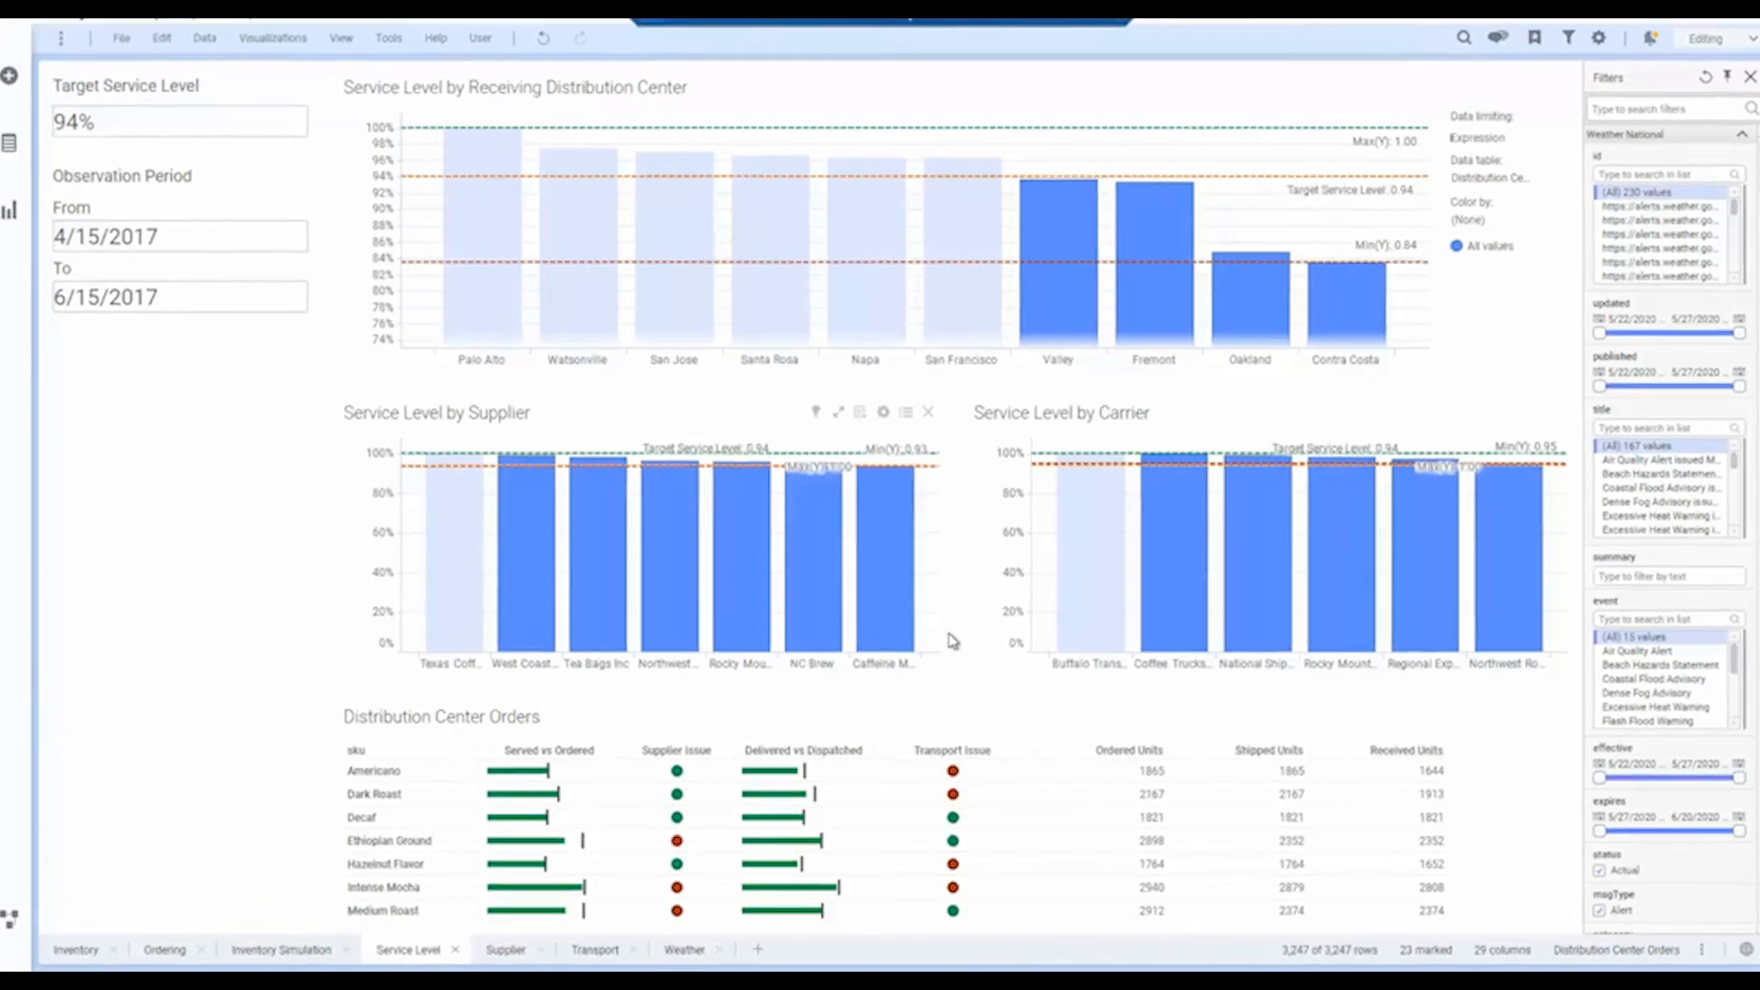
scroll("down", 3)
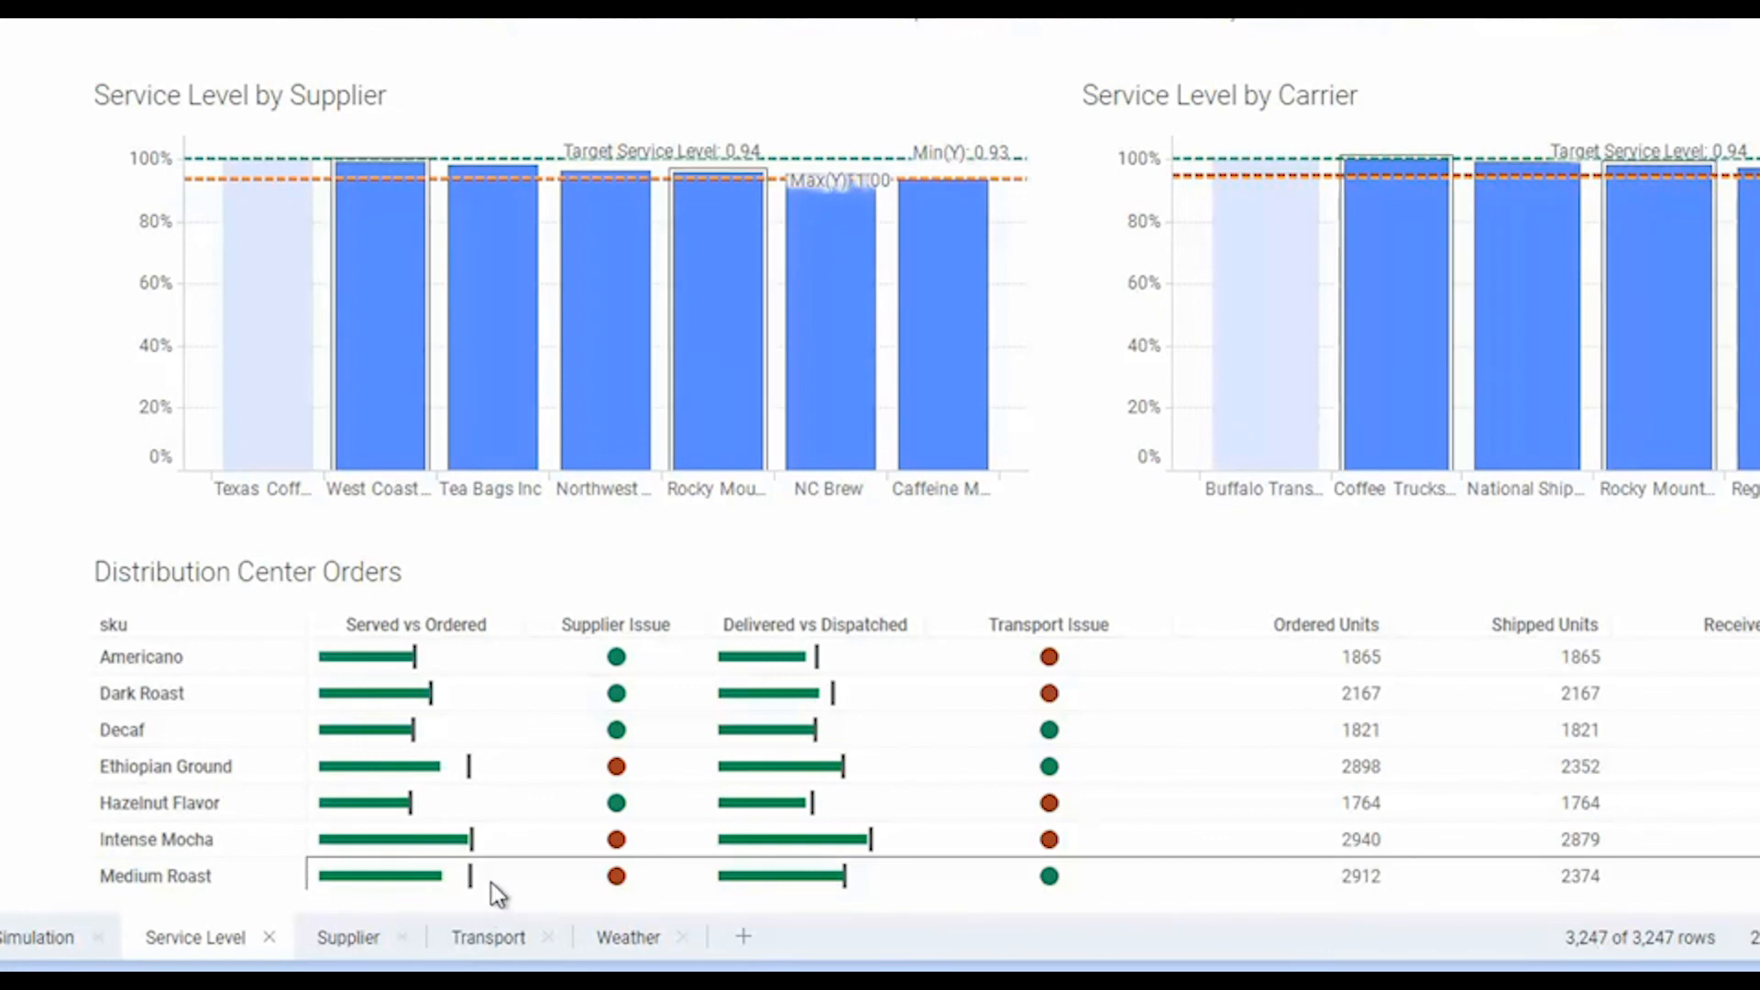
mouse_move(929, 884)
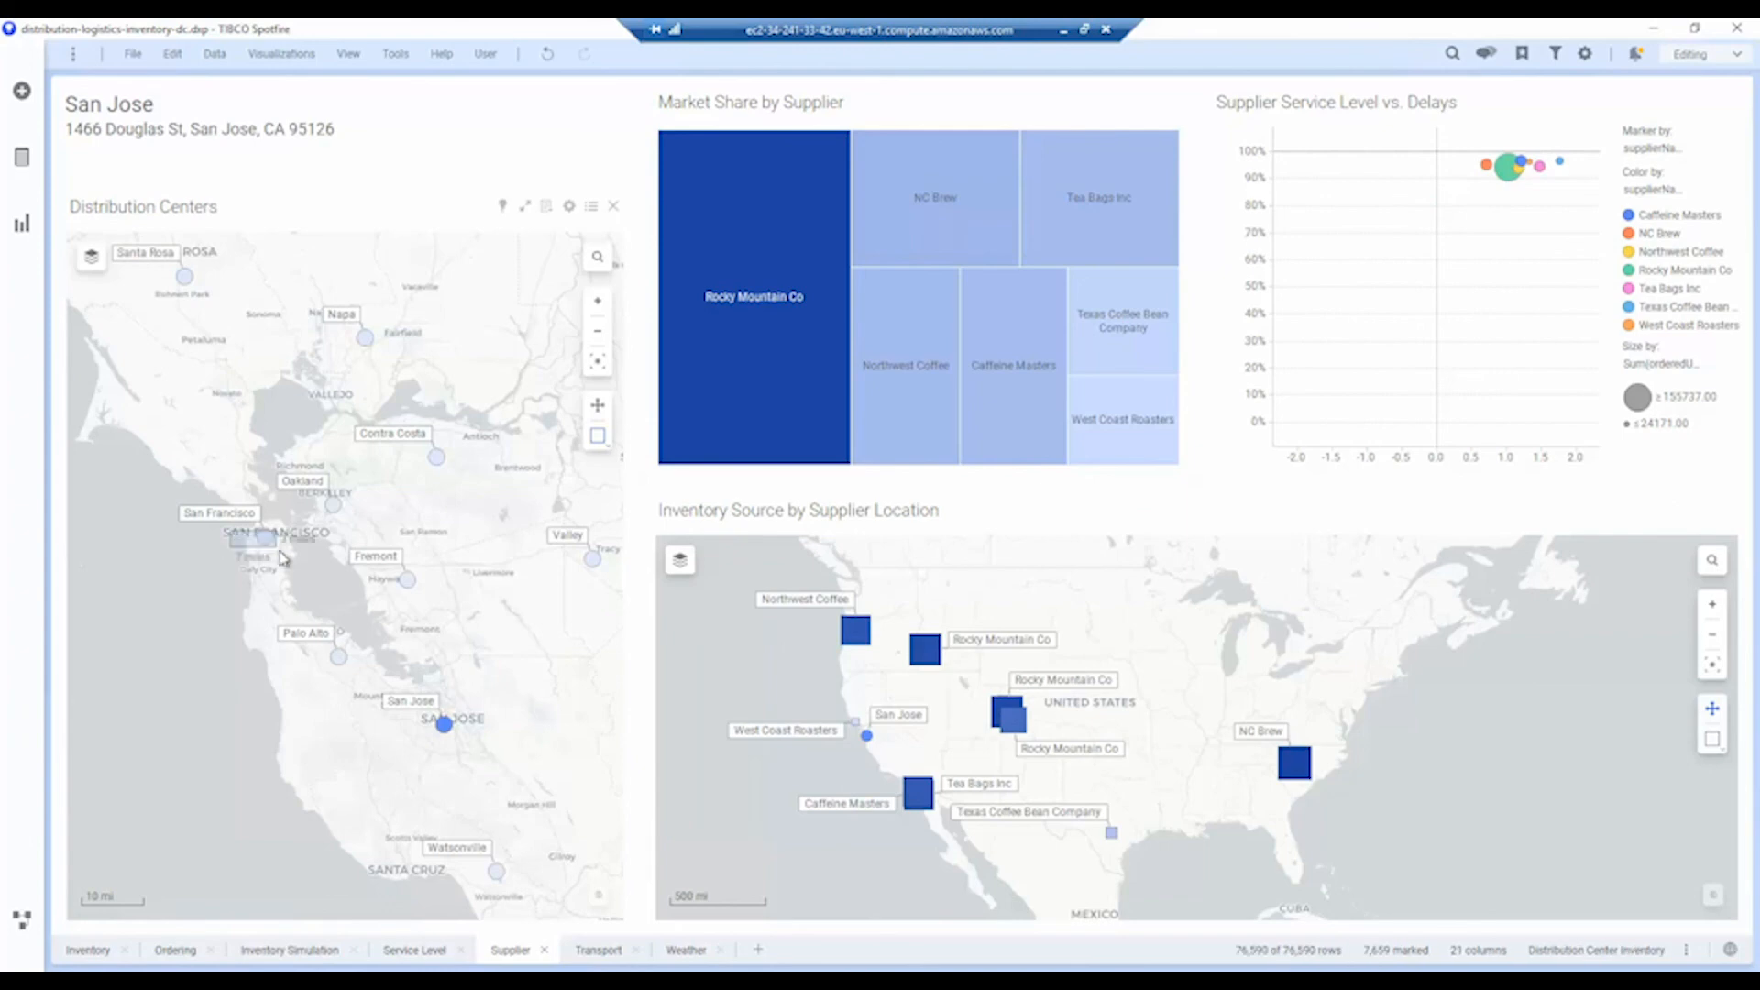
- Select the Fremont distribution center on the map
left_click(264, 536)
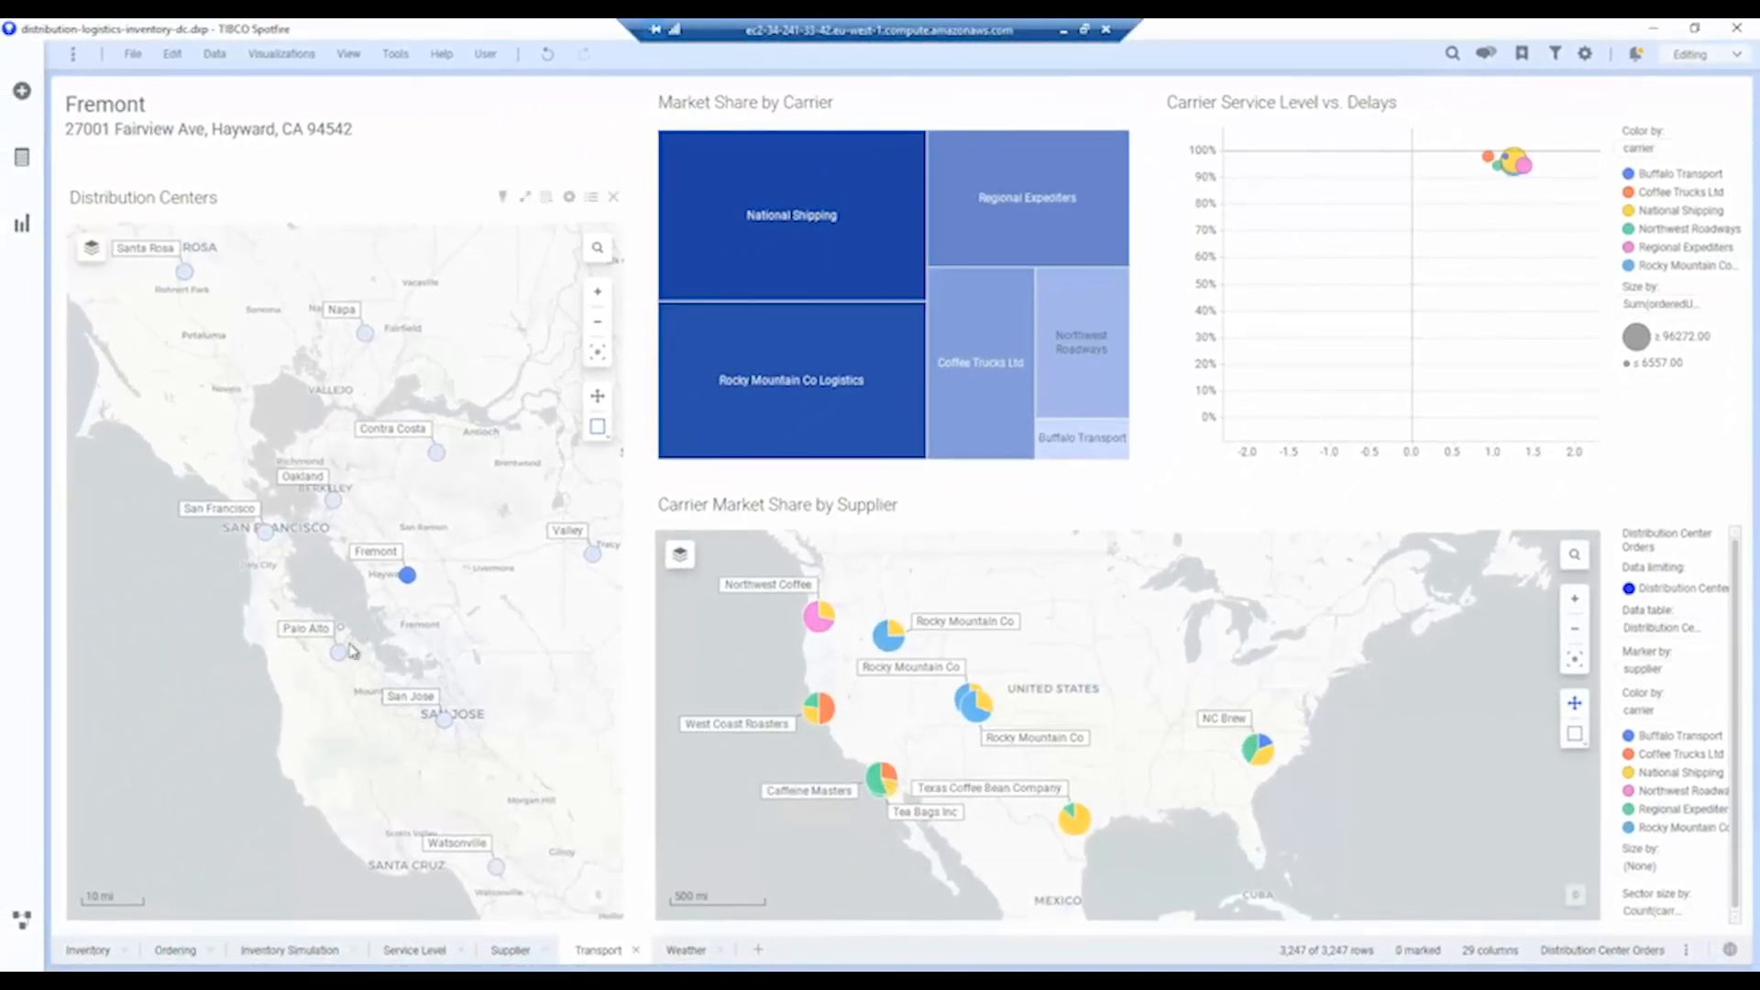
- Select Palo Alto and then another distribution center on the map to compare carrier service levels
left_click(339, 652)
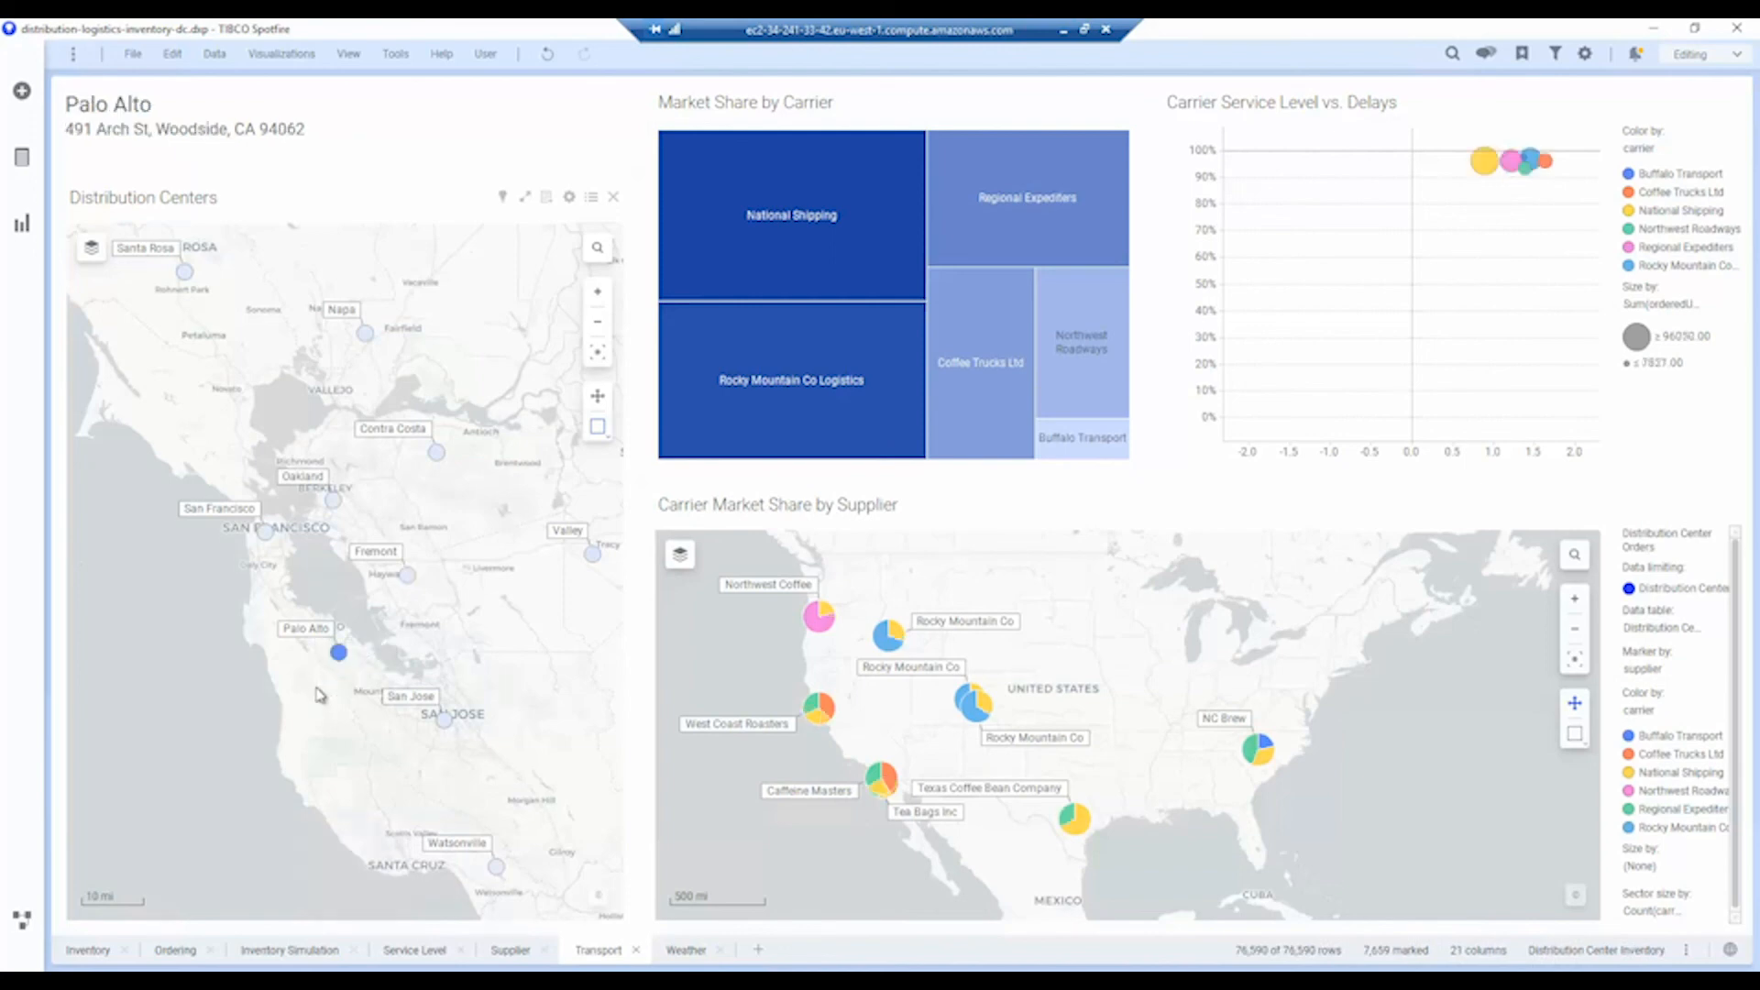
mouse_move(284, 519)
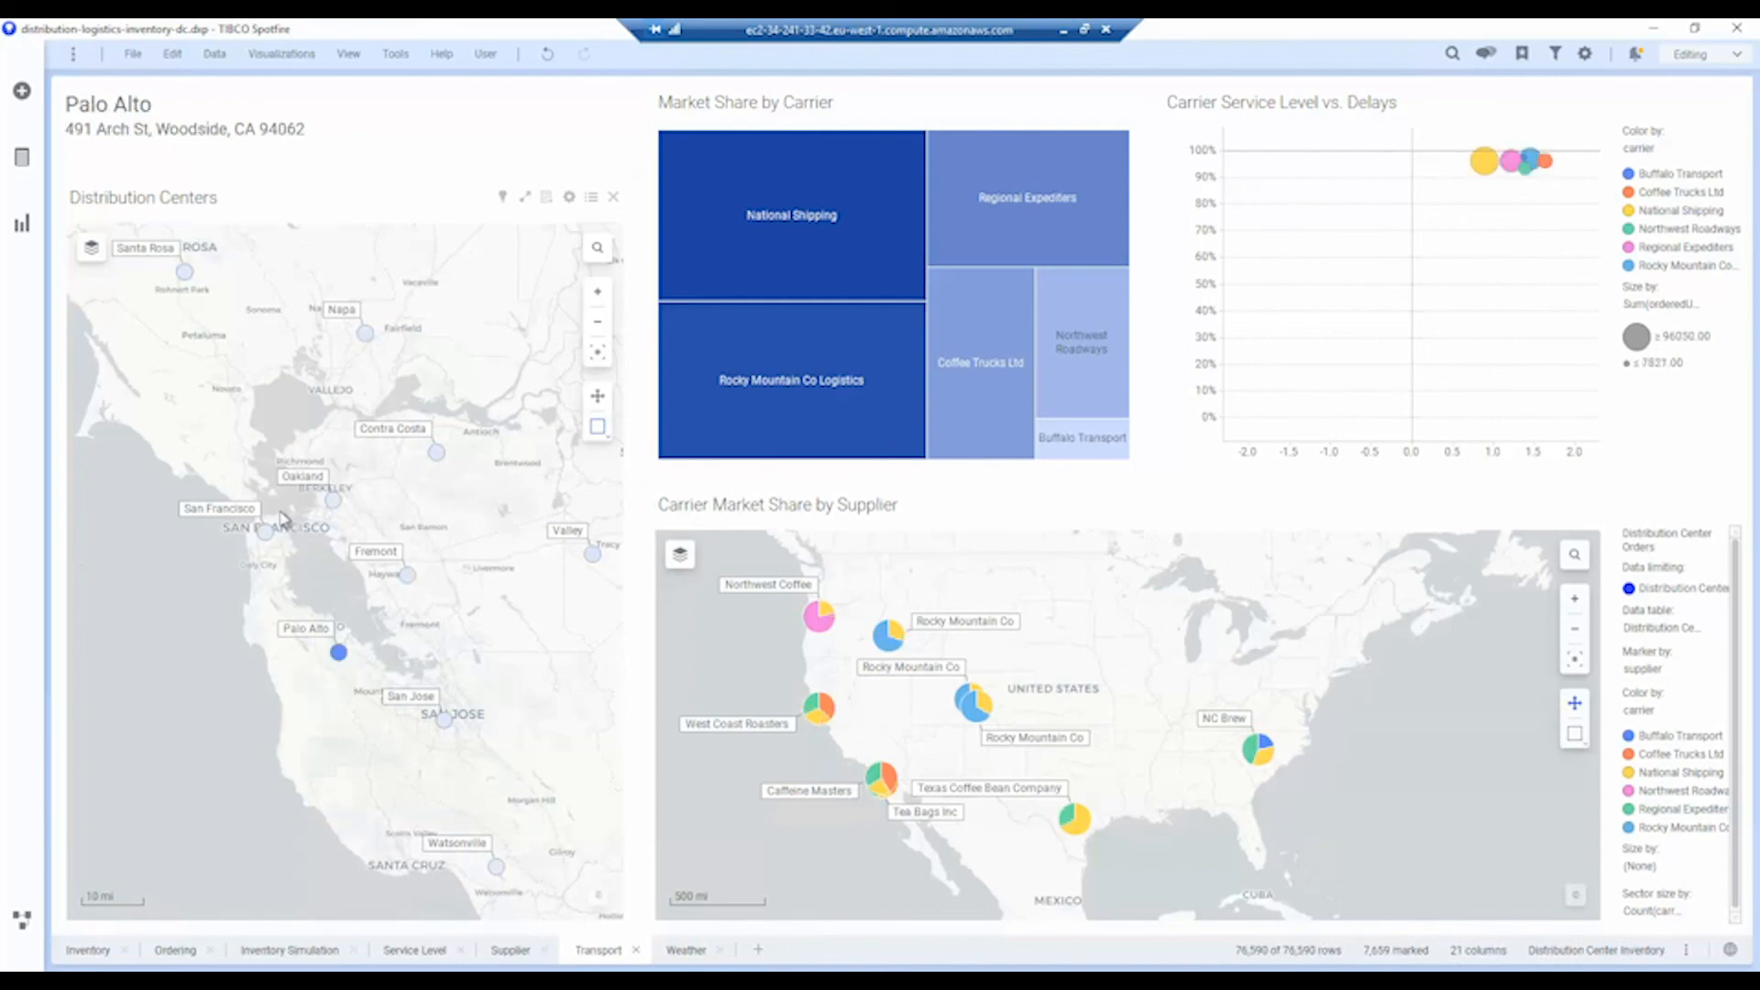
left_click(266, 534)
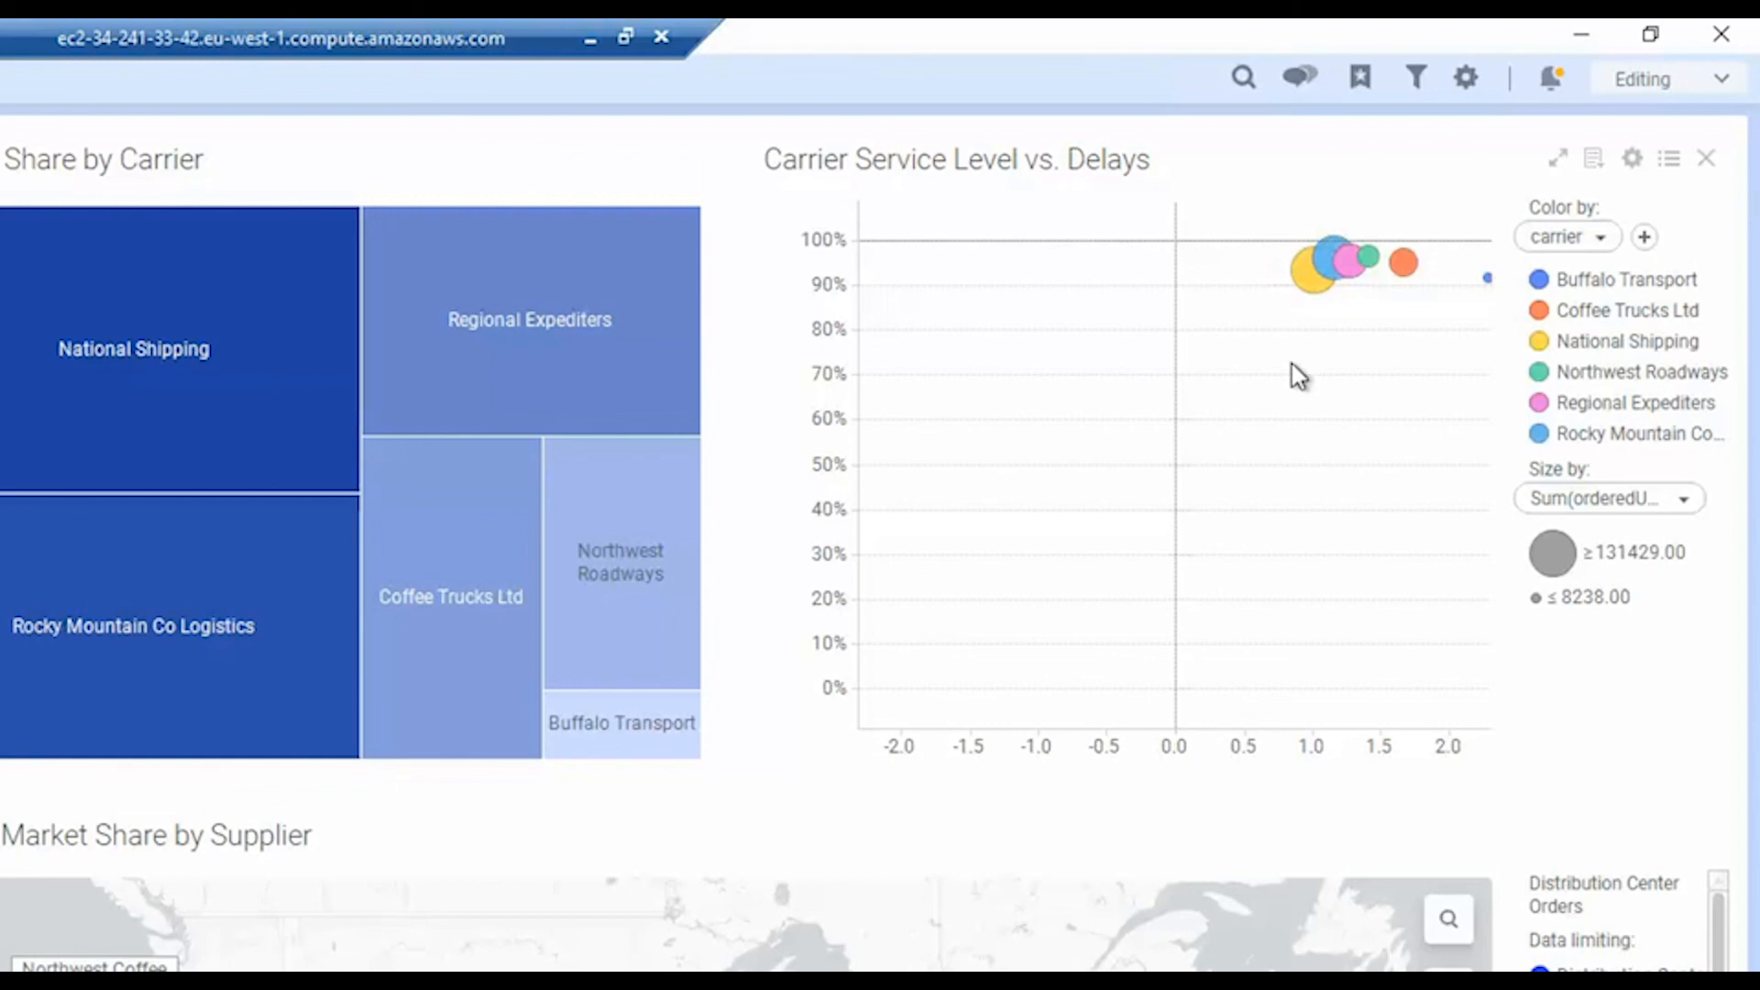
mouse_move(1316, 325)
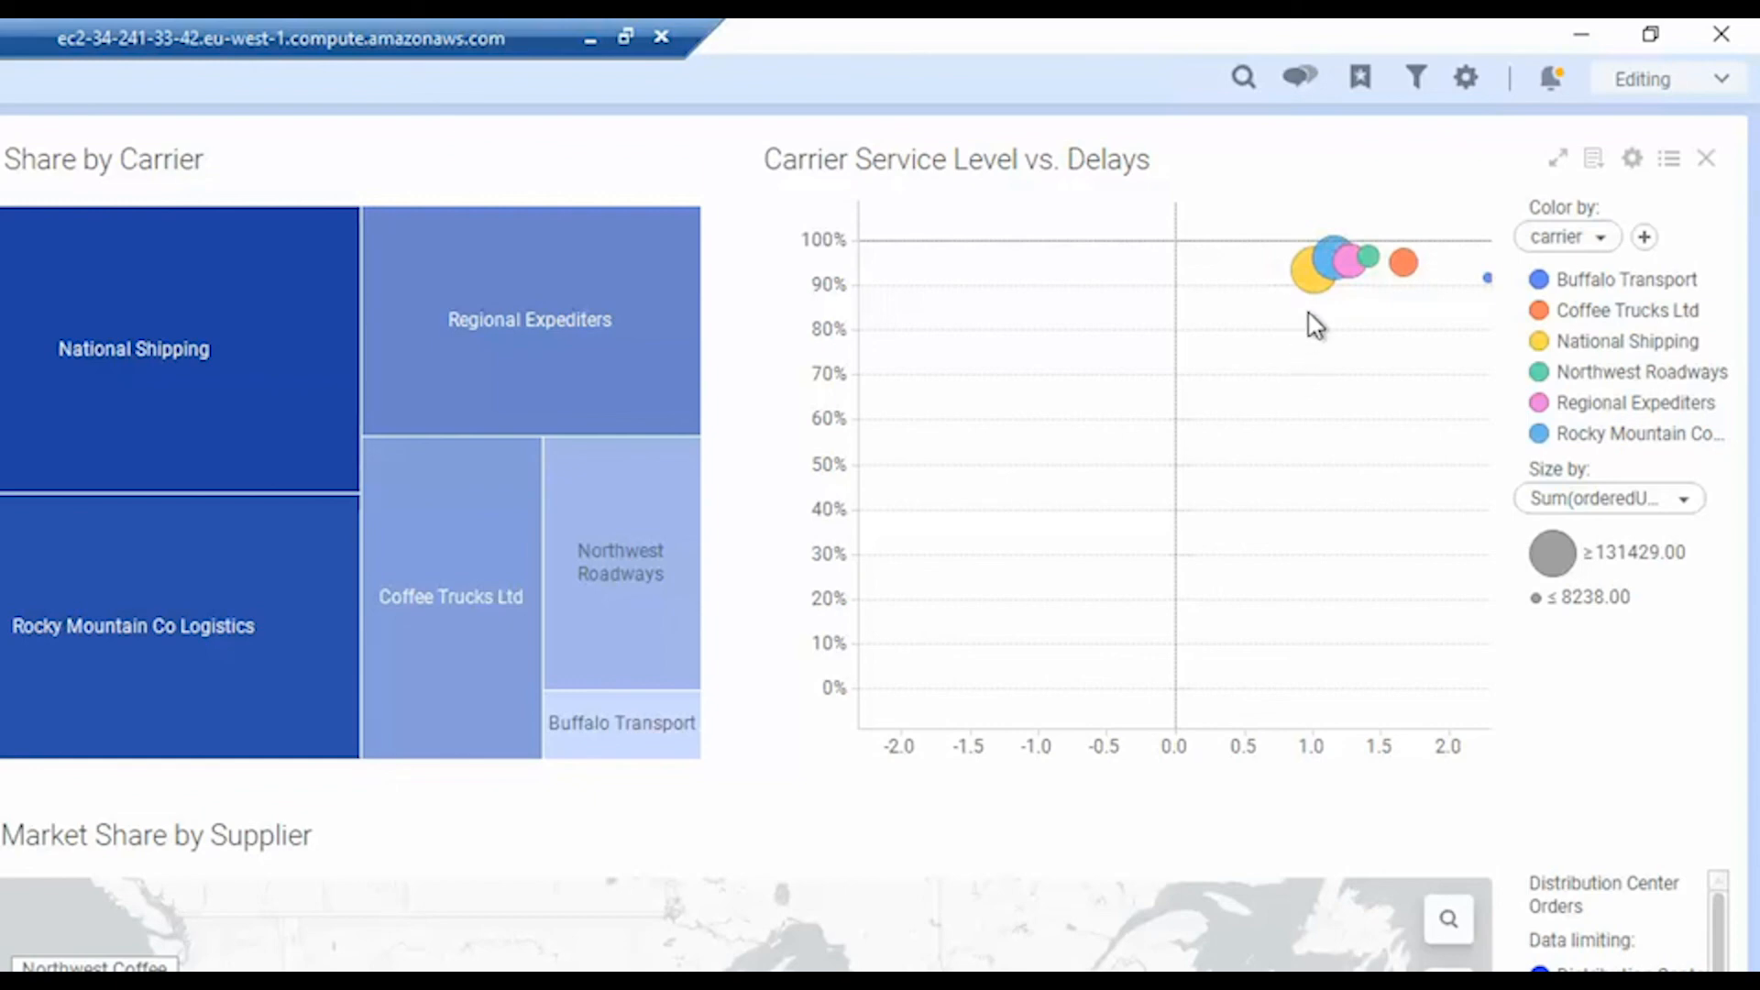